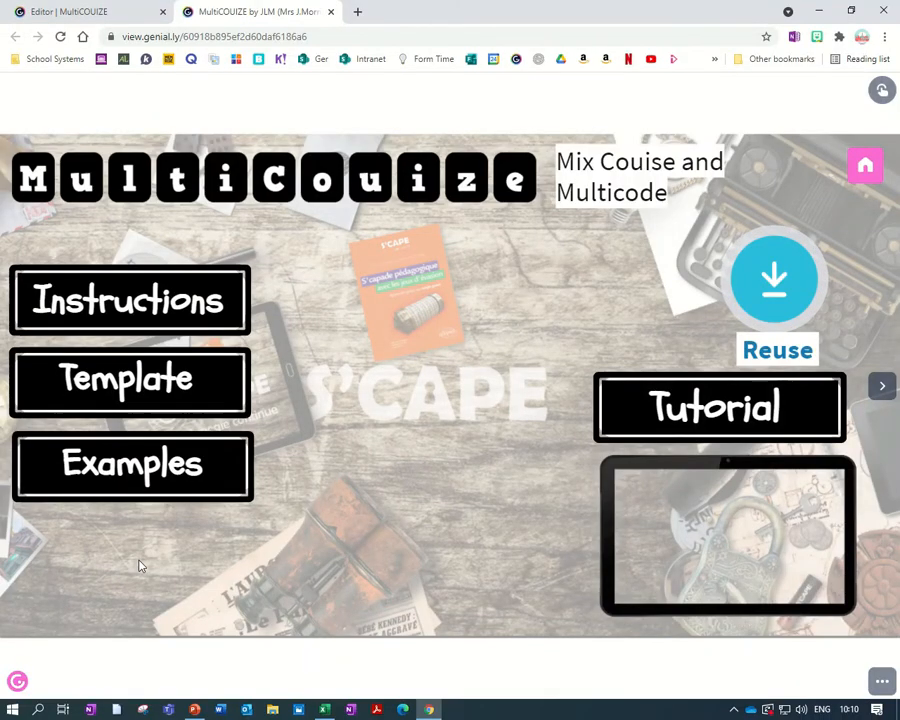
mouse_move(310, 582)
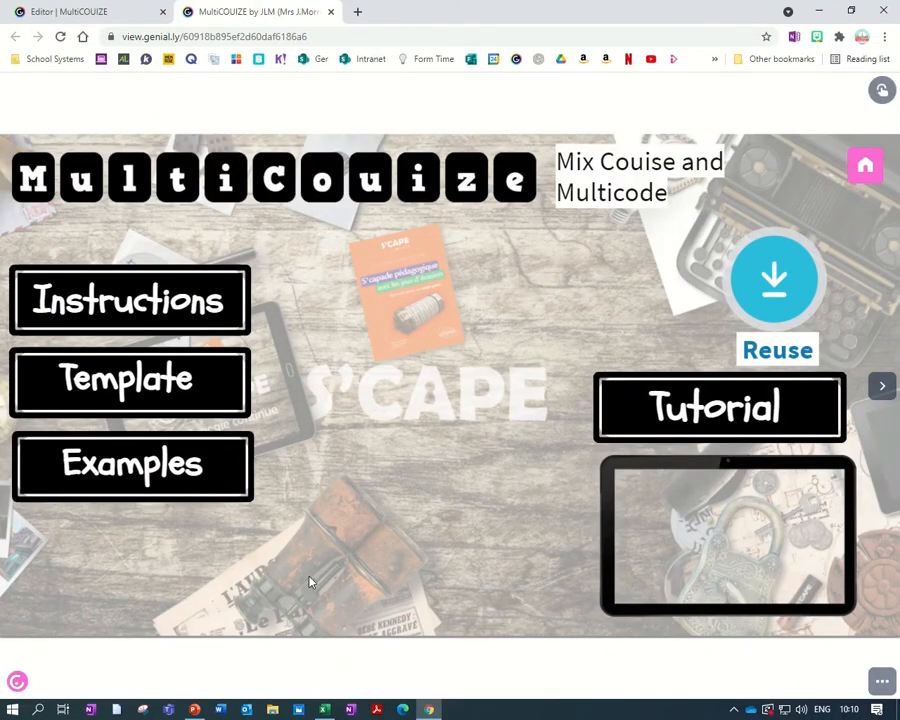
mouse_move(852, 490)
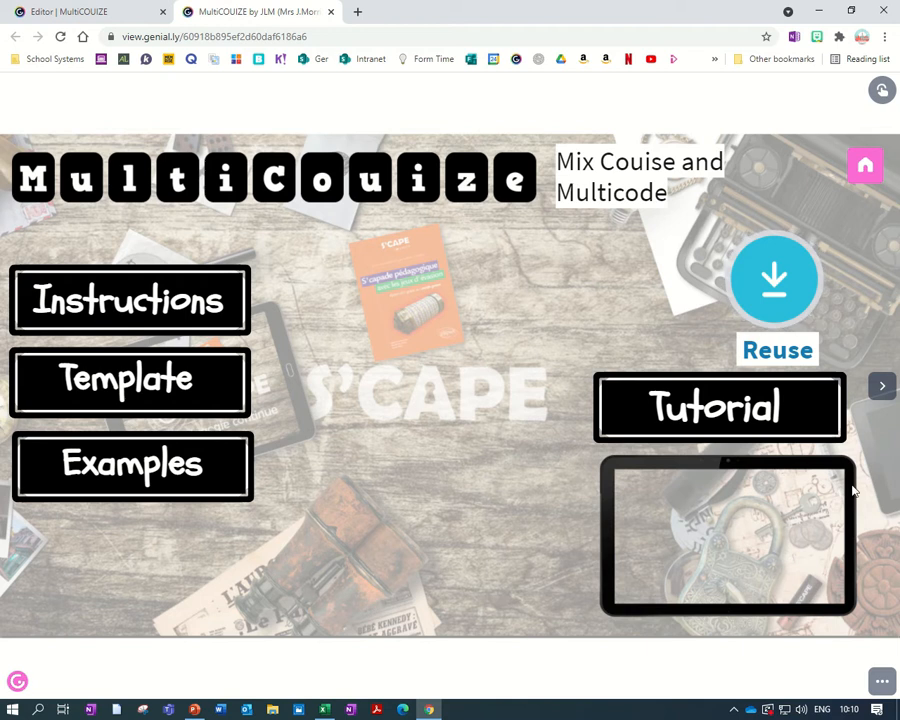
mouse_move(882, 388)
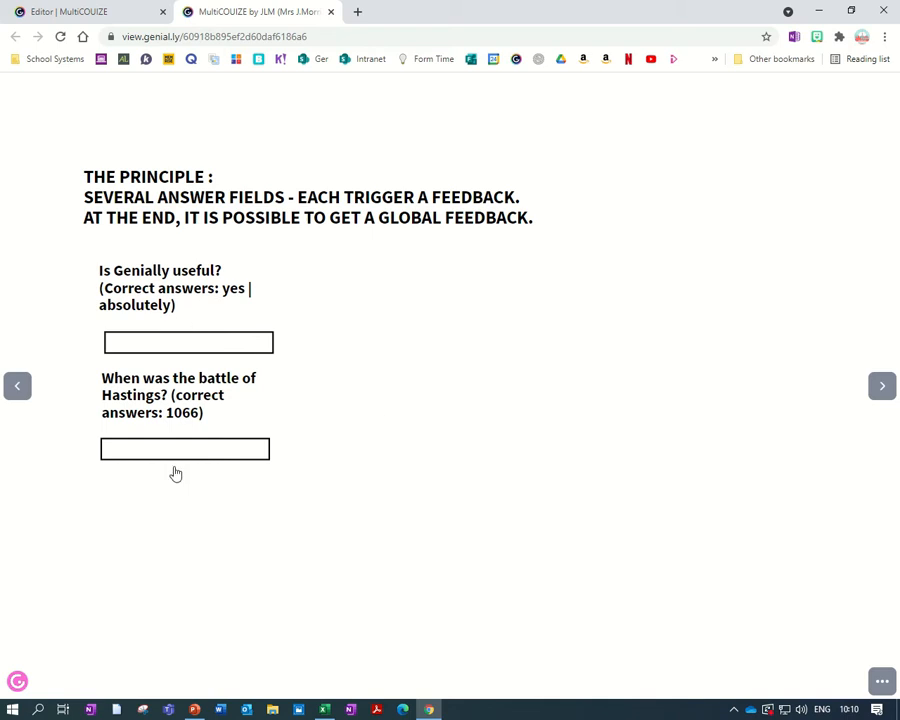
mouse_move(248, 304)
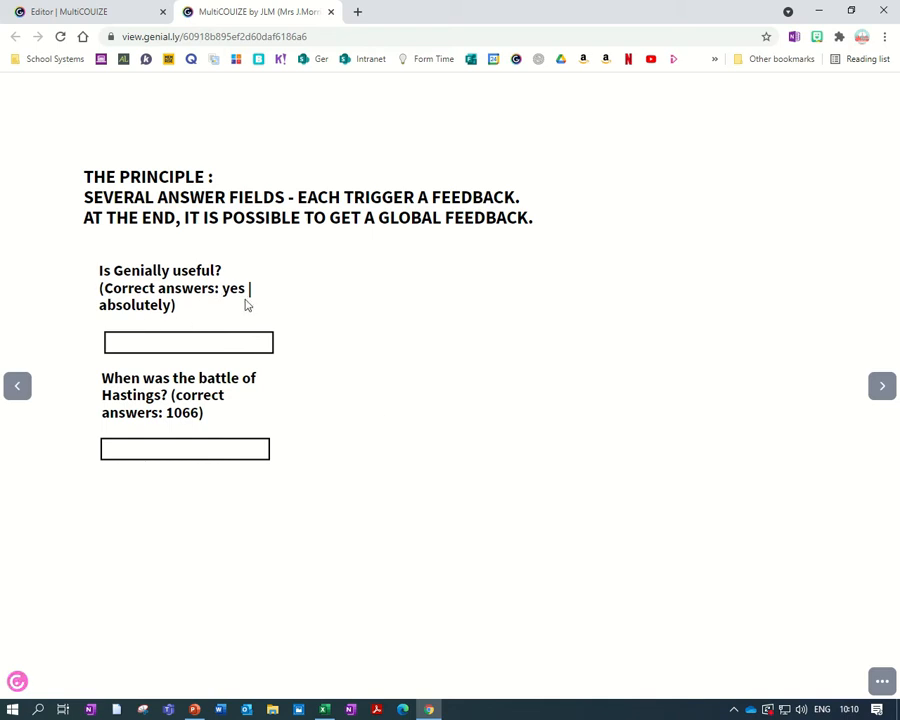
mouse_move(152, 318)
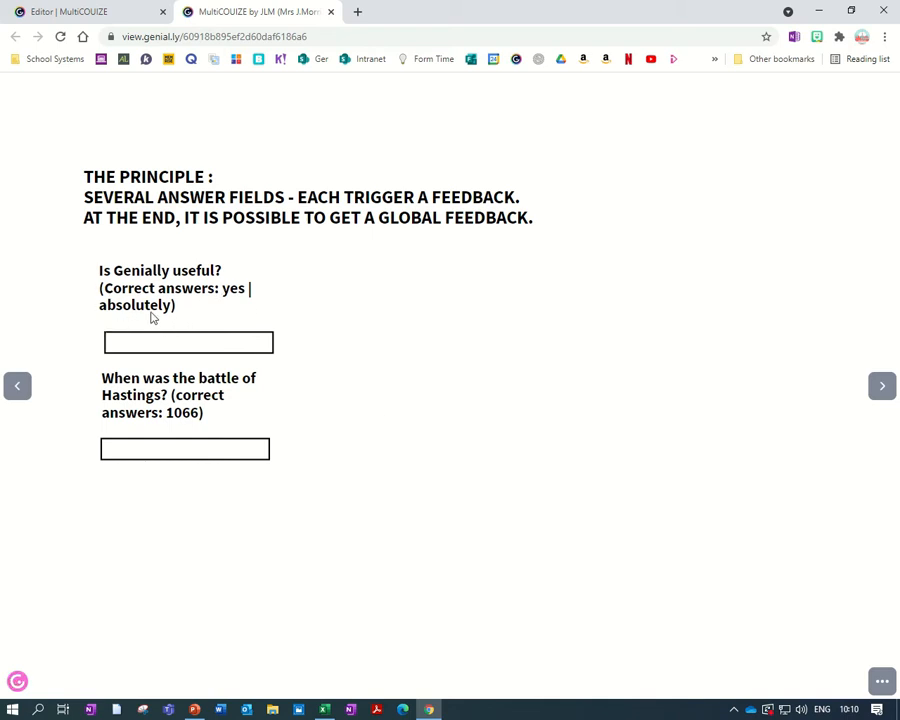
mouse_move(200, 310)
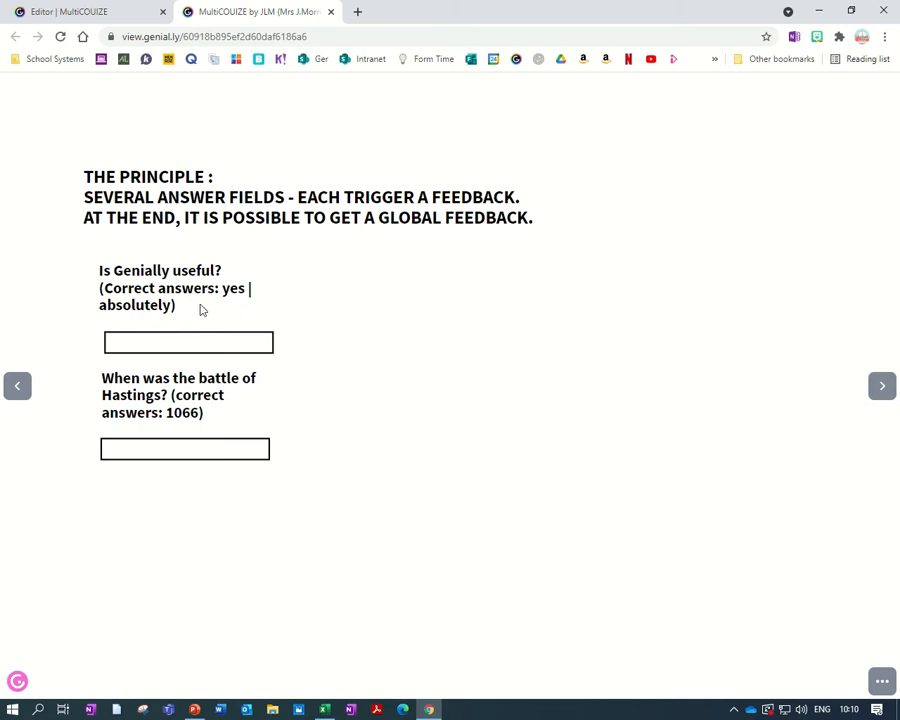
Answer the two quiz questions with 'yes' and '1066' in the preview.
left_click(188, 342)
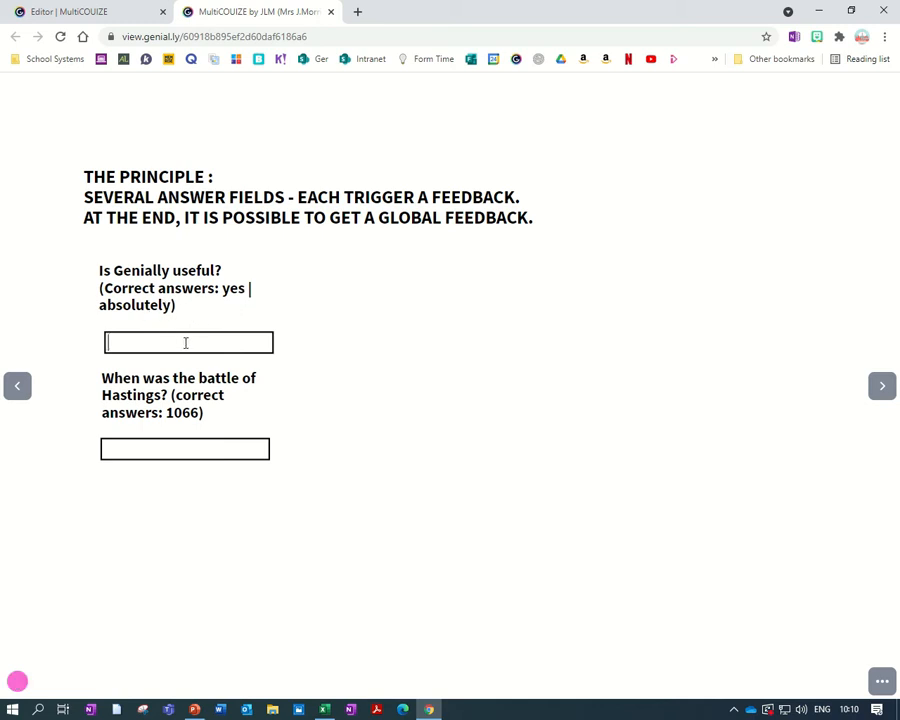
type("yes")
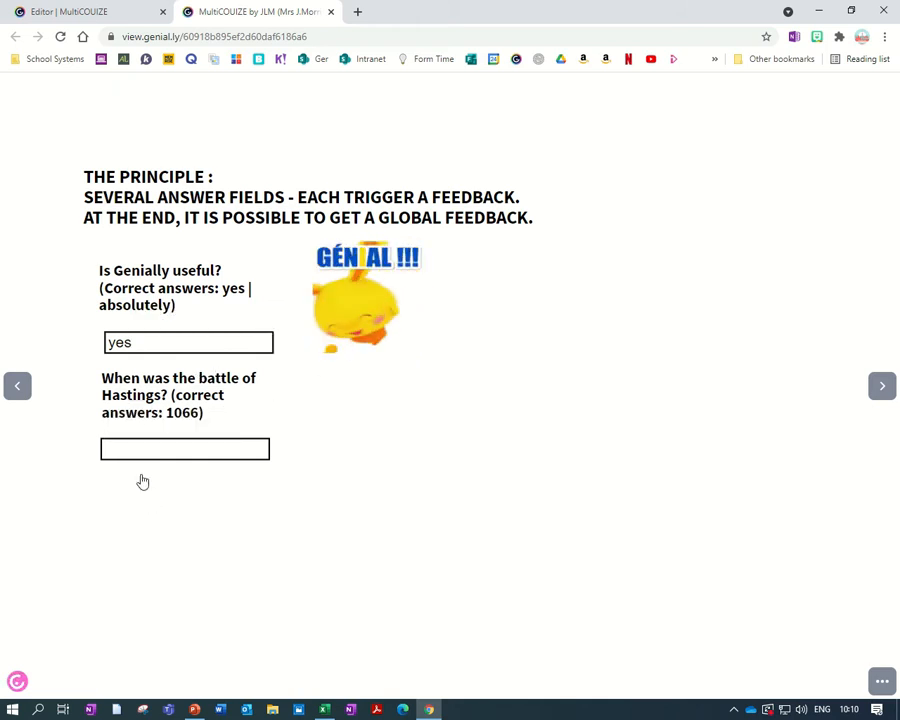
type("1066")
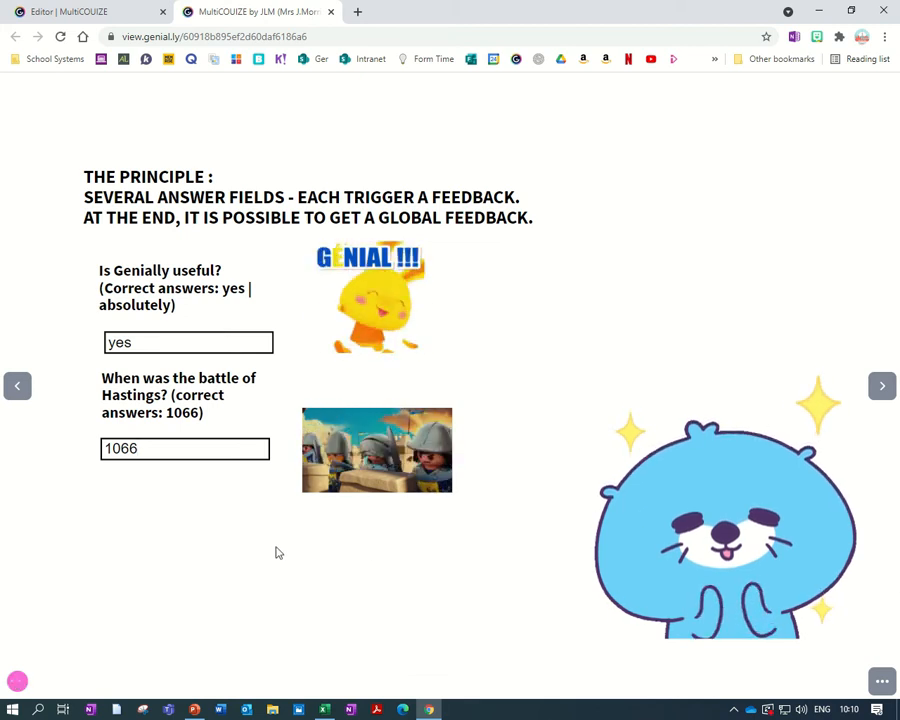
Restart the quiz and answer again with '10' and 'yes', then continue to the crossword slide.
left_click(880, 386)
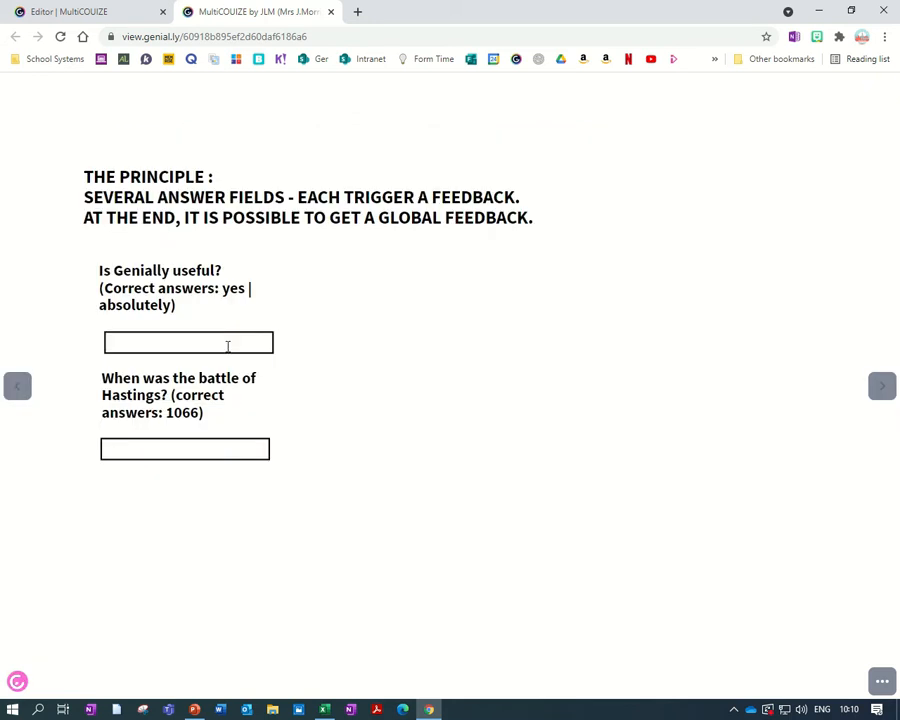
type("1066")
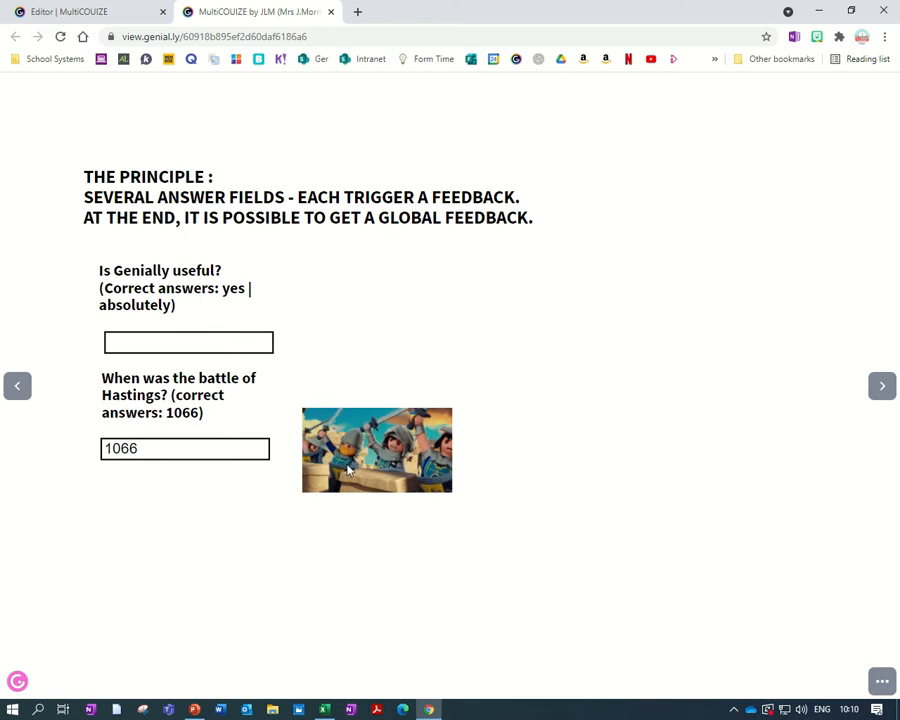
left_click(188, 342)
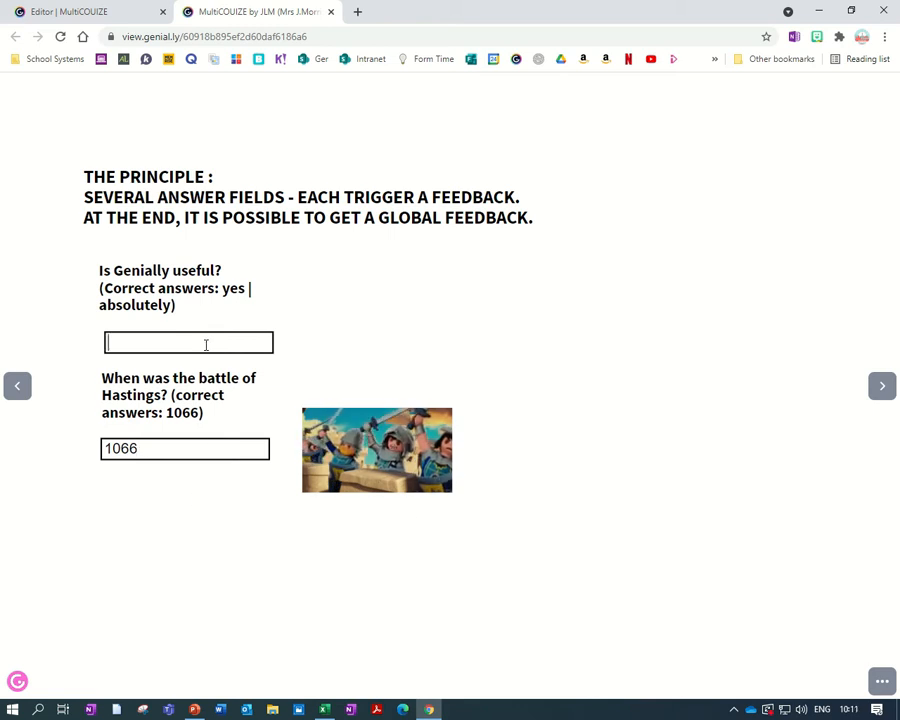
type("yes")
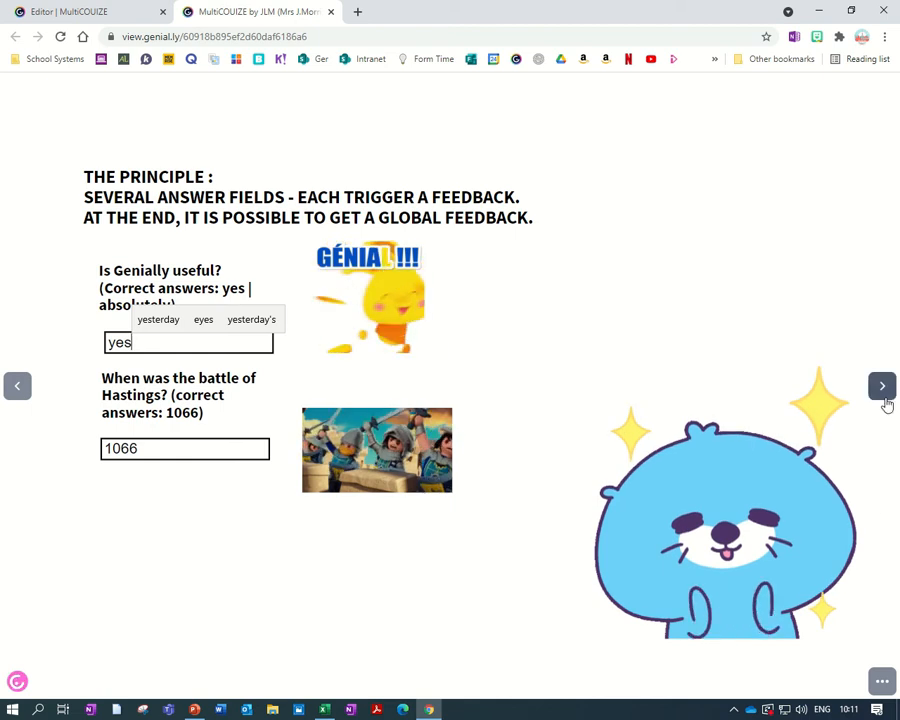
left_click(882, 384)
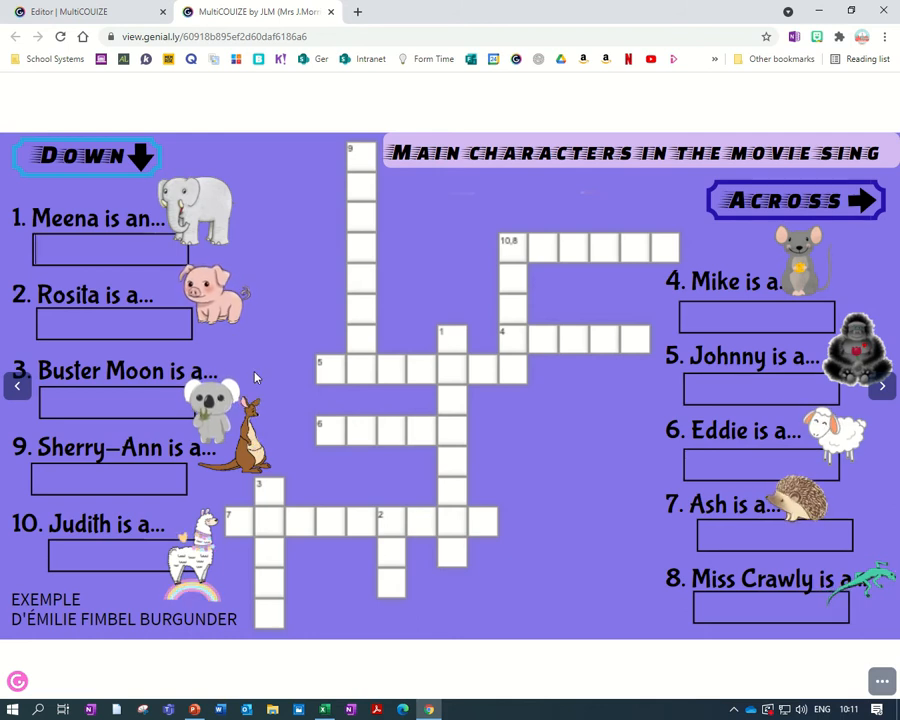
Answer the Meena clue with 'elephant' and continue to the explanation slide.
type("elephant")
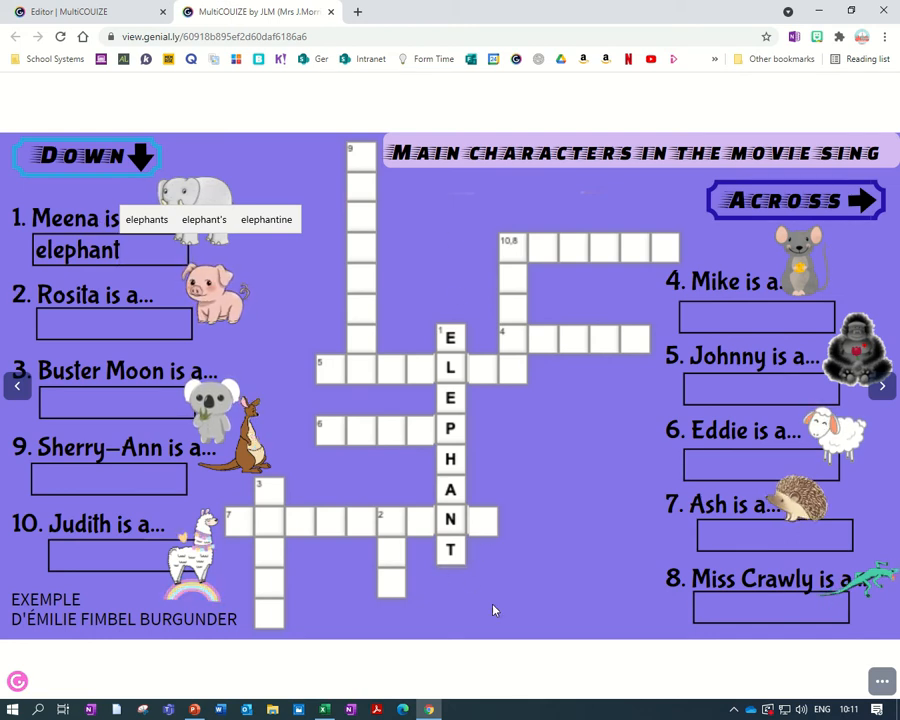
mouse_move(464, 624)
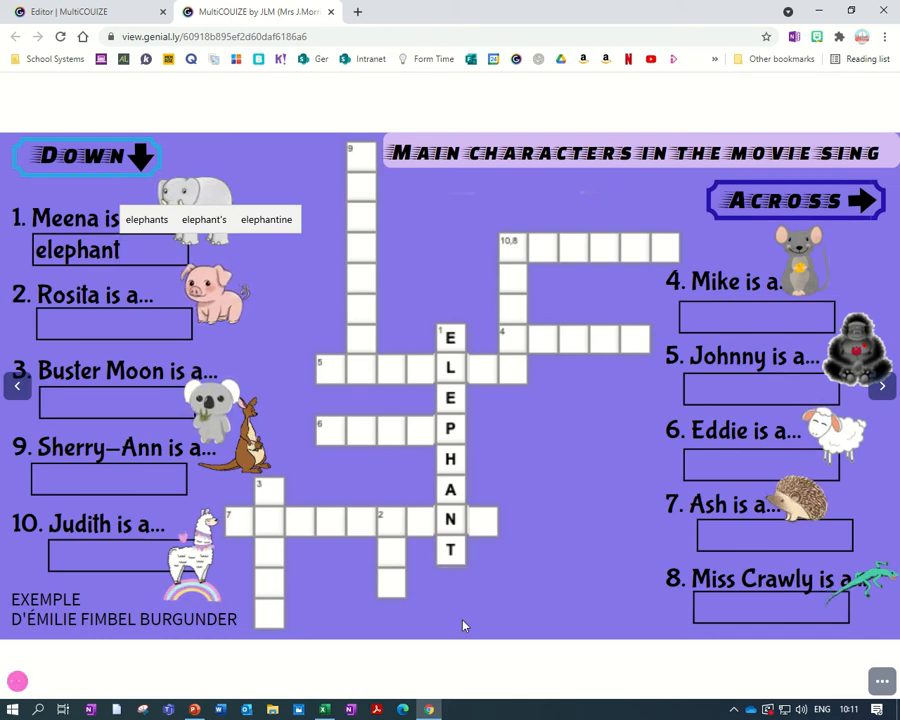
mouse_move(442, 268)
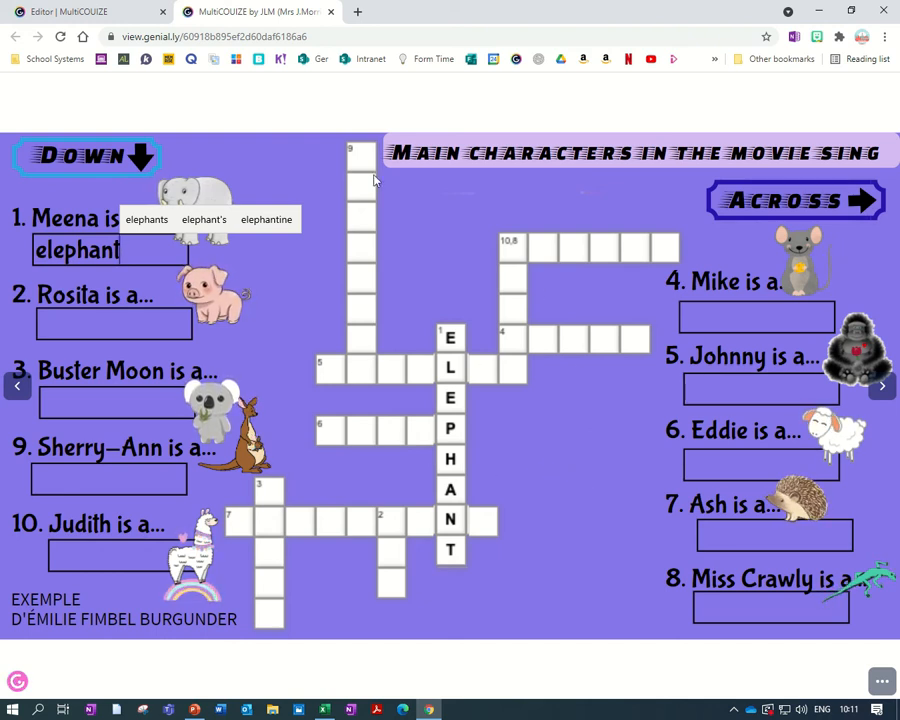
mouse_move(584, 424)
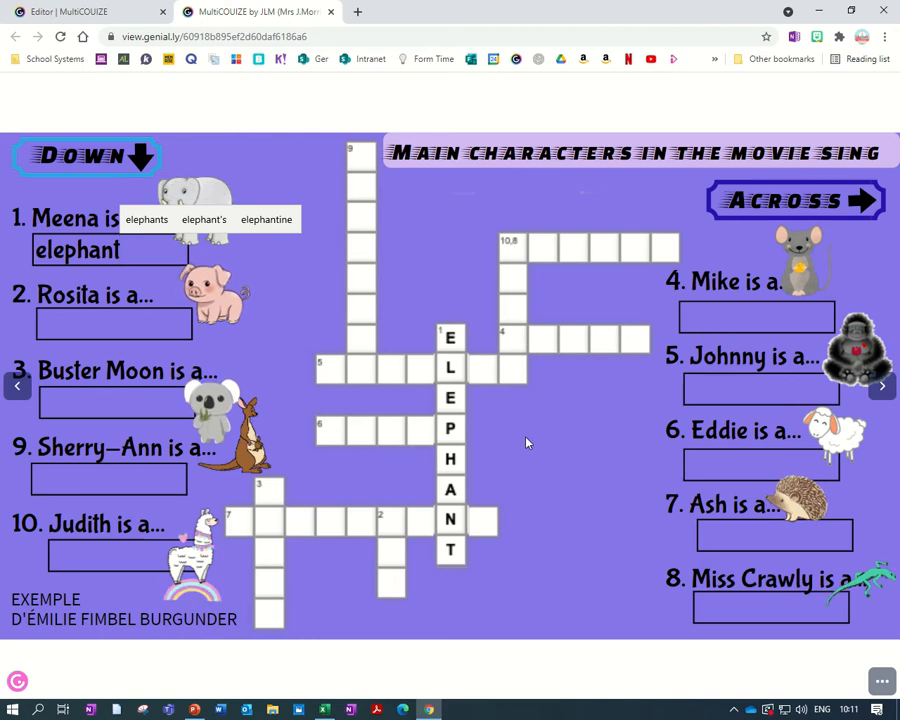
mouse_move(564, 438)
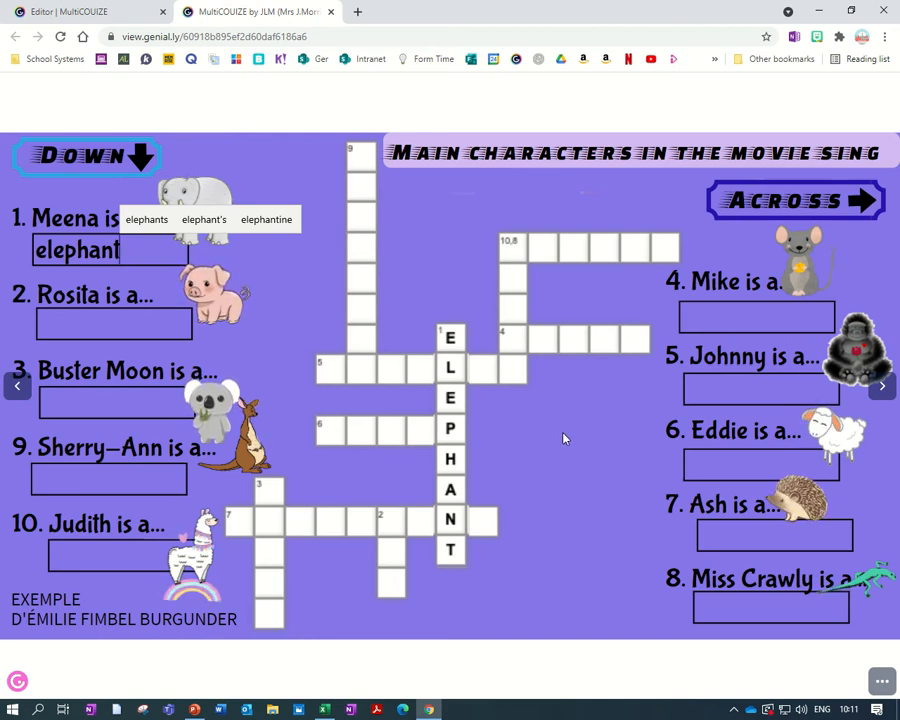
mouse_move(620, 628)
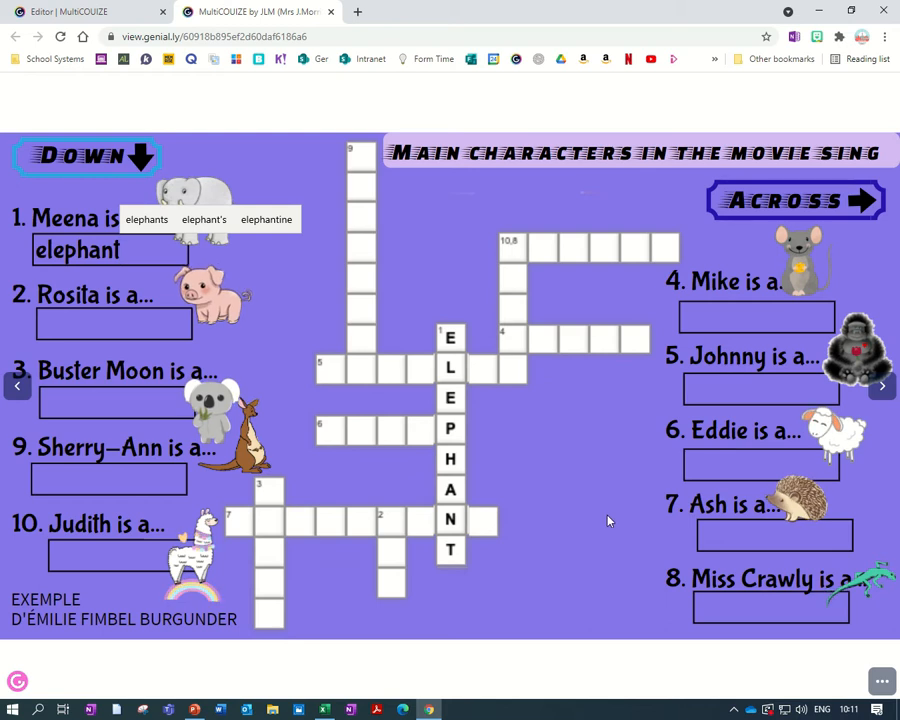
left_click(880, 384)
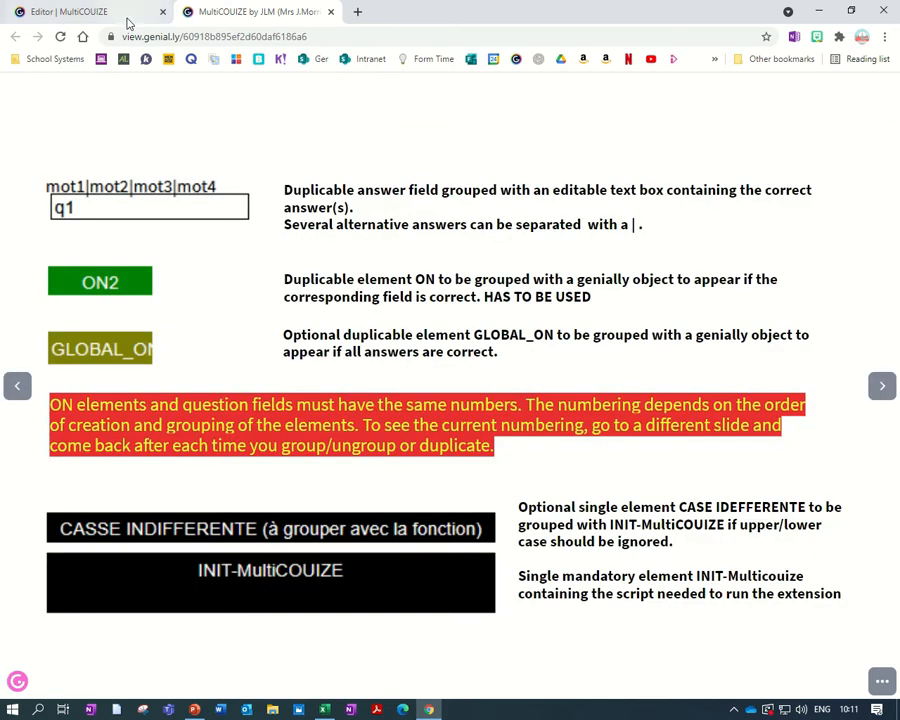
Return to the editor and select the PAGE CRÉATION page.
left_click(84, 12)
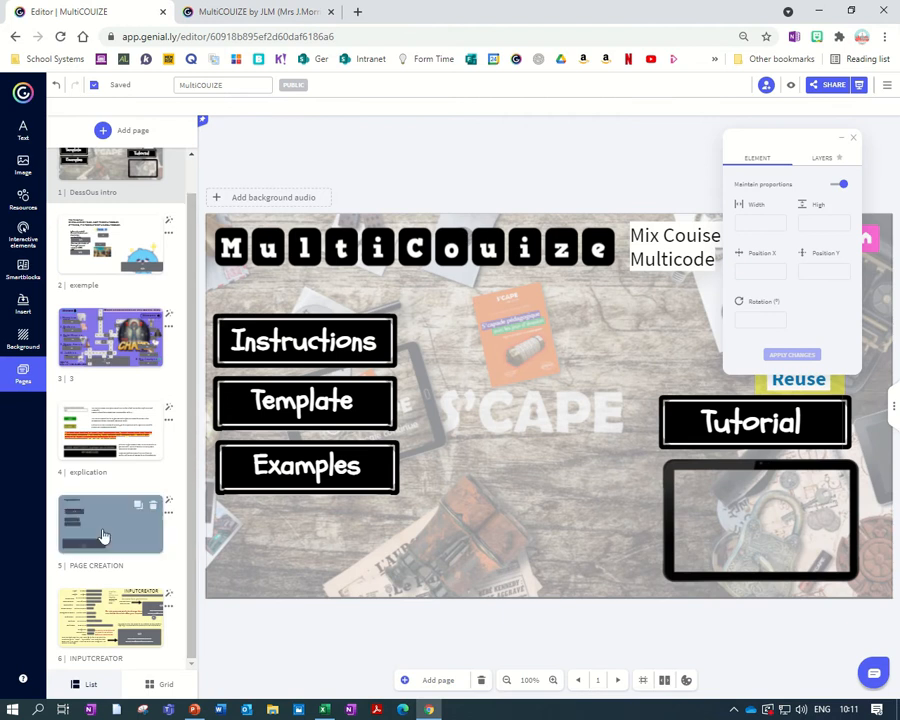
left_click(110, 524)
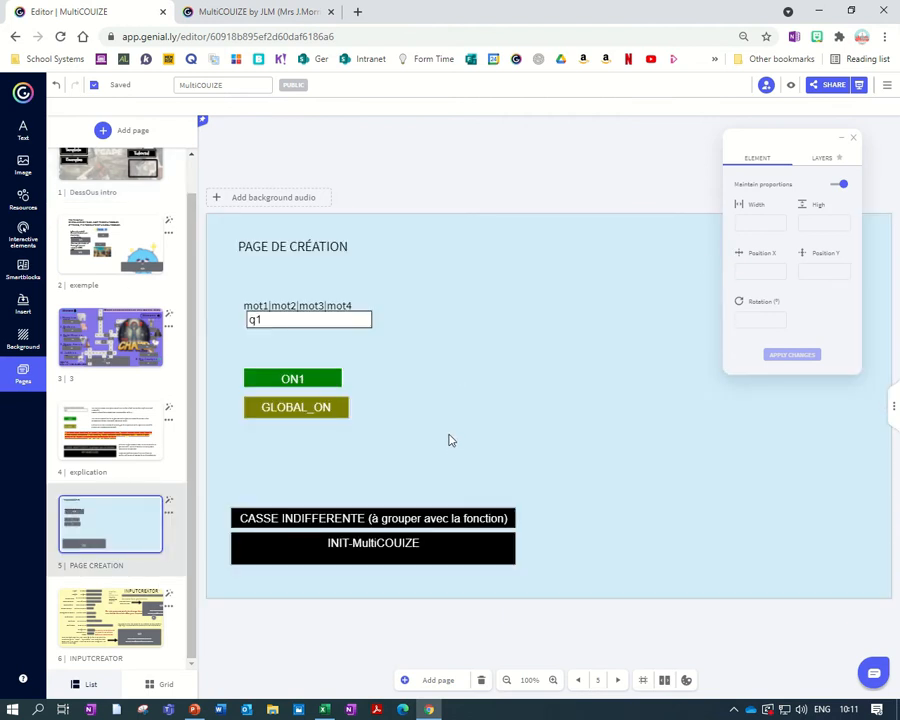
mouse_move(110, 430)
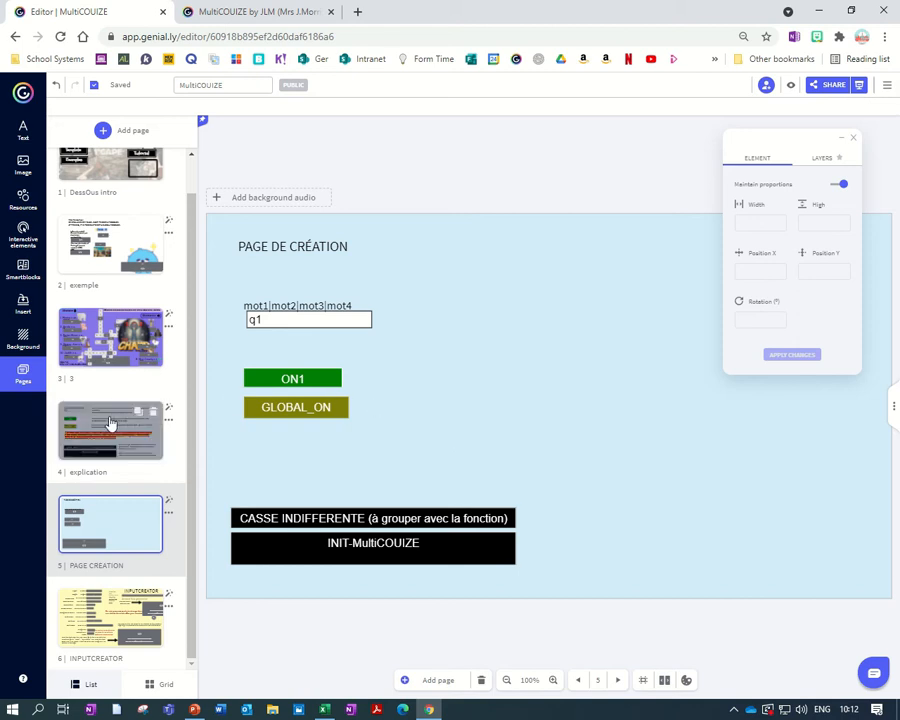
Browse My creations in the Add page dialog and close it without adding.
left_click(132, 130)
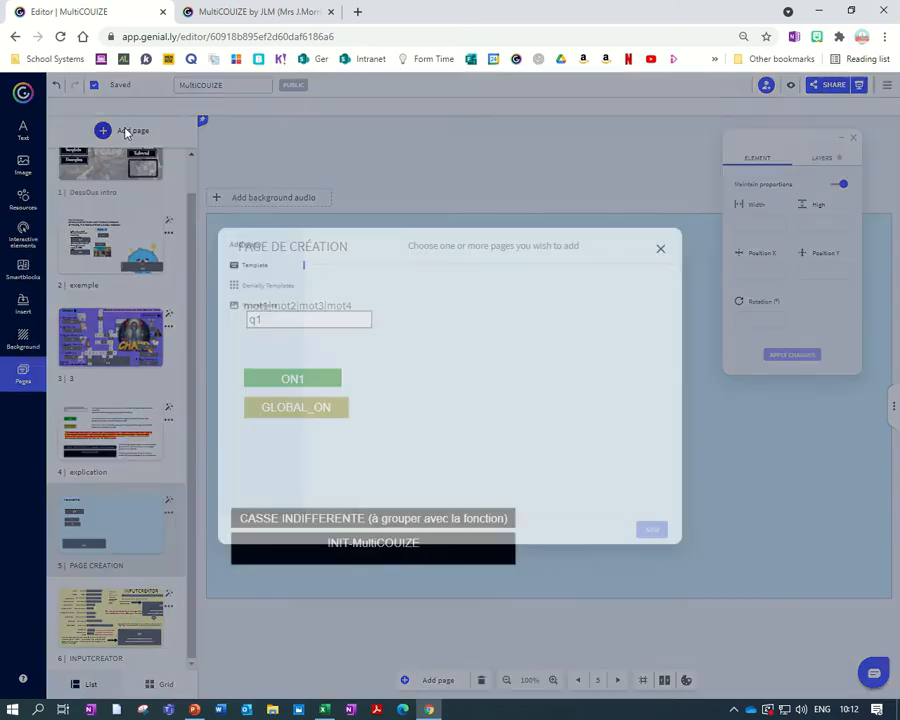
left_click(260, 304)
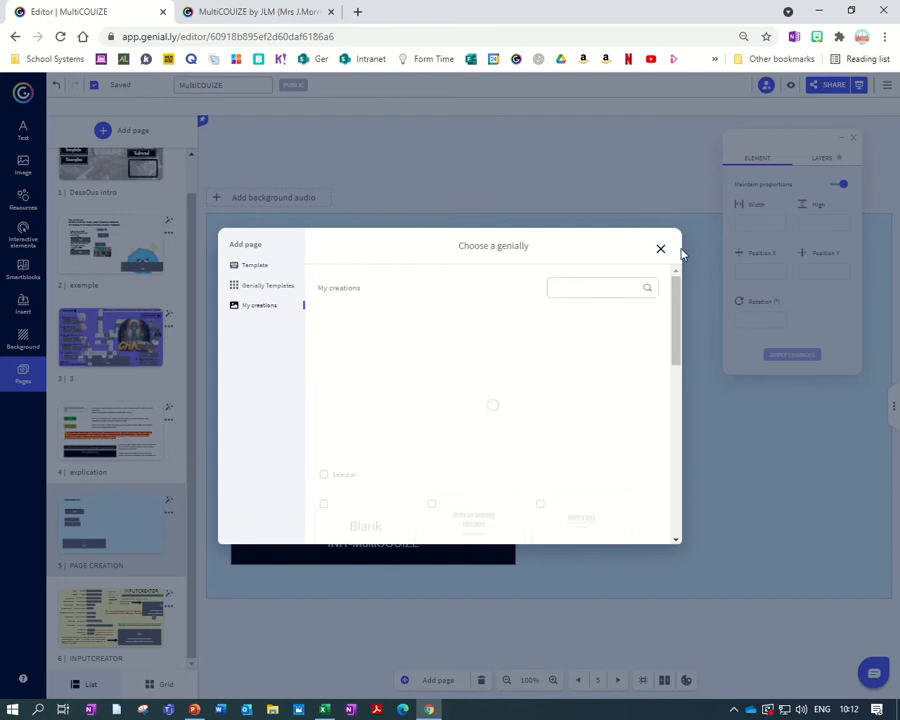
left_click(660, 248)
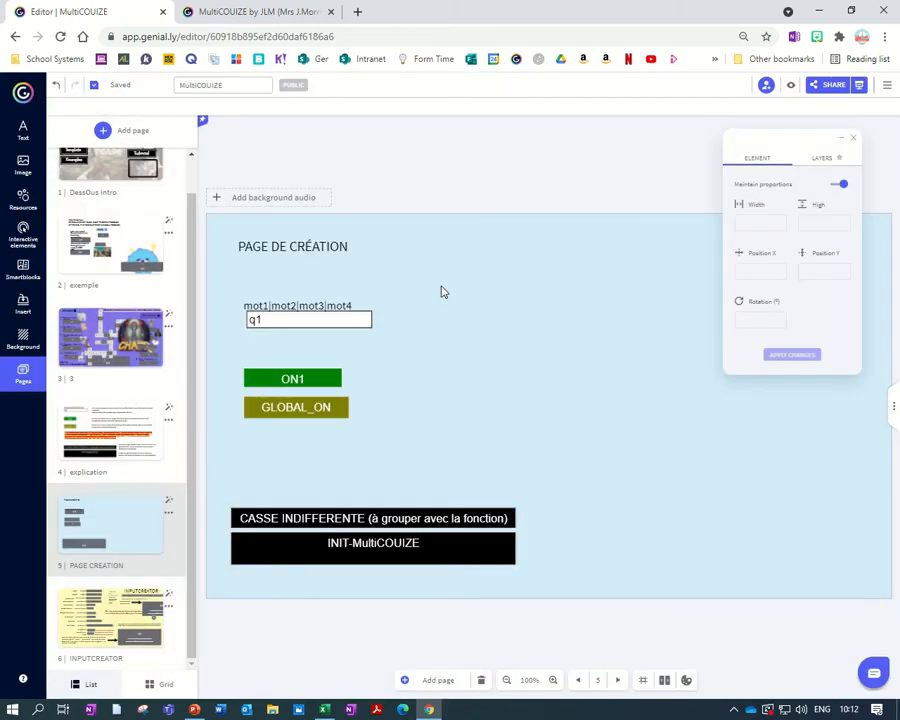
mouse_move(138, 536)
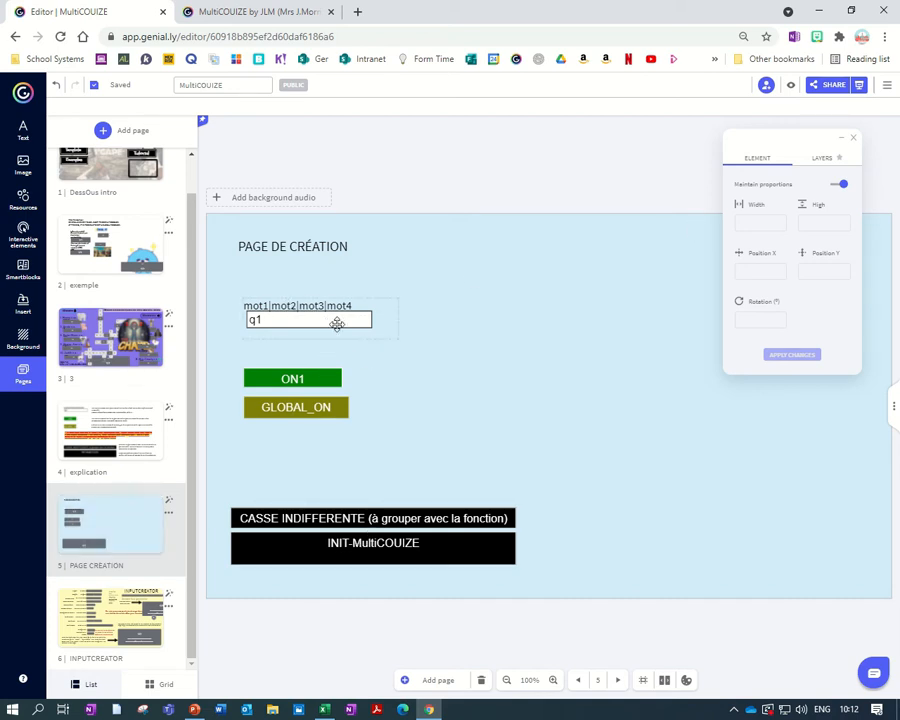
Add the chosen page with the answer field, ON1 and GLOBAL_ON after PAGE CRÉATION.
left_click(308, 320)
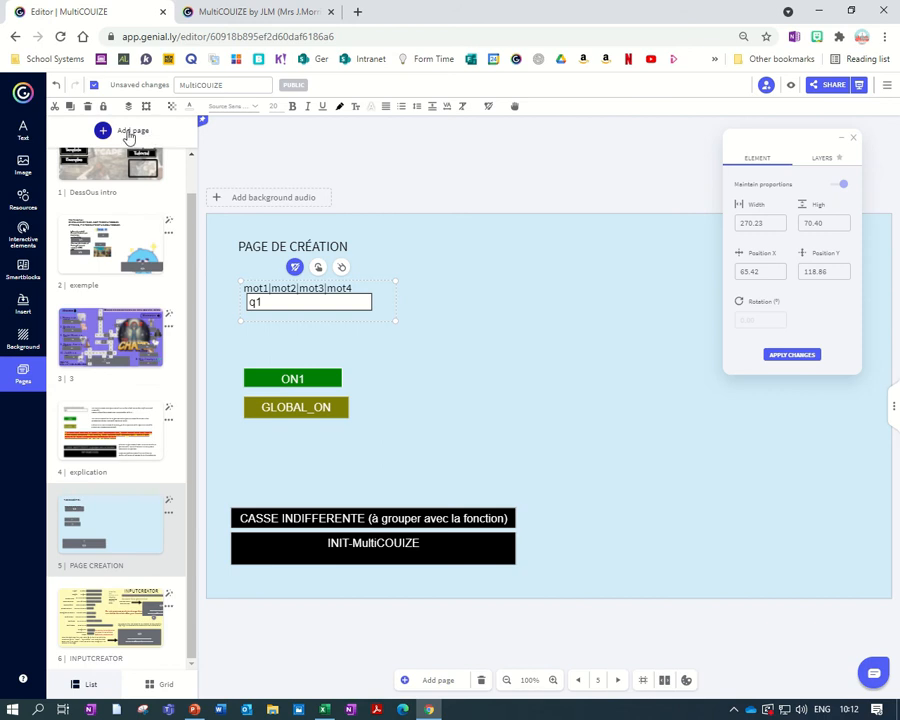
left_click(124, 130)
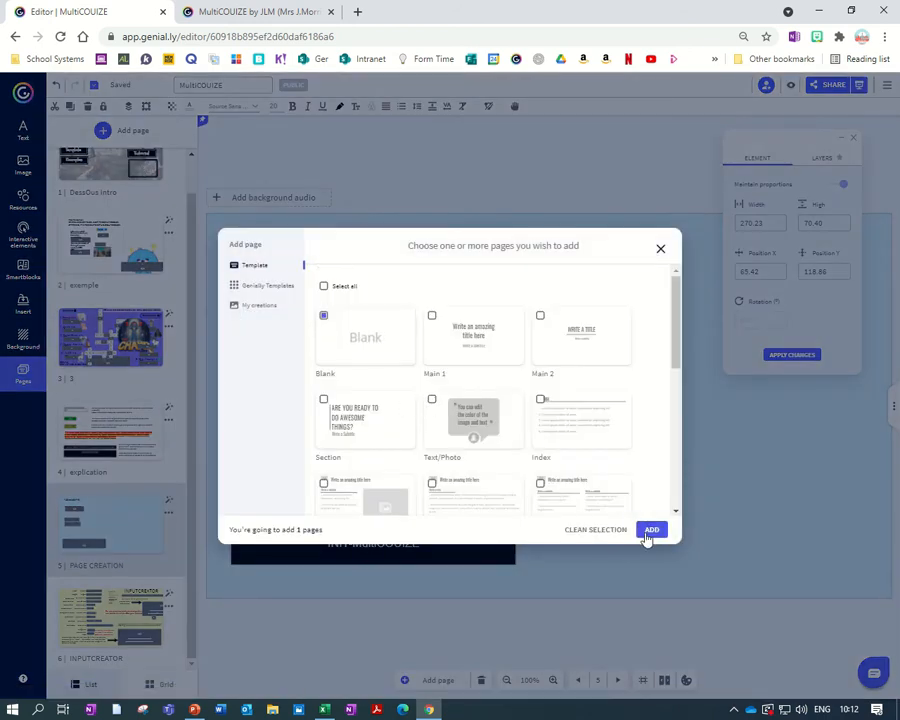
left_click(652, 528)
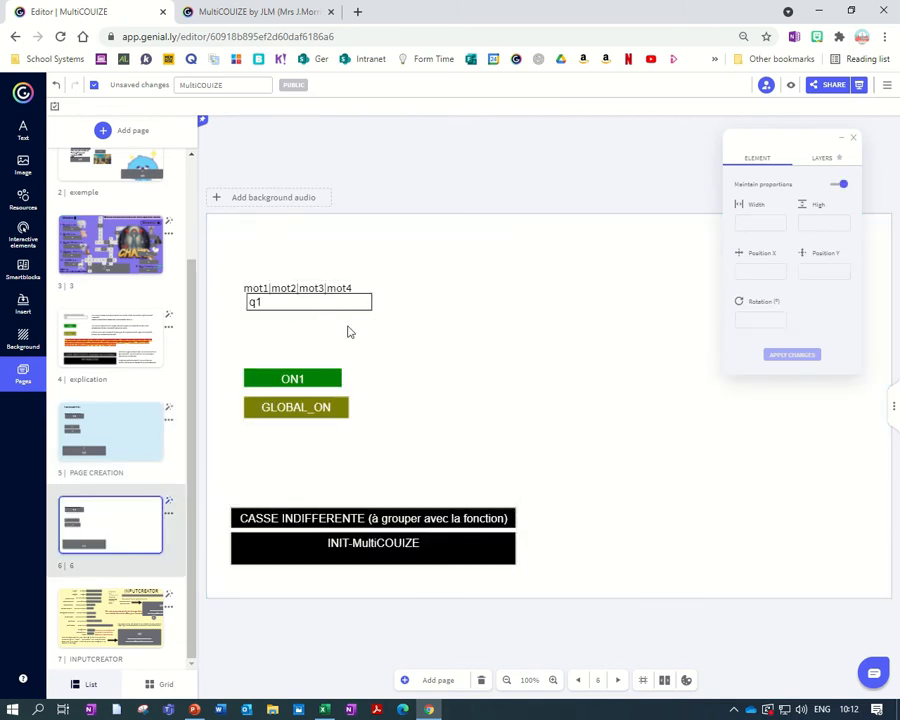
Duplicate the q1 answer field and ON1 button, aligning each field beside its button.
left_click(308, 302)
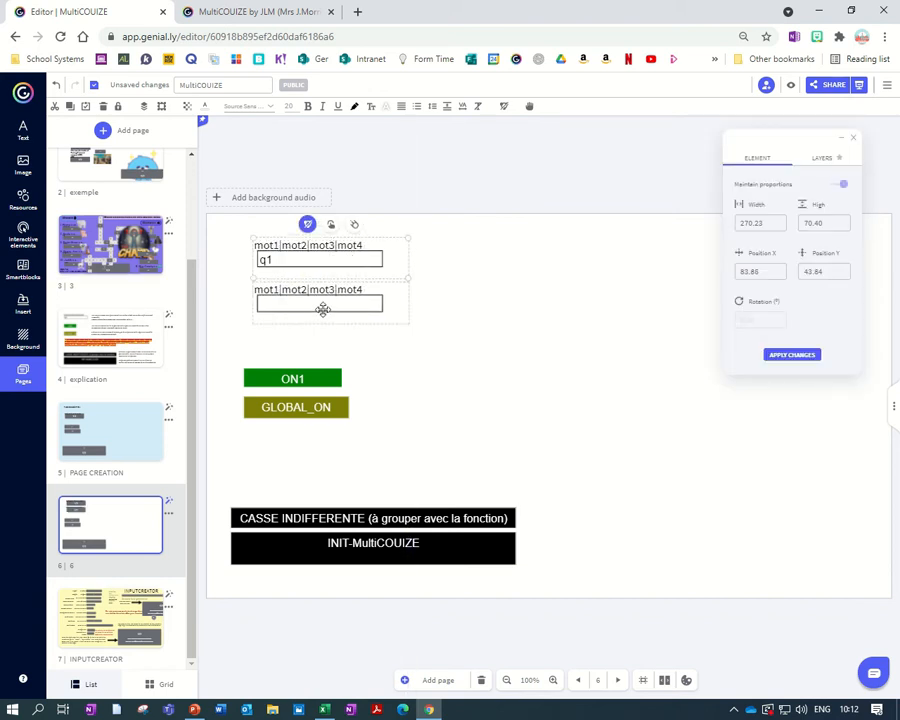
left_click_drag(320, 304, 316, 310)
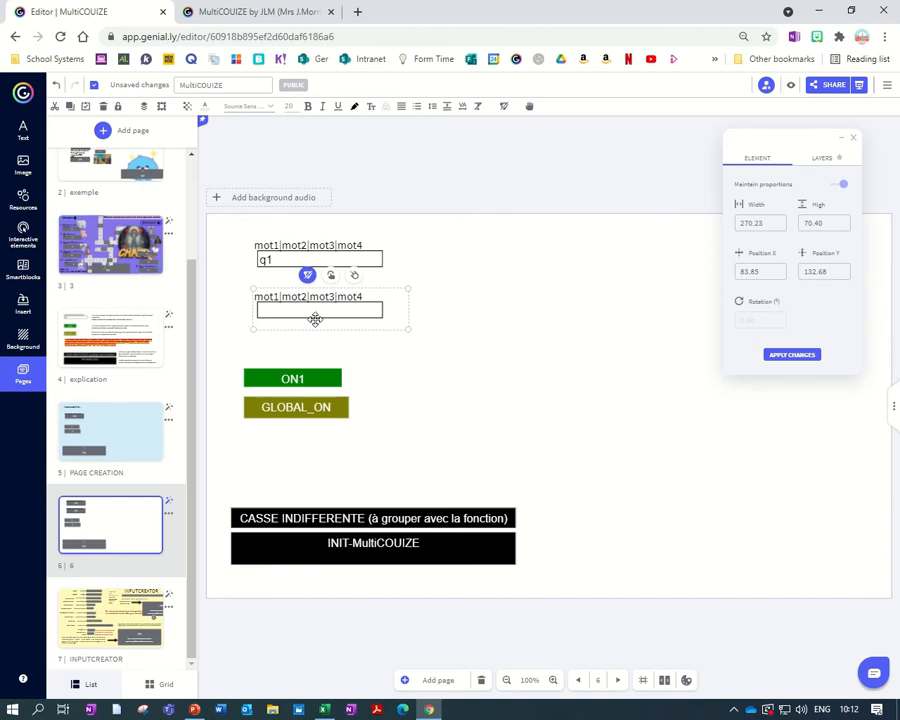
left_click_drag(292, 378, 492, 260)
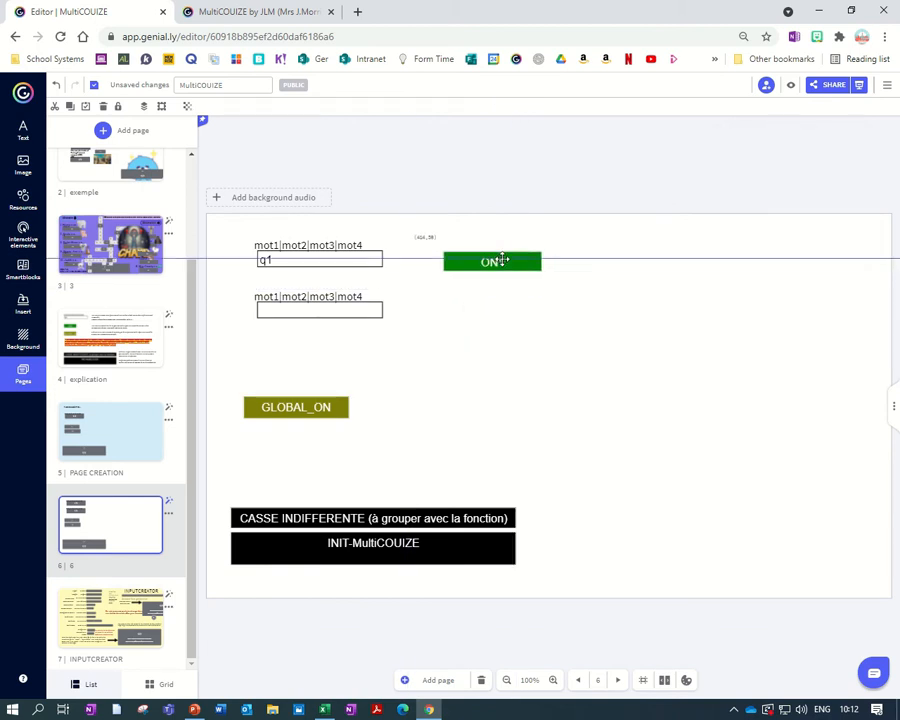
left_click(492, 260)
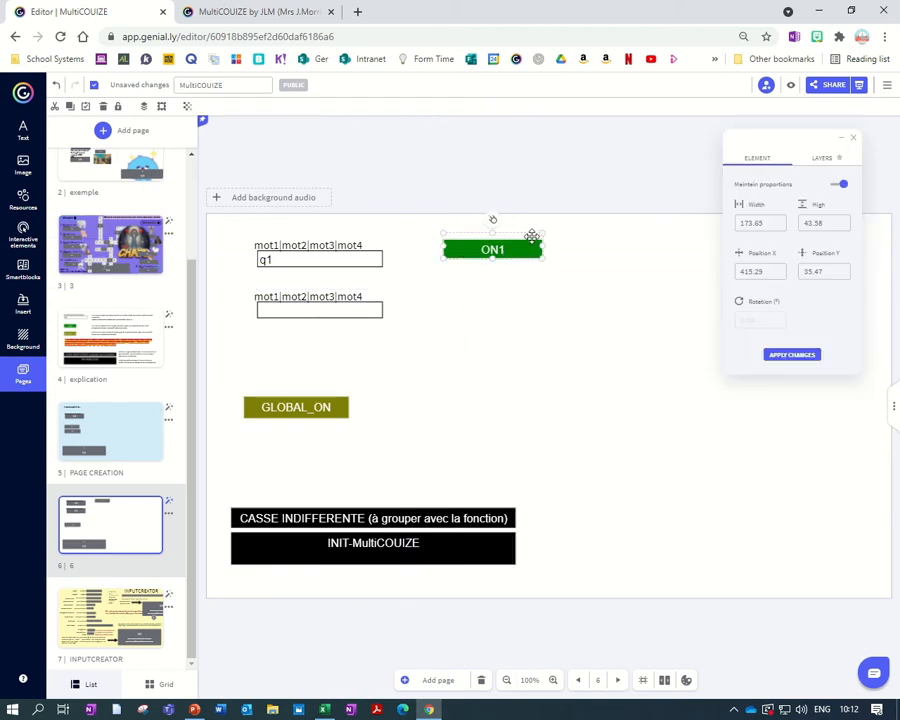
left_click_drag(492, 248, 496, 252)
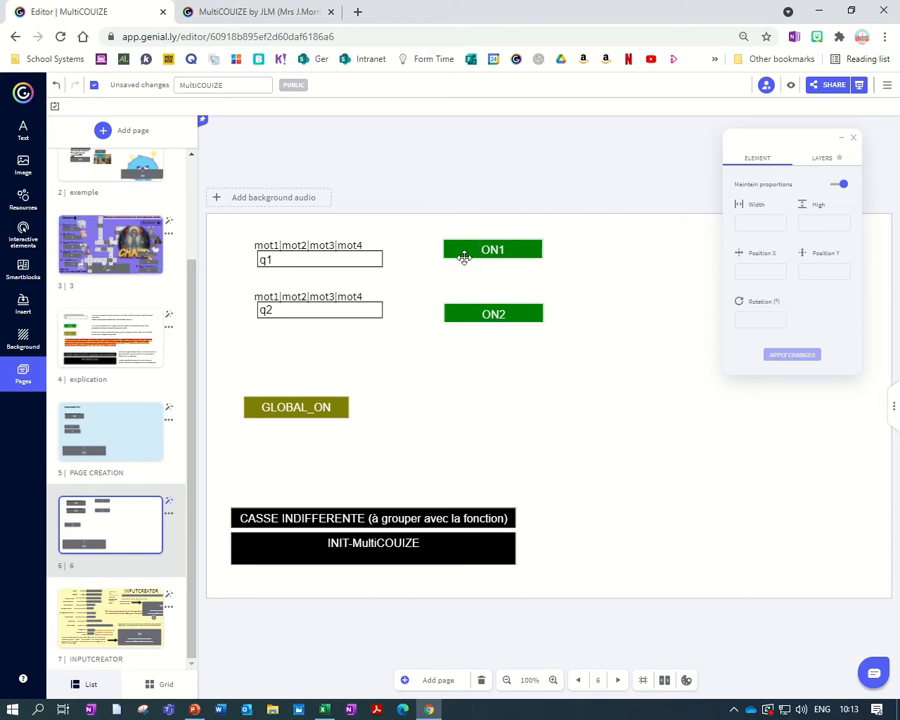
mouse_move(482, 272)
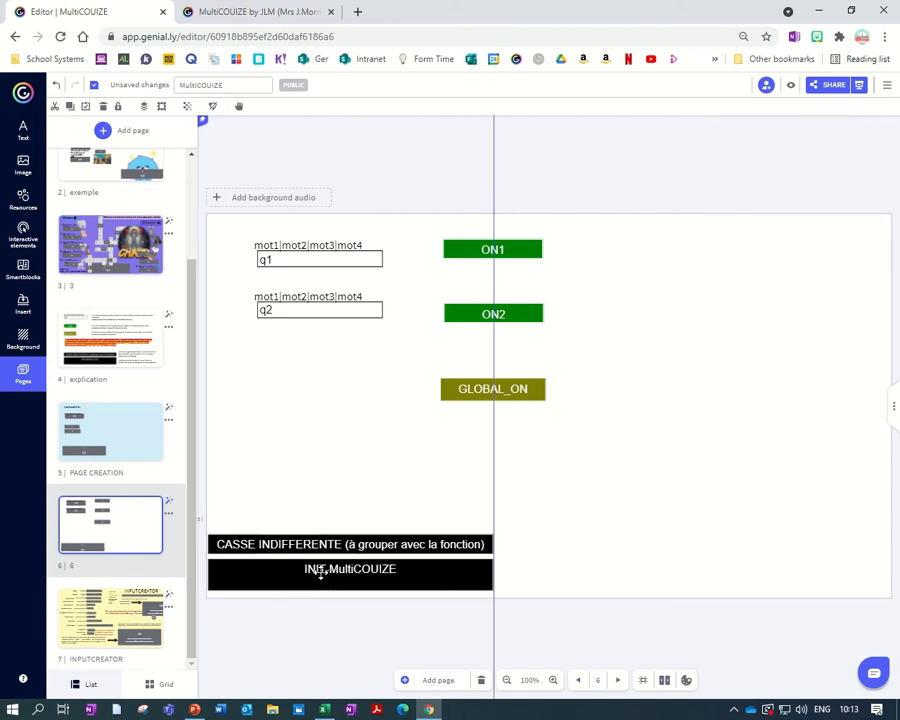
Ungroup the two black bars and adjust the CASSE INDIFFERENTE bar on its own.
left_click(350, 576)
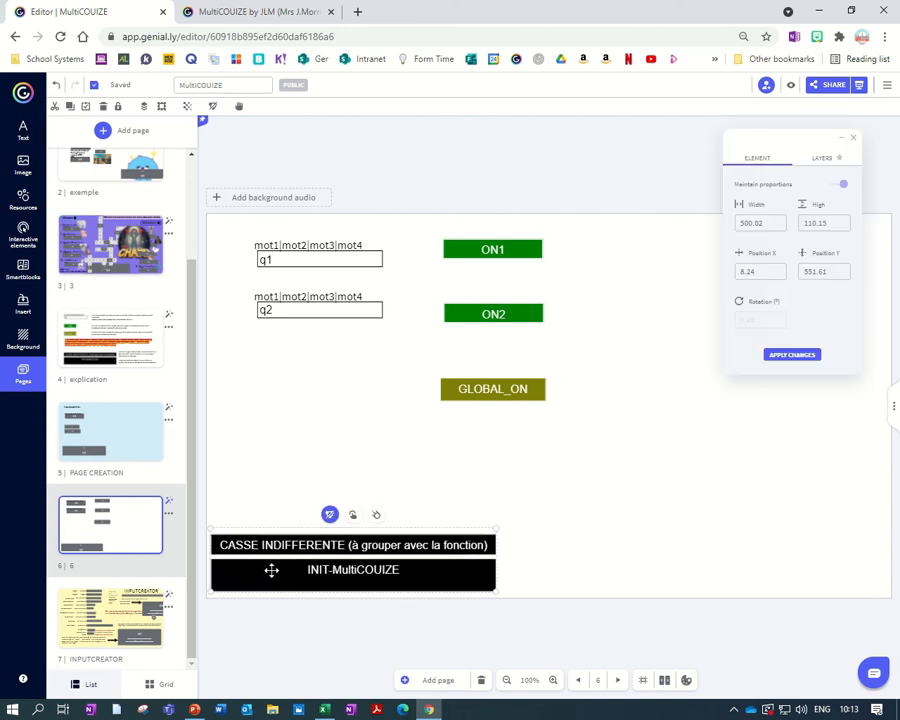
mouse_move(328, 514)
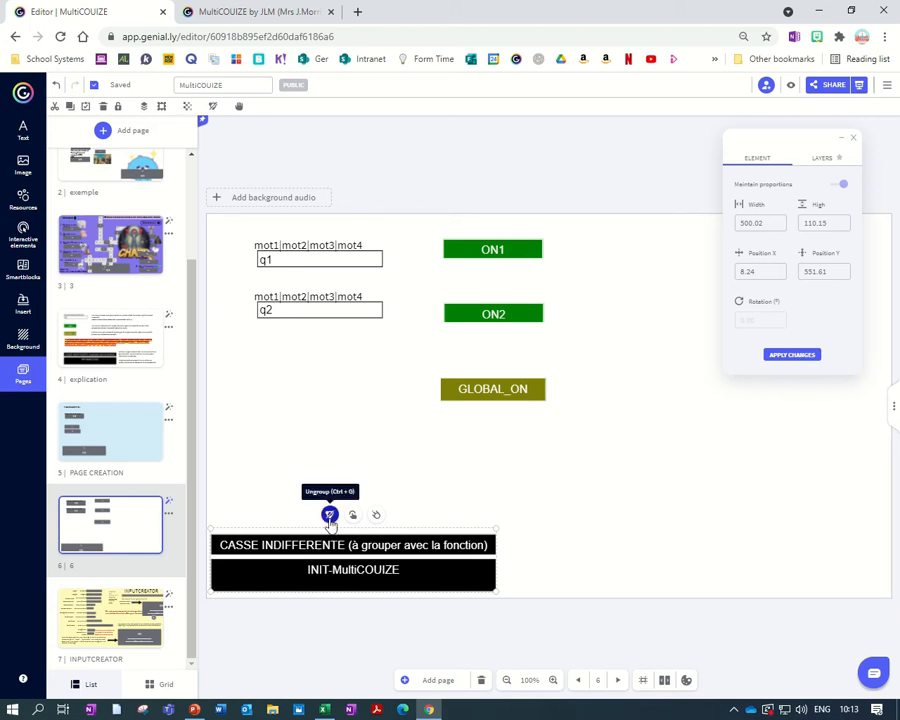
left_click(328, 514)
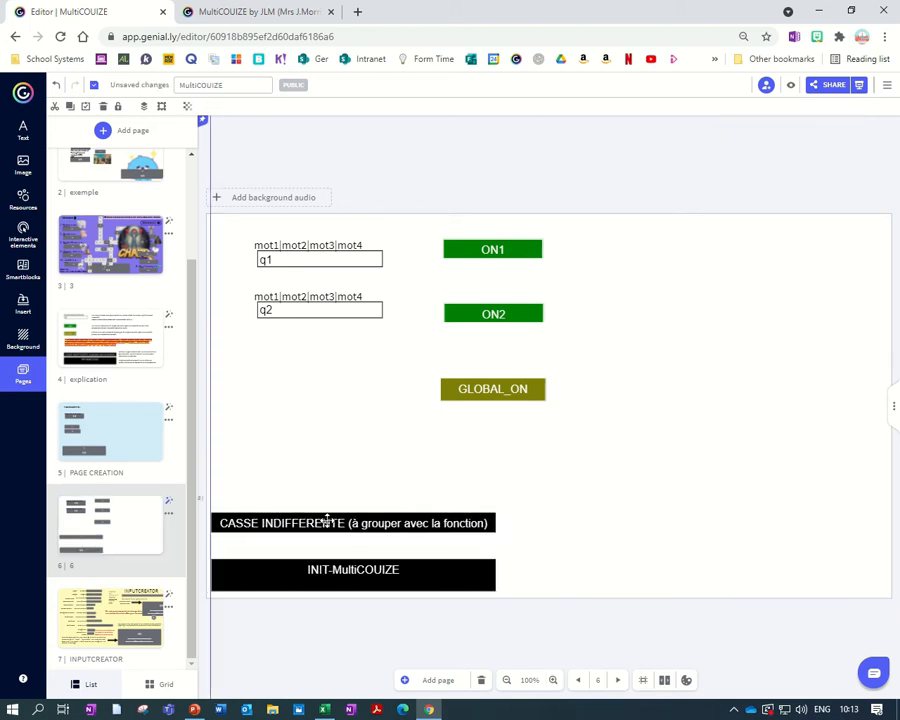
left_click(352, 524)
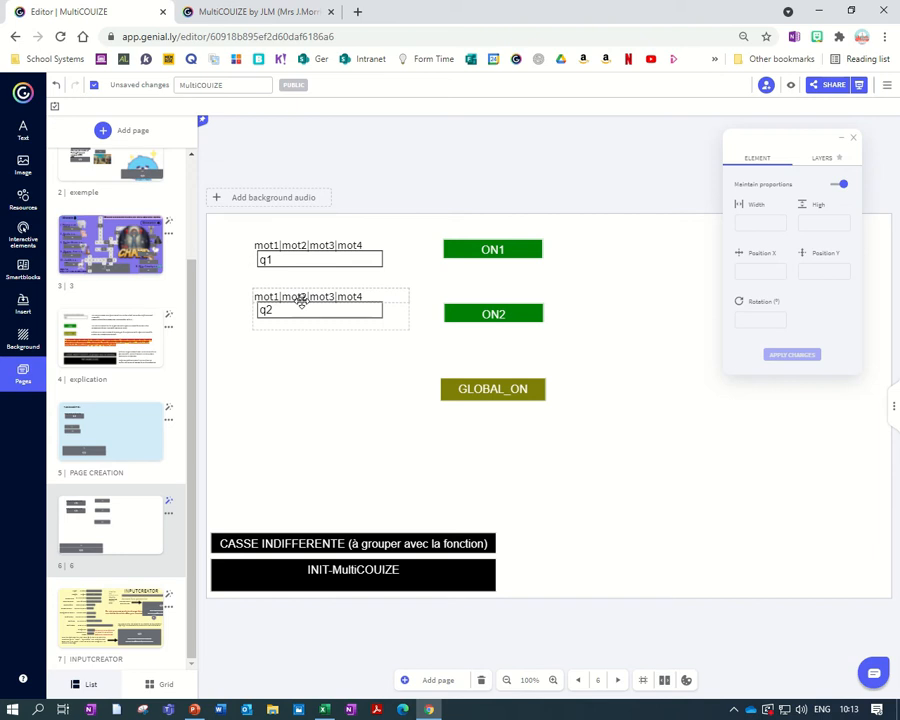
Replace the mot1|mot2 word lists above q1 and q2 with '8|eight' and '10|ten'.
left_click(320, 260)
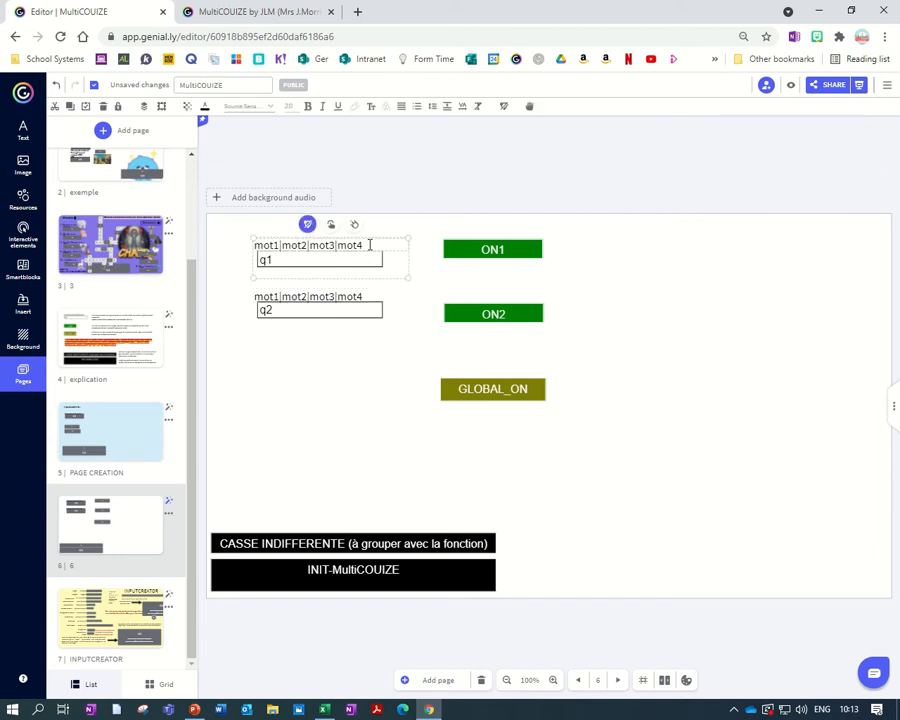
triple_click(308, 244)
type("8")
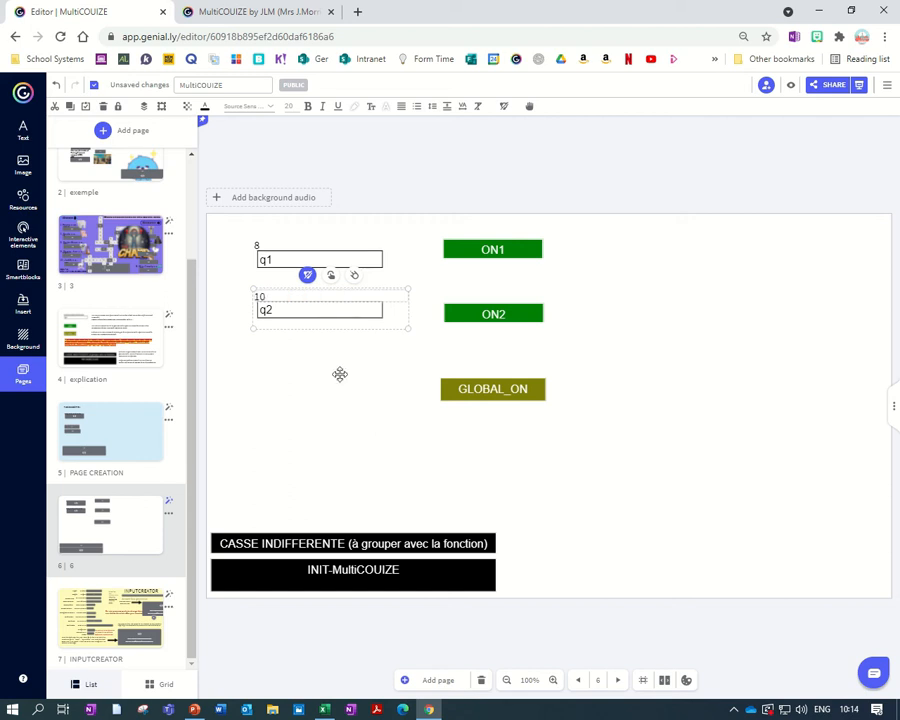
left_click(320, 260)
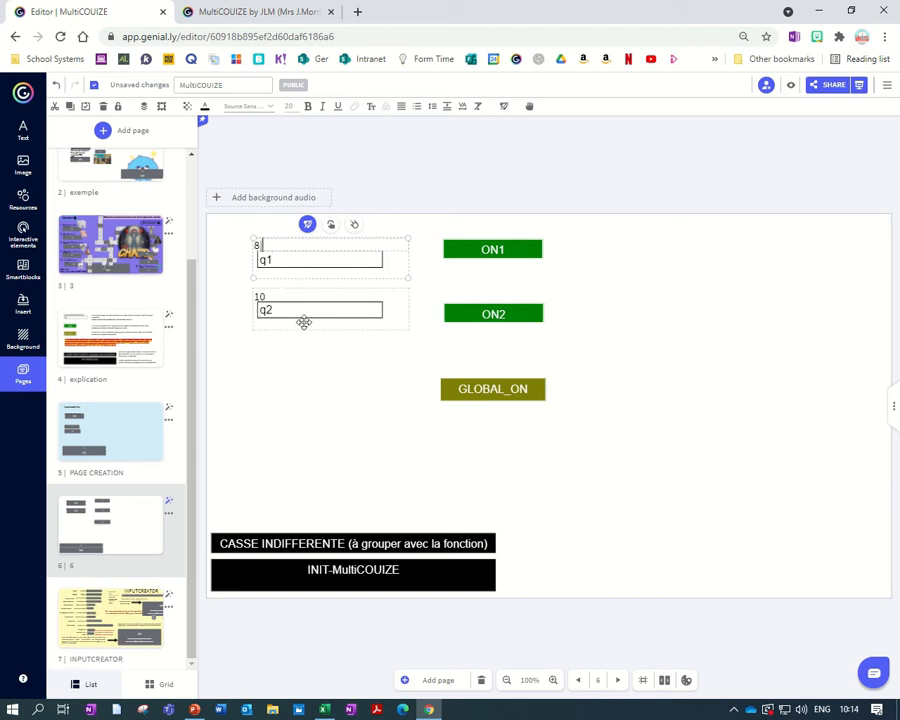
type("eigh")
left_click(330, 296)
type("|")
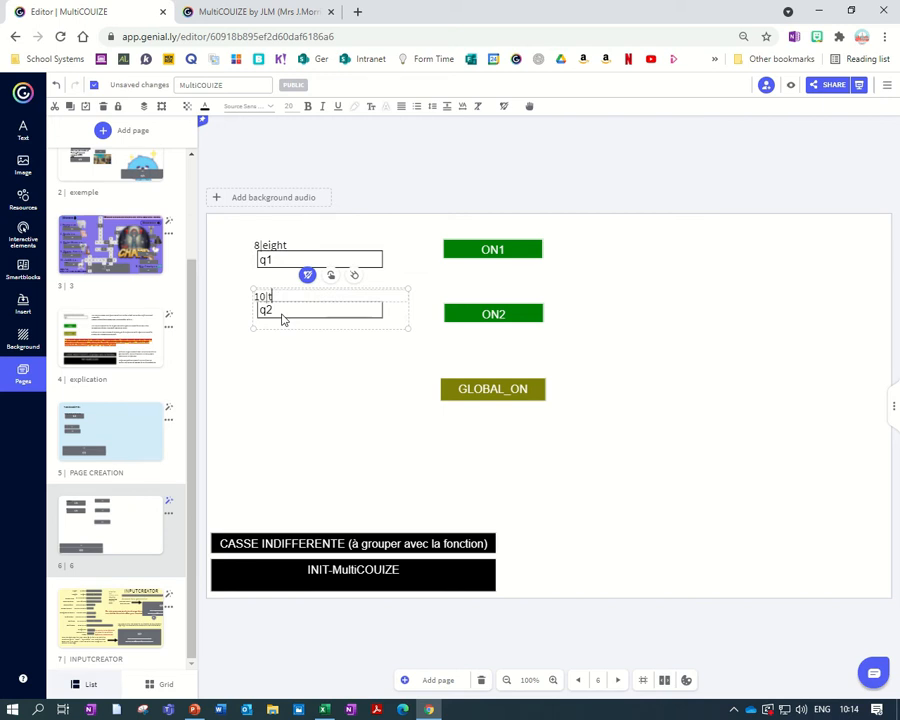
type("ten")
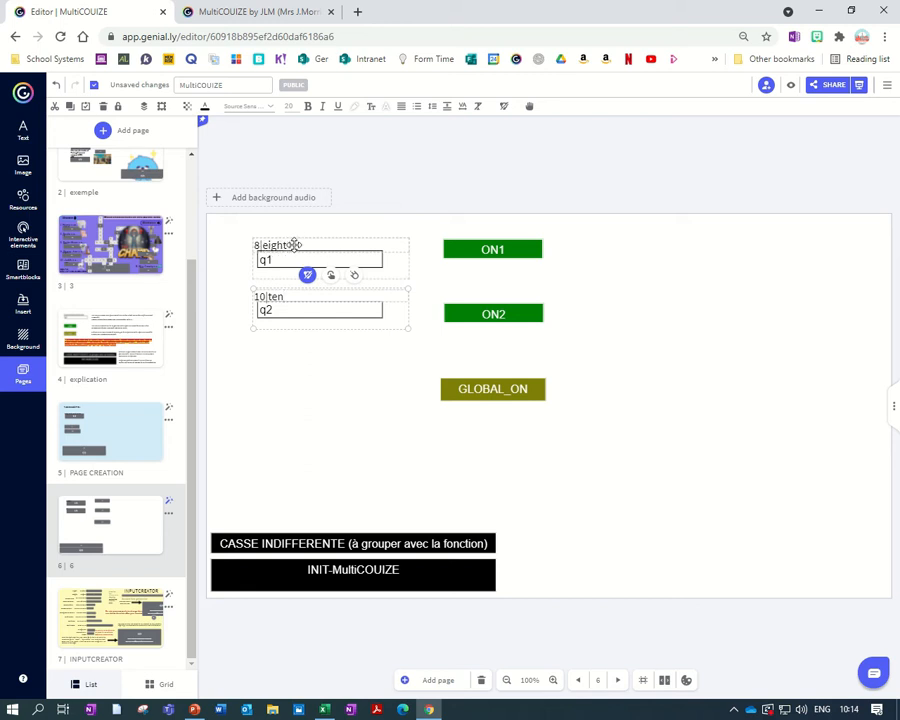
left_click(24, 164)
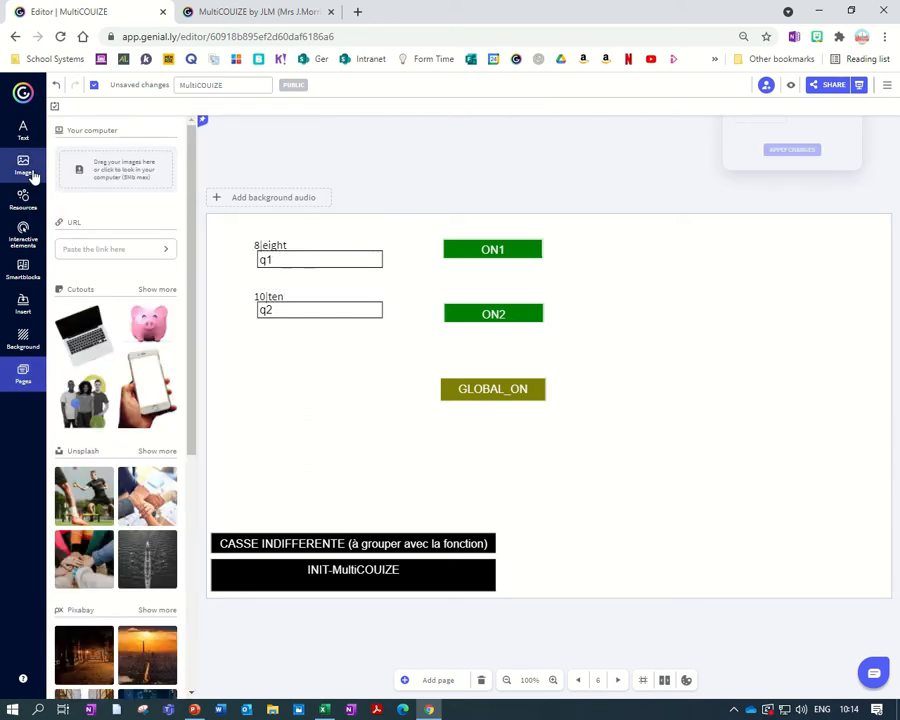
Insert a piggy bank and a laptop picture from the library and place them beside the ON buttons.
left_click(148, 322)
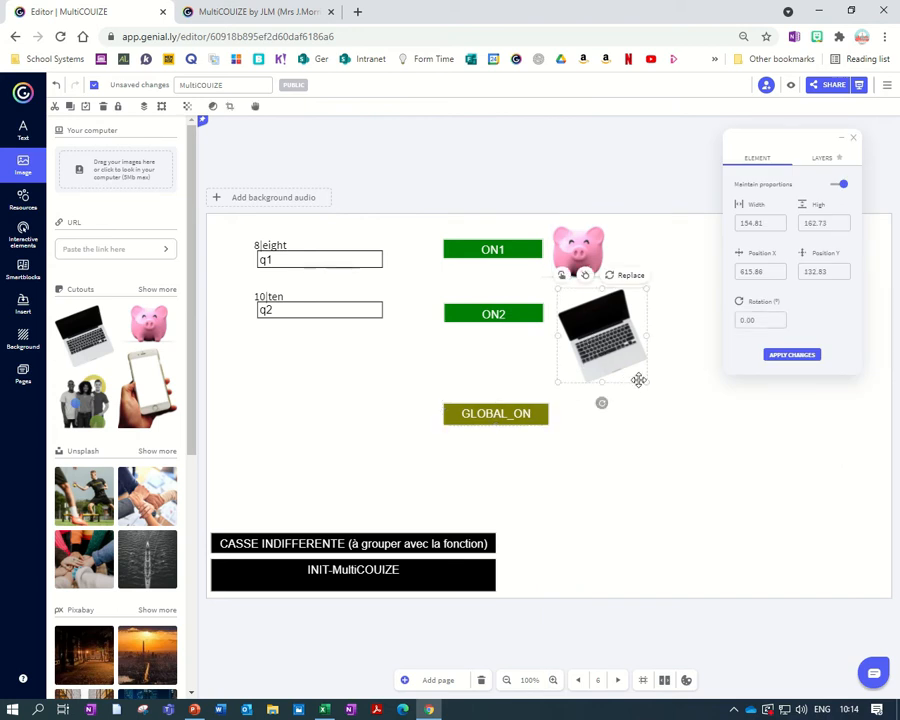
left_click_drag(648, 380, 624, 362)
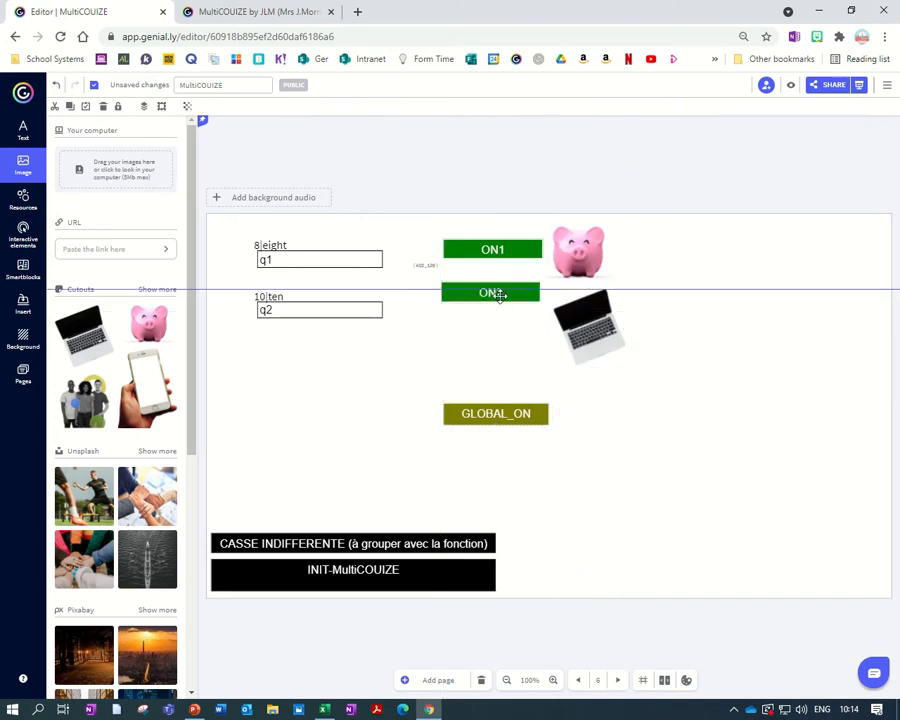
left_click(490, 292)
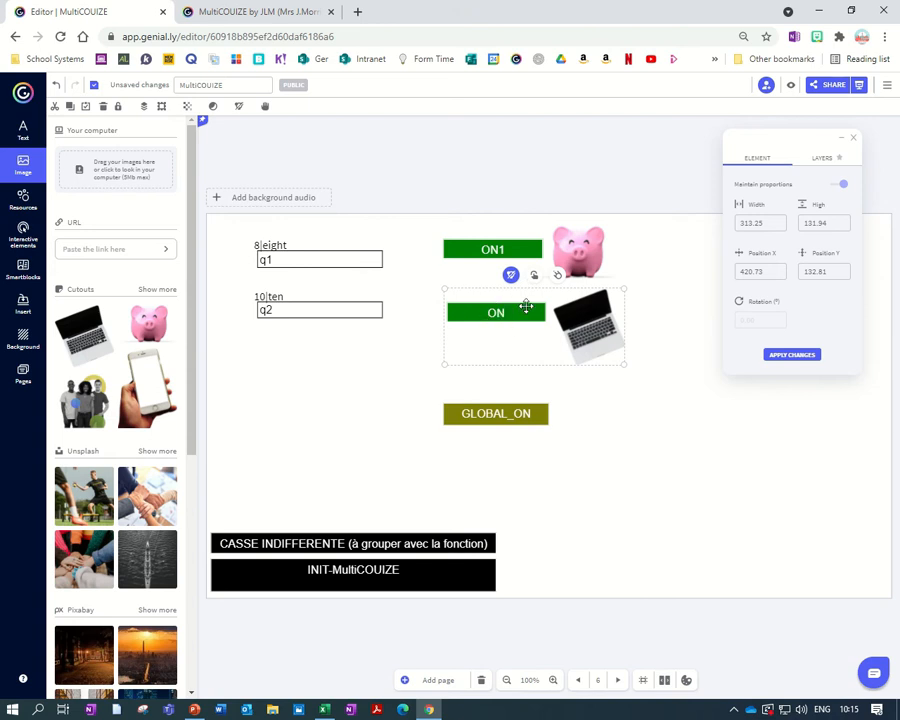
Compare the PAGE CRÉATION page with the new quiz page in the page list.
left_click(22, 376)
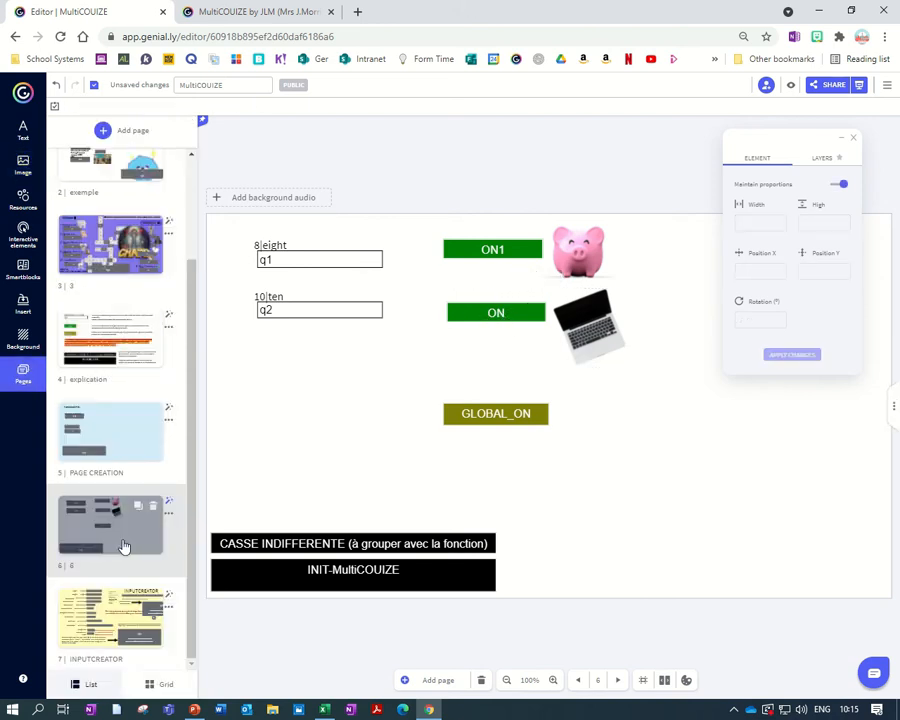
left_click(110, 430)
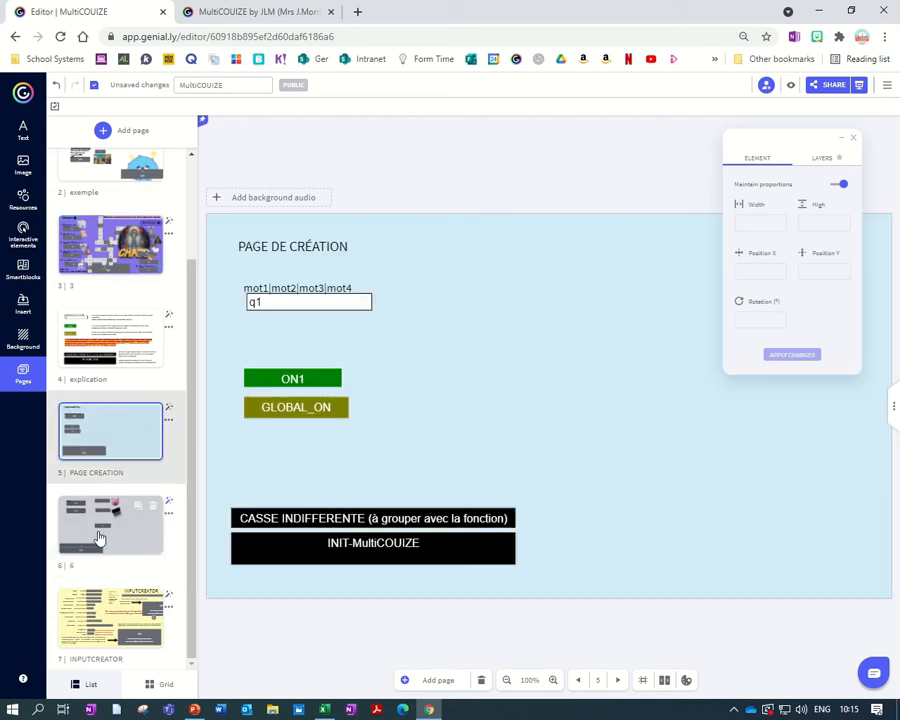
left_click(110, 524)
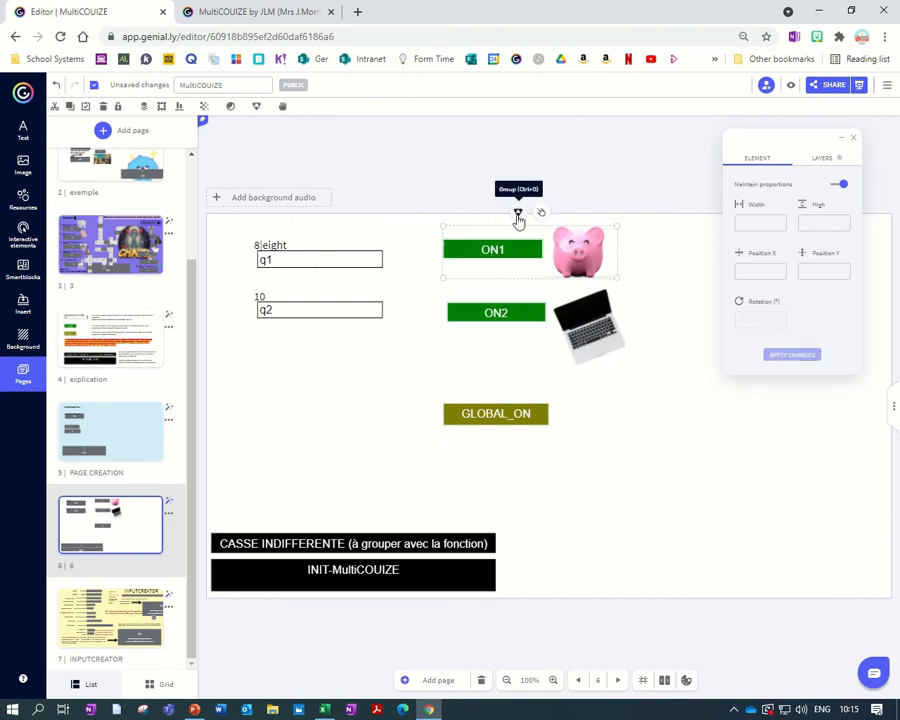
left_click(110, 430)
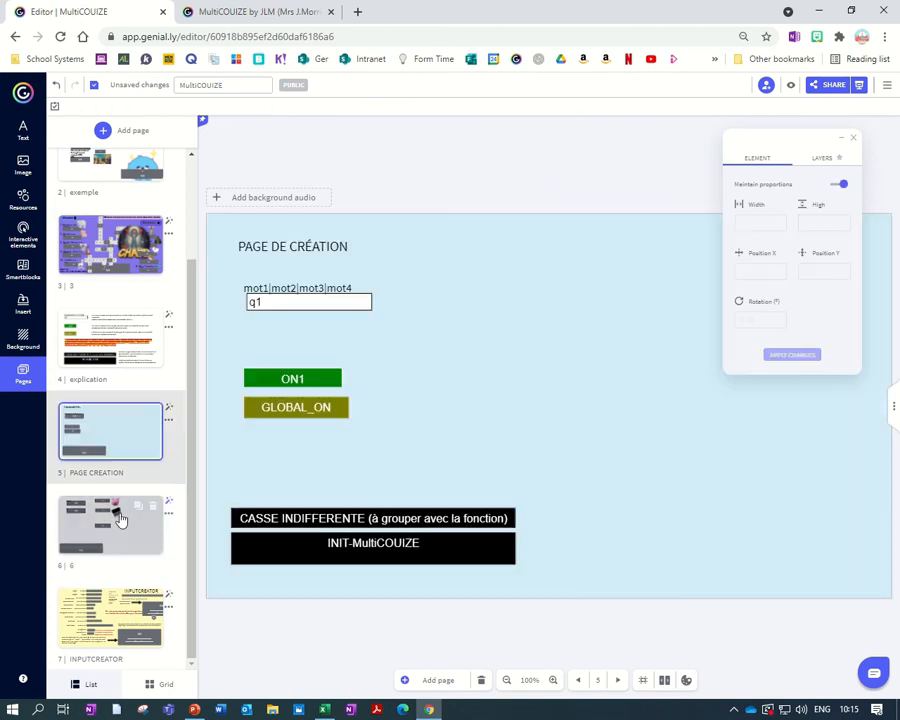
left_click(110, 524)
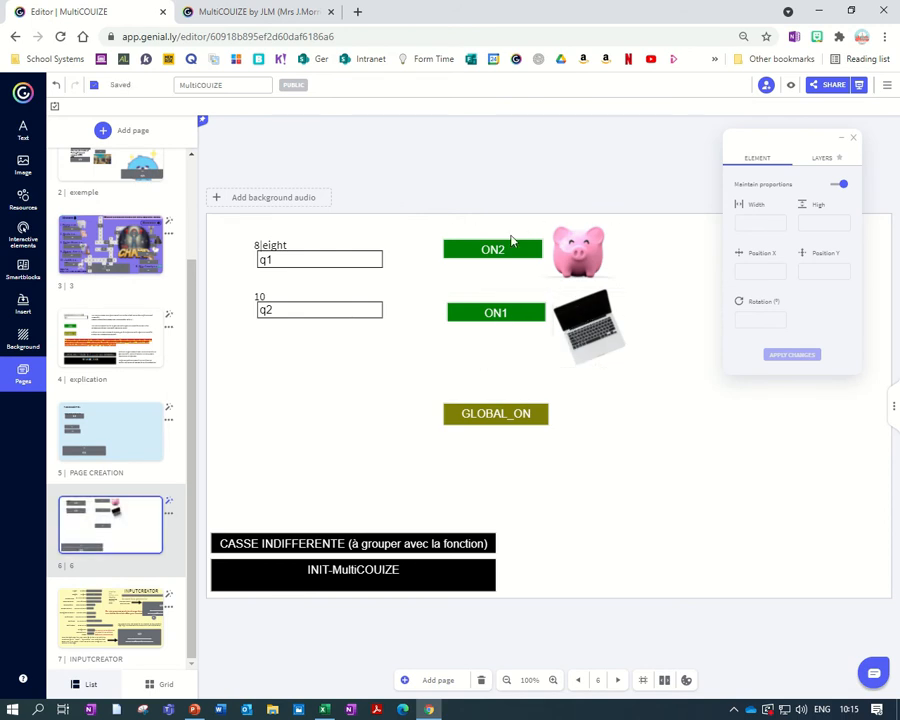
Move ON2 with the piggy bank beside q2 and duplicate a field as q3 below it.
left_click(496, 312)
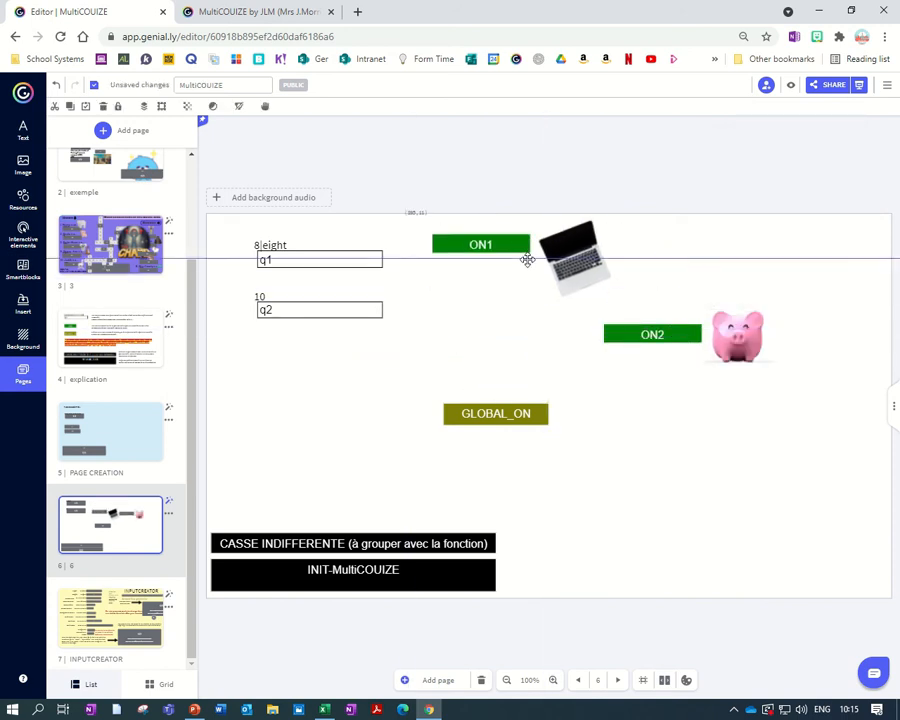
left_click_drag(652, 334, 488, 332)
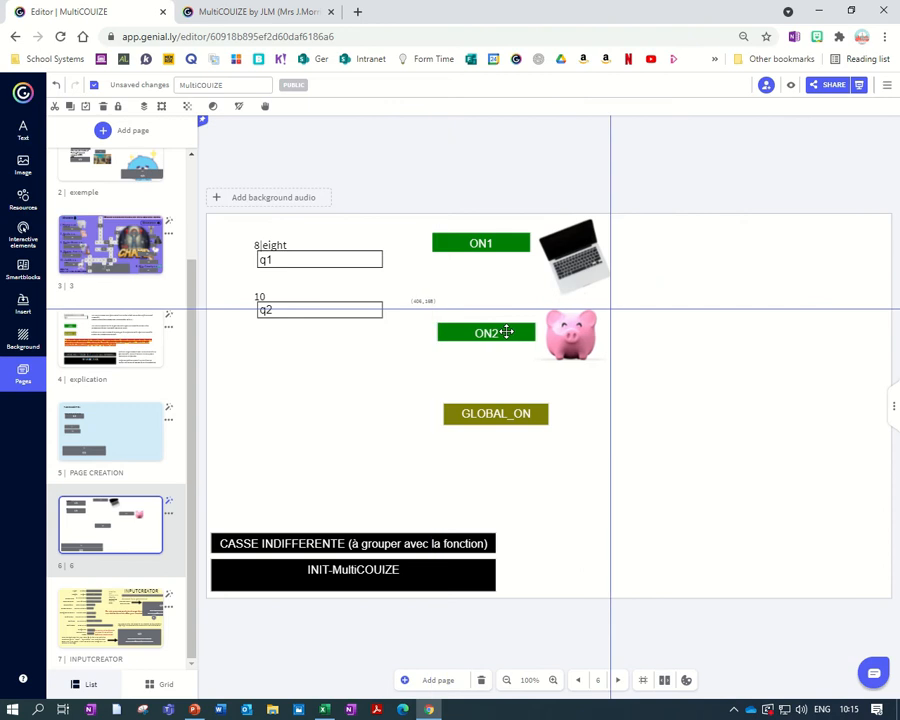
left_click(480, 244)
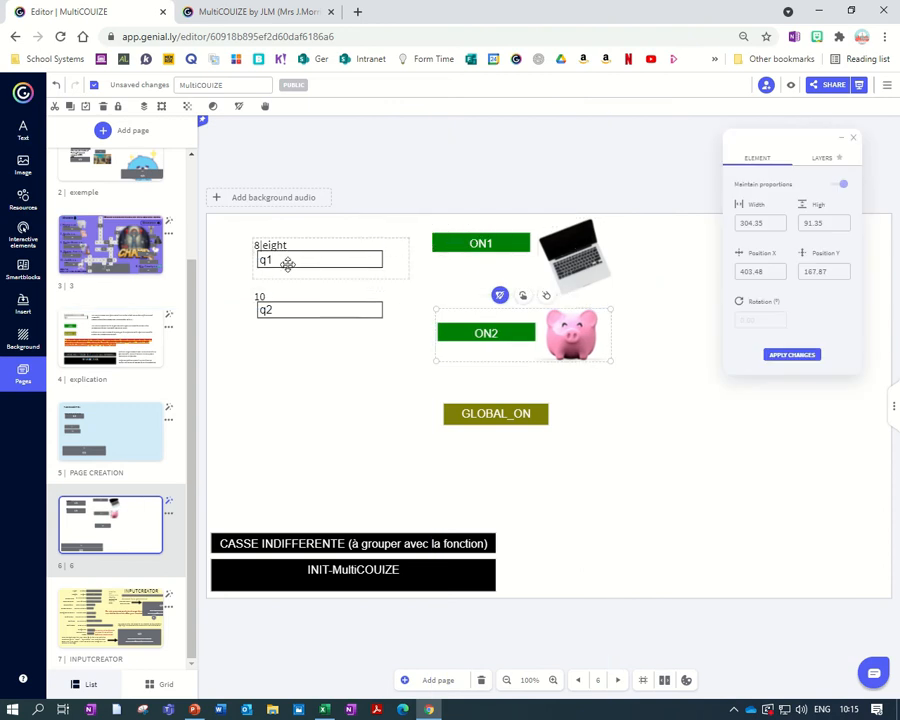
left_click(320, 308)
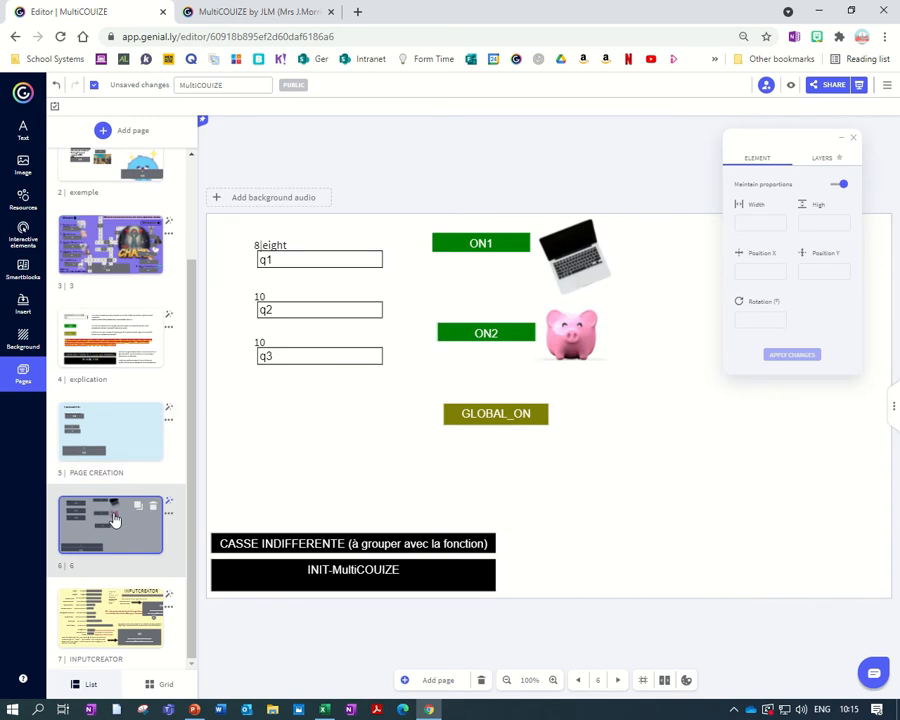
Delete q3 and the laptop, then insert a group photo beside ON2 with the piggy bank by ON1.
left_click(320, 356)
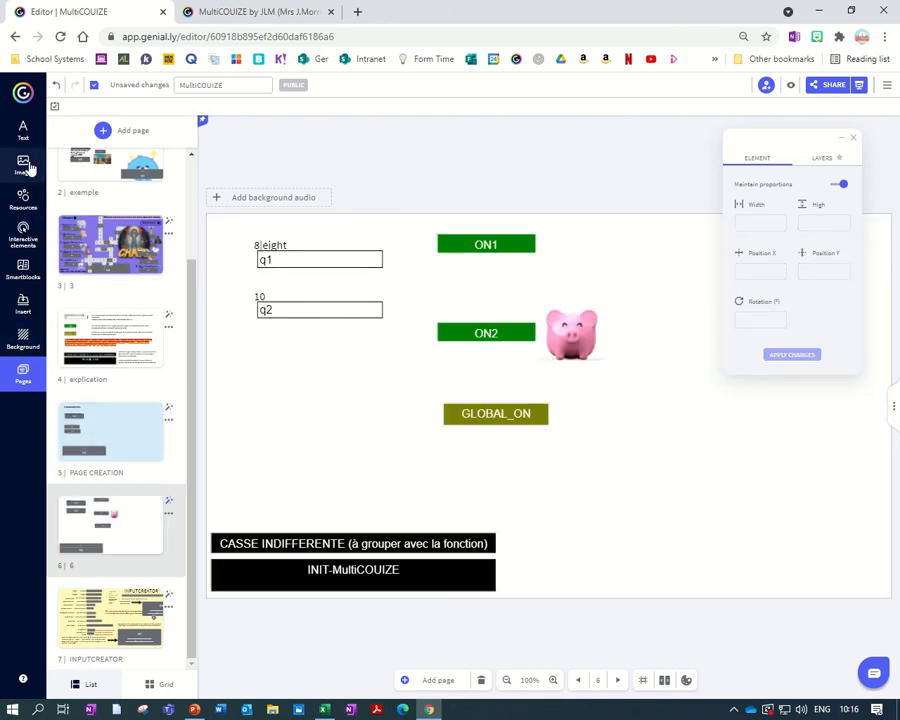
left_click(24, 164)
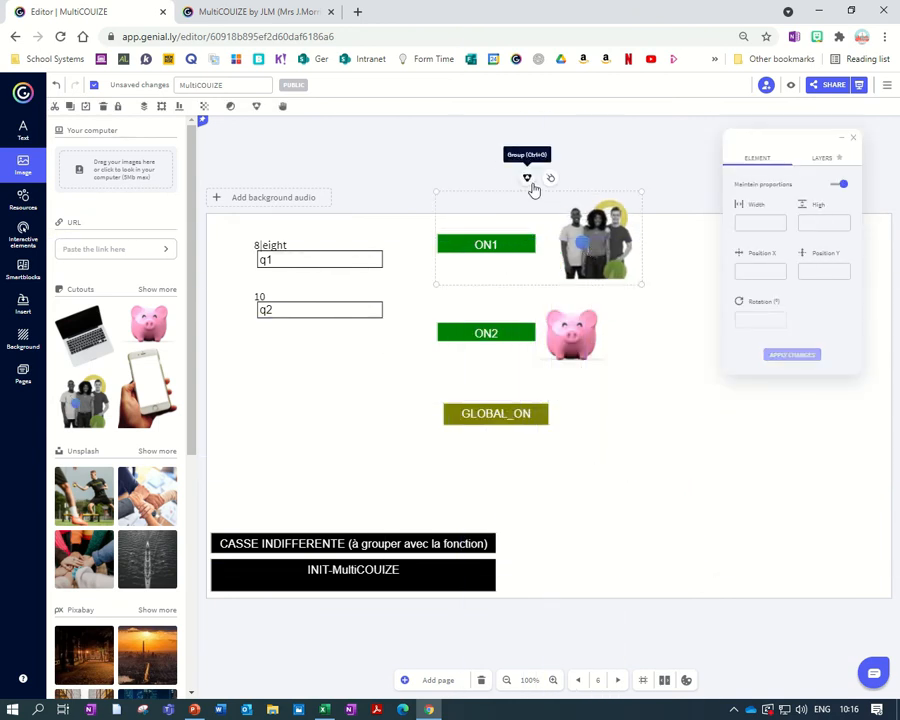
left_click(22, 376)
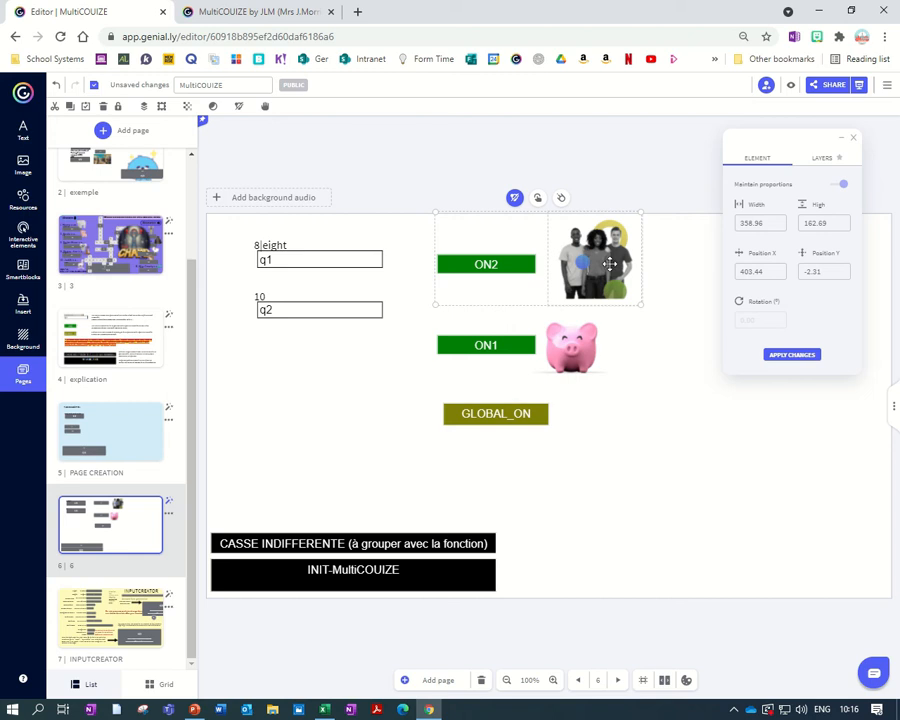
mouse_move(492, 248)
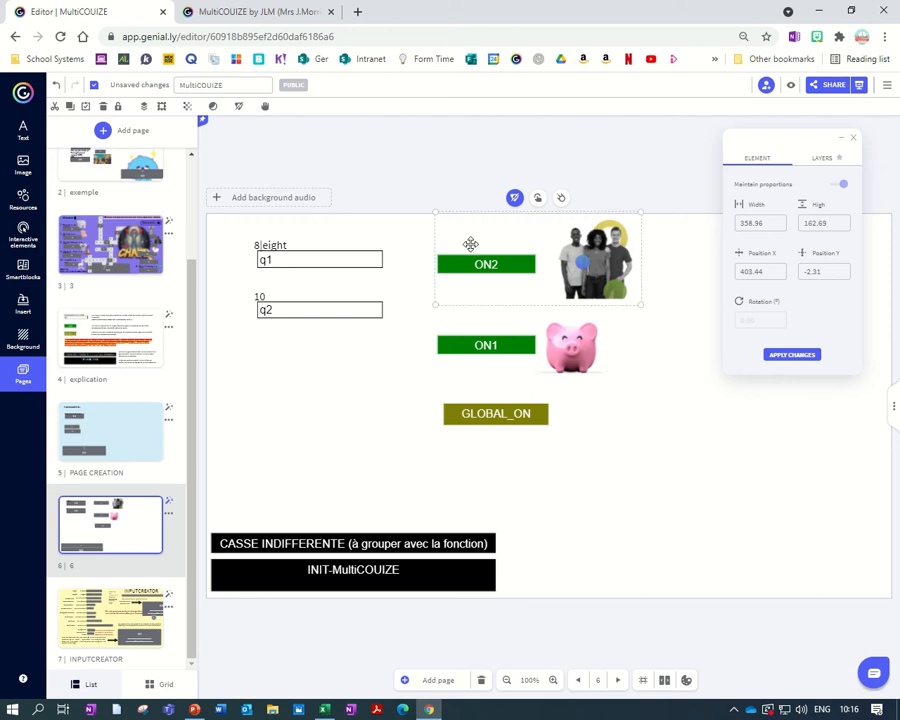
mouse_move(608, 256)
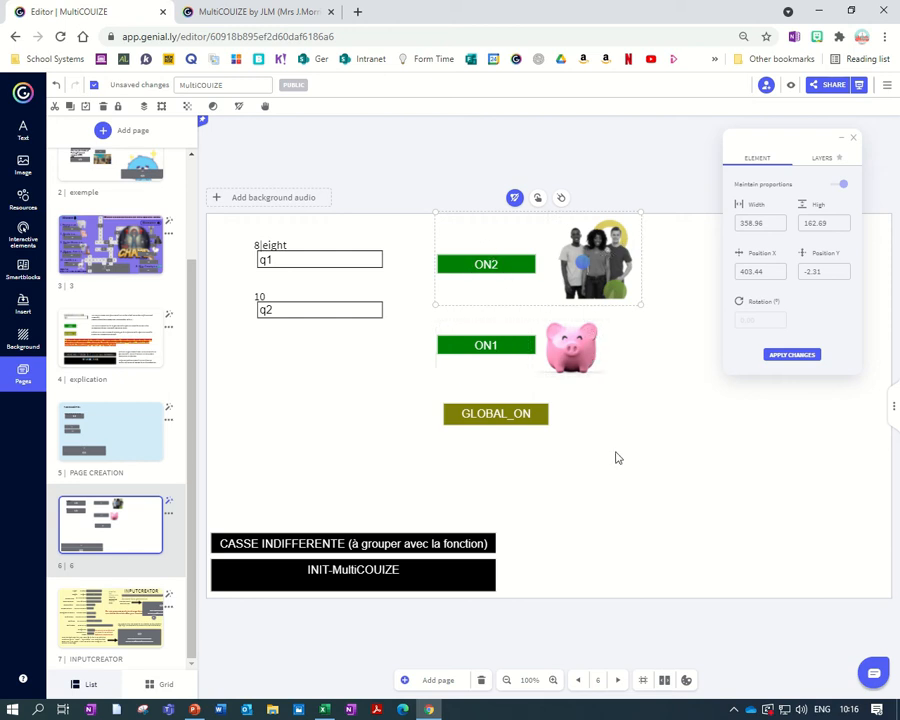
mouse_move(616, 490)
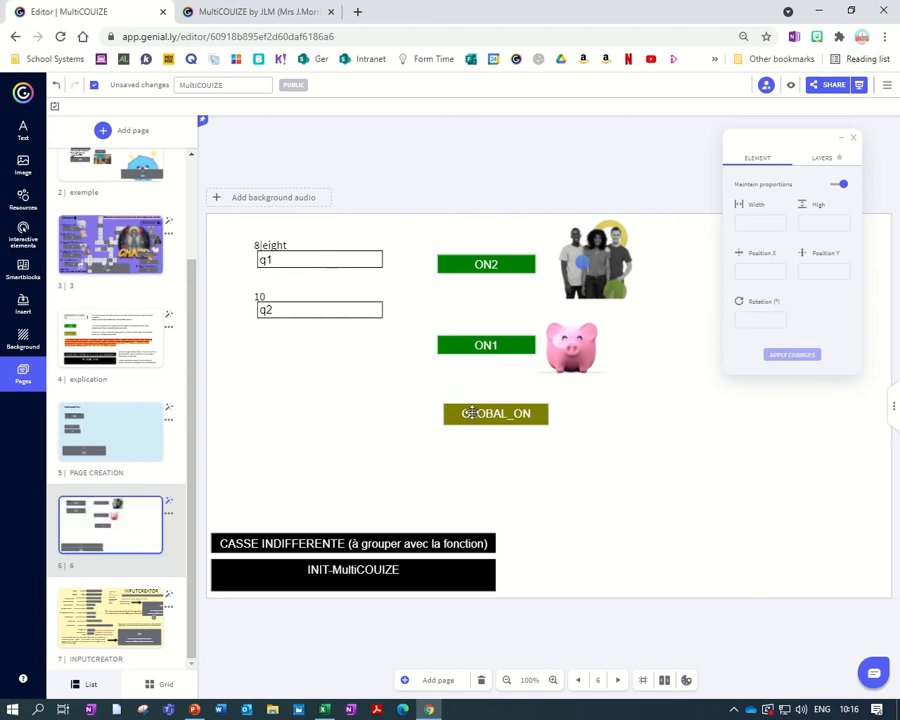
Insert a second group photo over GLOBAL_ON and preview the quiz slide.
left_click(22, 164)
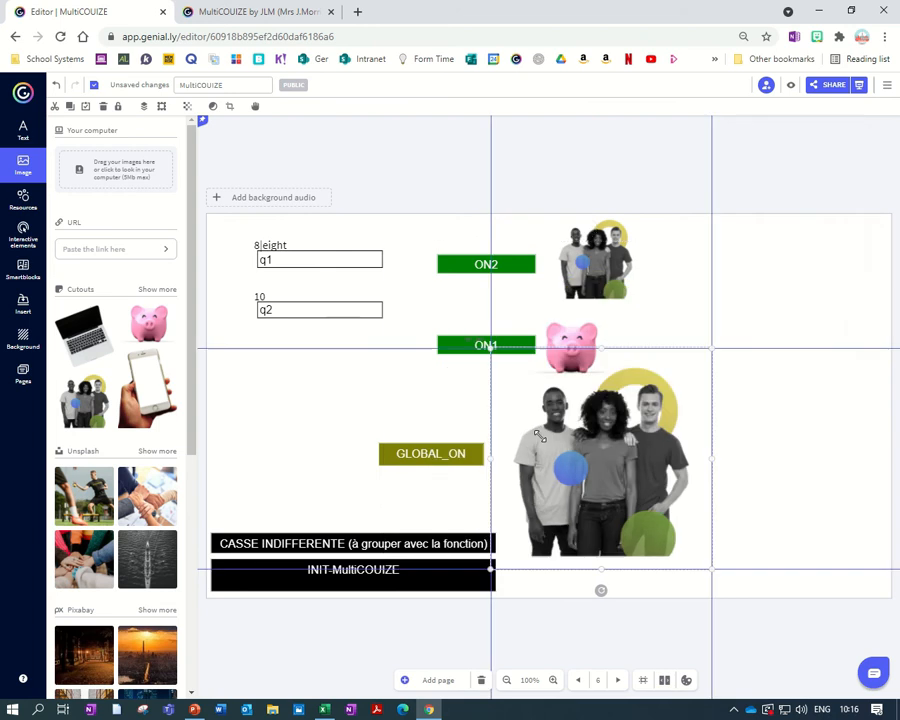
left_click(600, 460)
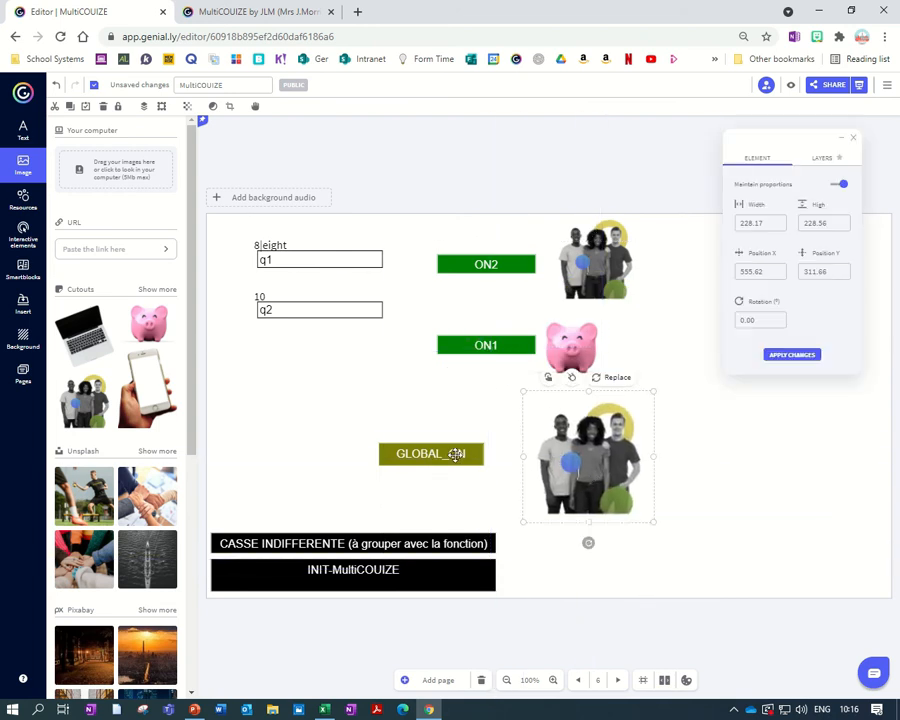
left_click_drag(432, 452, 472, 458)
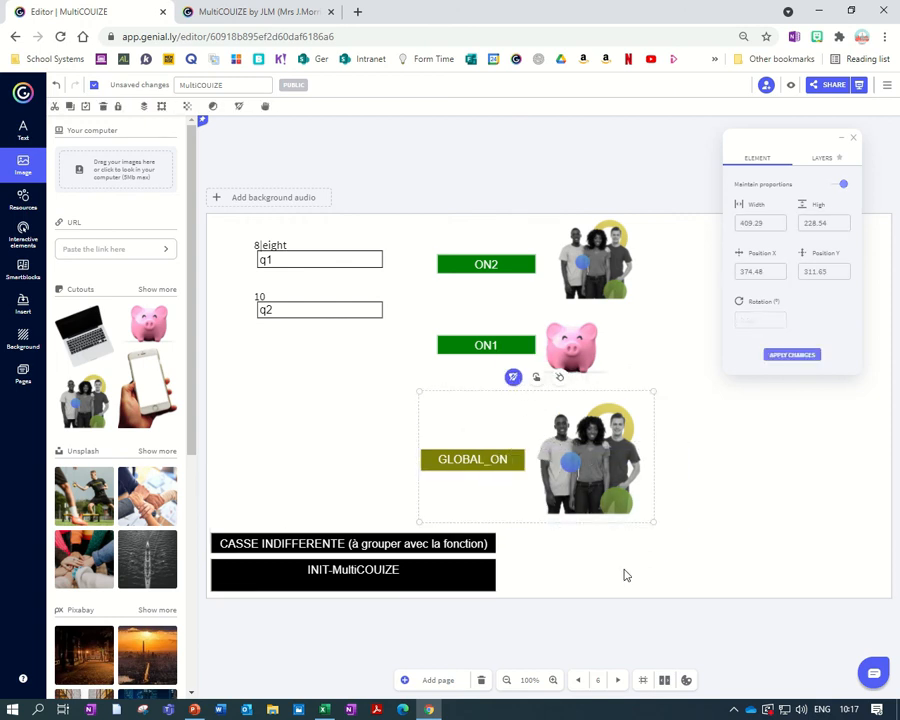
left_click(790, 84)
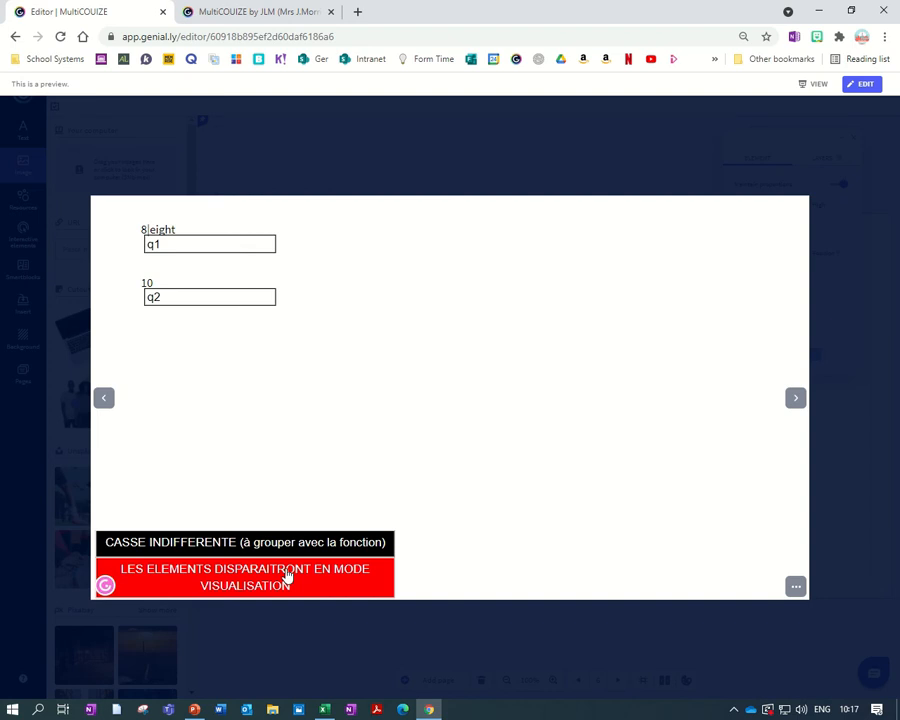
mouse_move(158, 282)
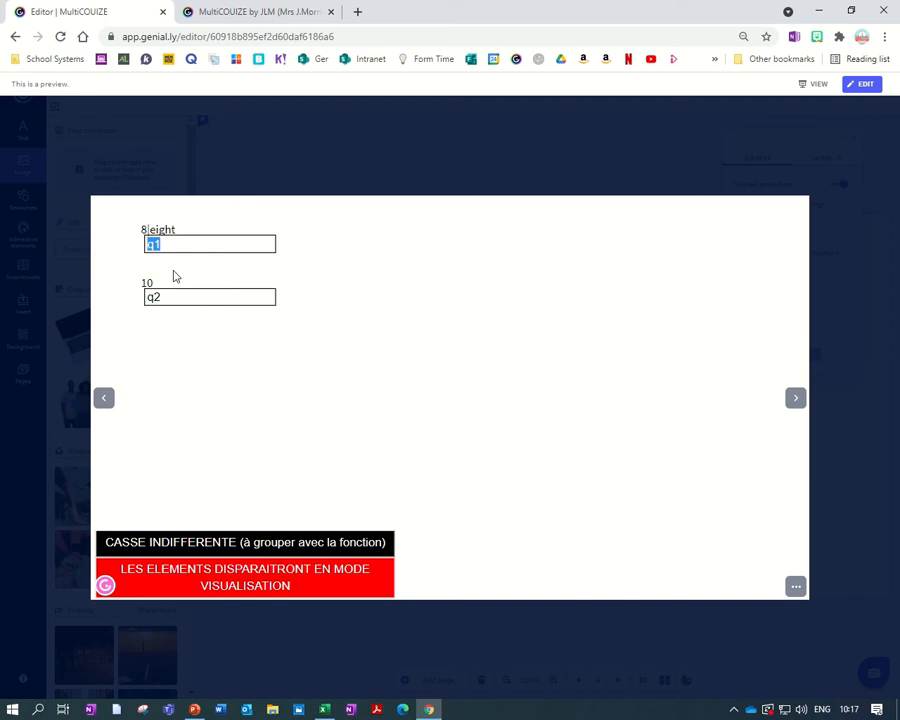
mouse_move(204, 292)
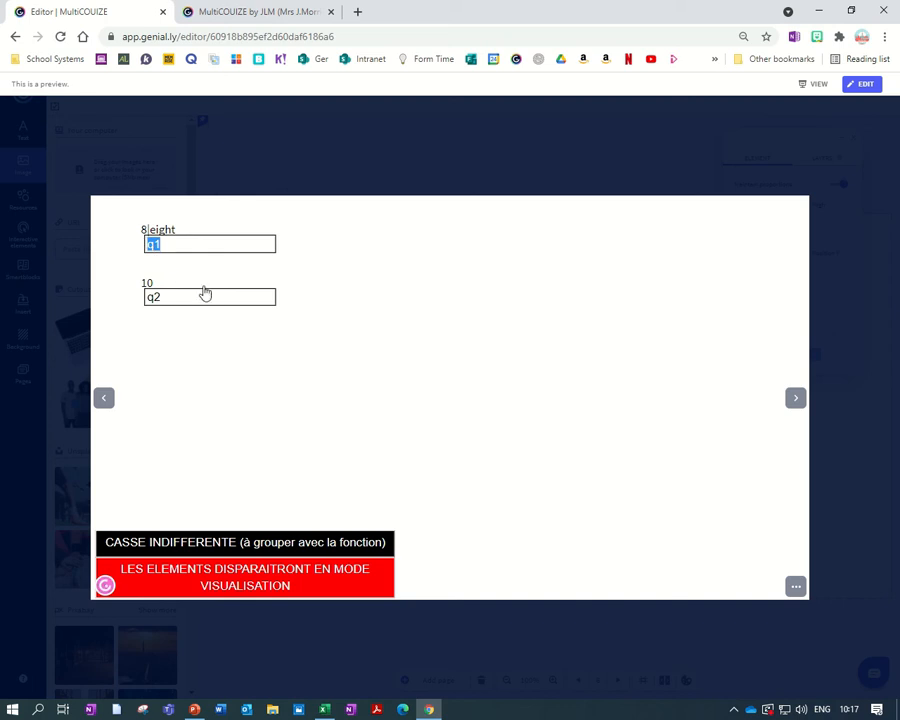
mouse_move(280, 304)
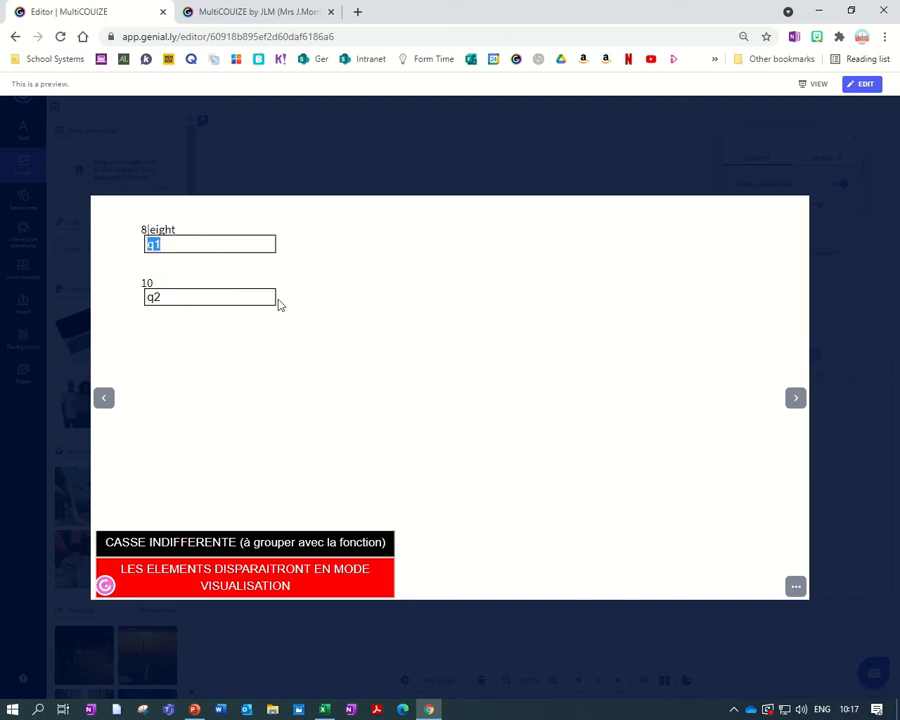
mouse_move(218, 352)
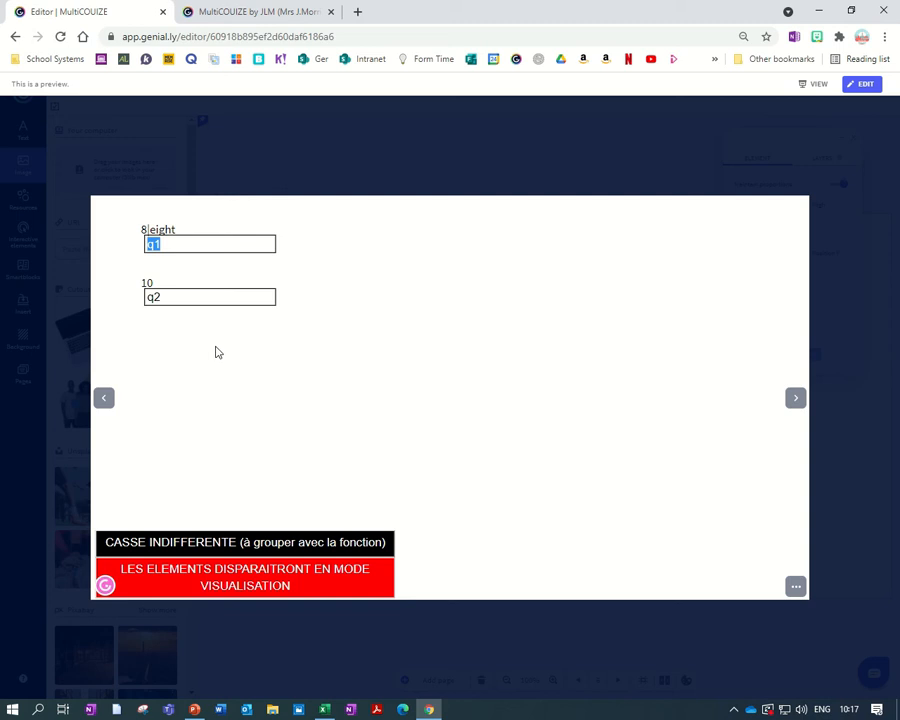
mouse_move(178, 230)
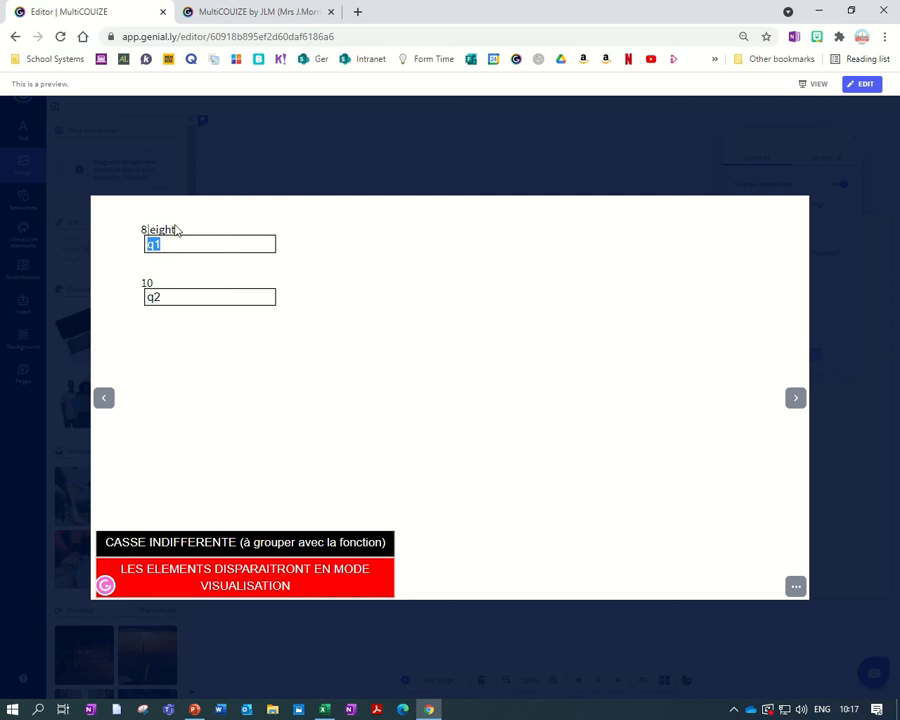
mouse_move(180, 272)
type("8")
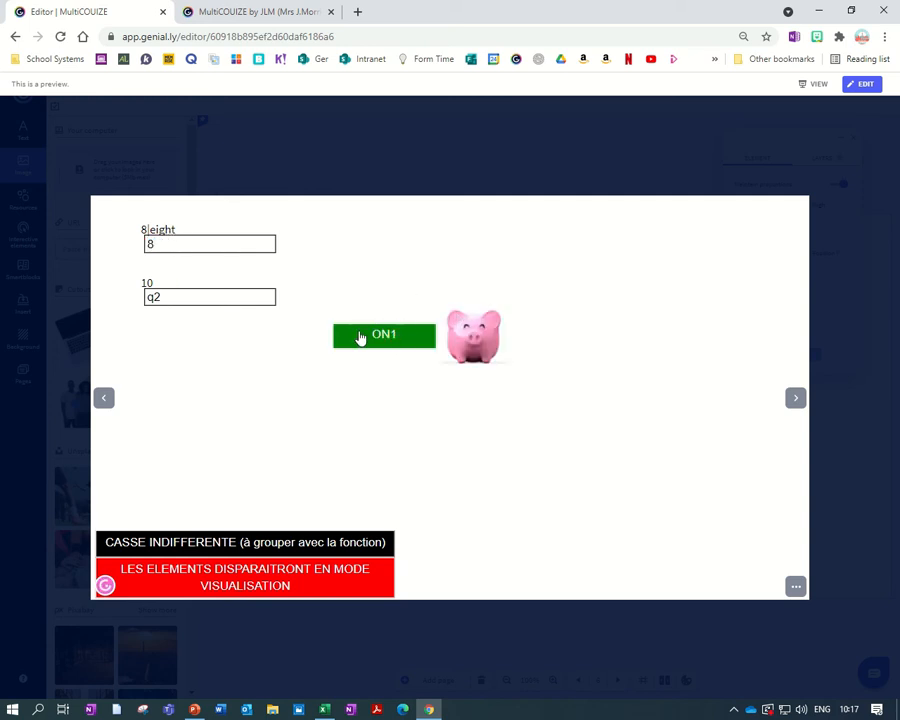
mouse_move(496, 326)
type("10")
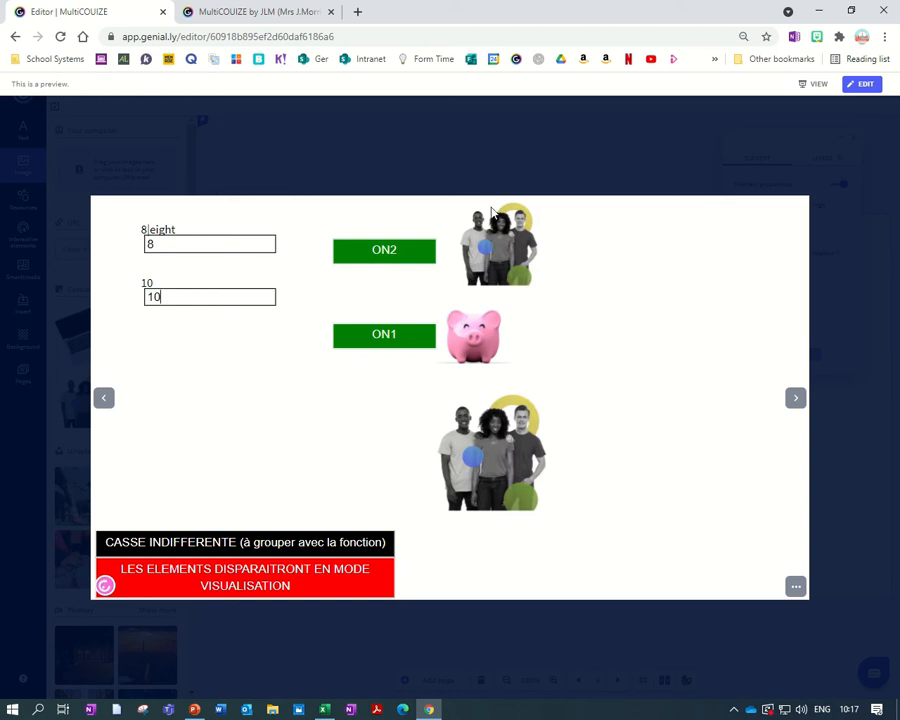
mouse_move(568, 502)
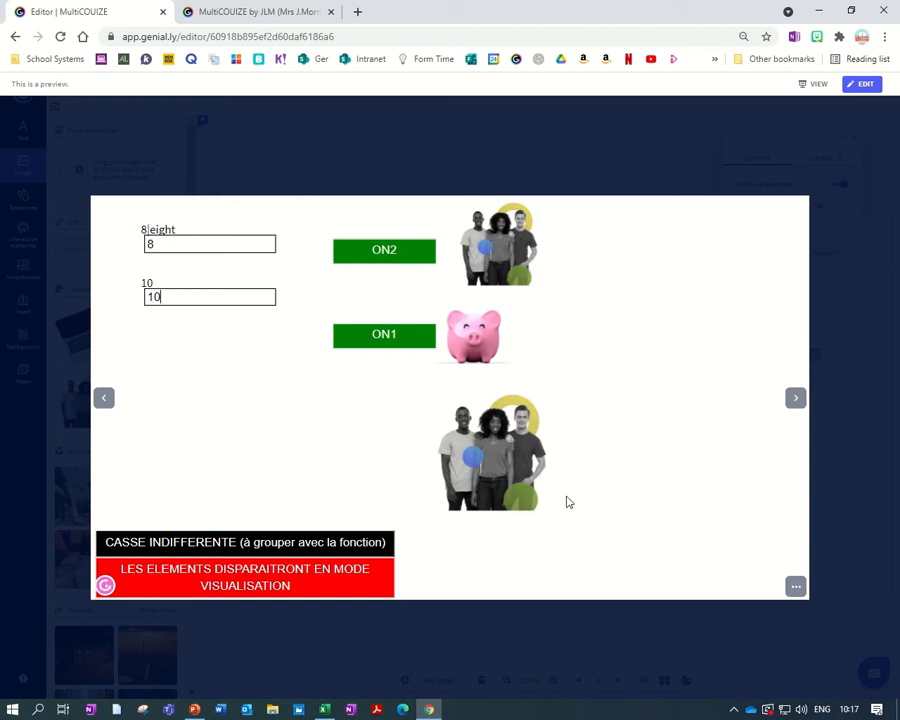
mouse_move(536, 470)
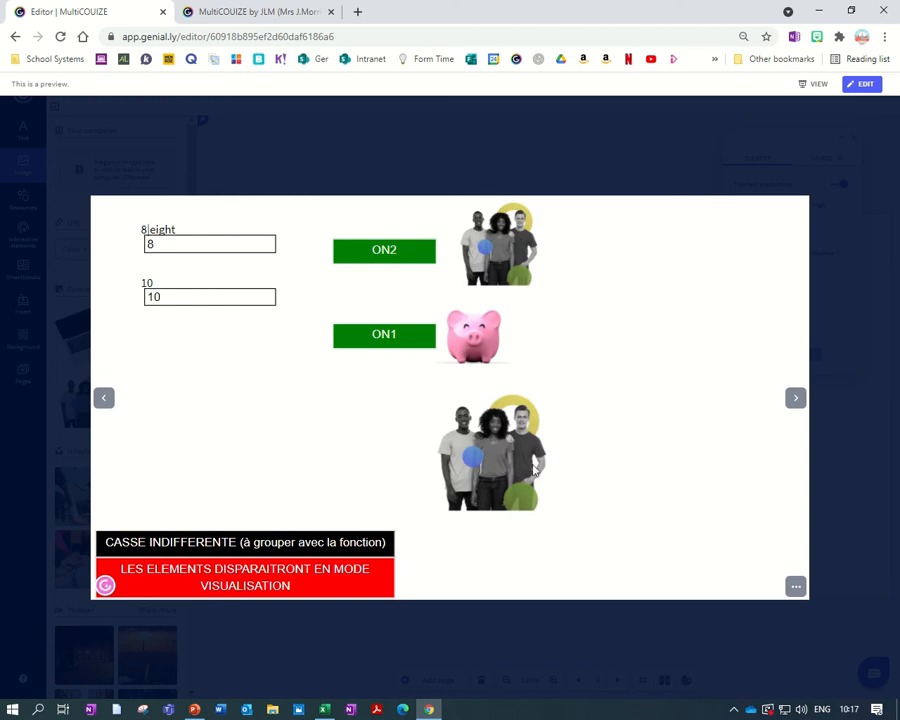
mouse_move(490, 498)
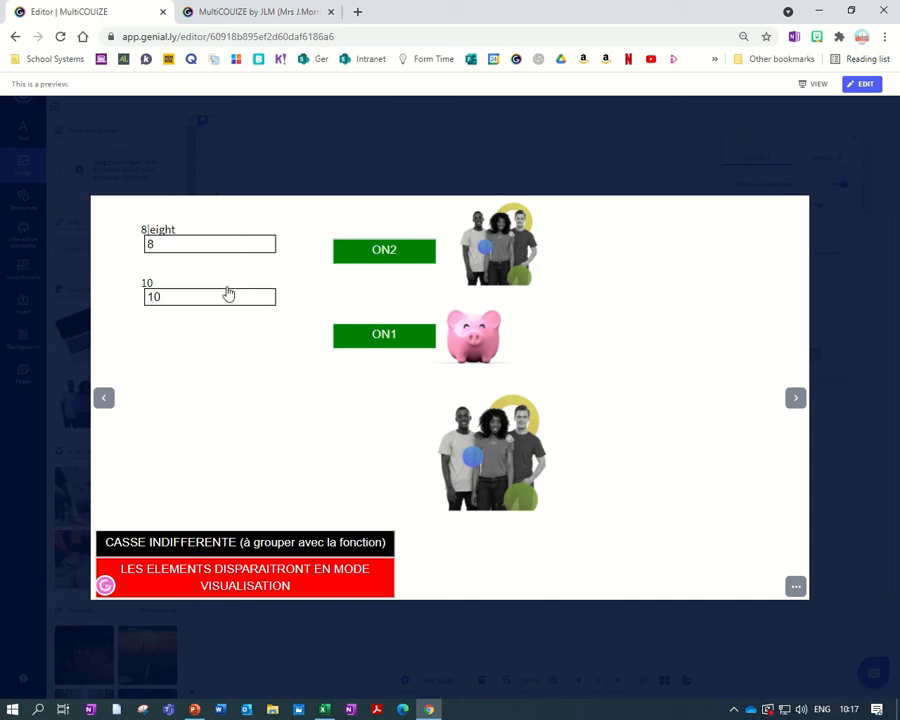
Return from the quiz preview to the Genially editor.
left_click(860, 84)
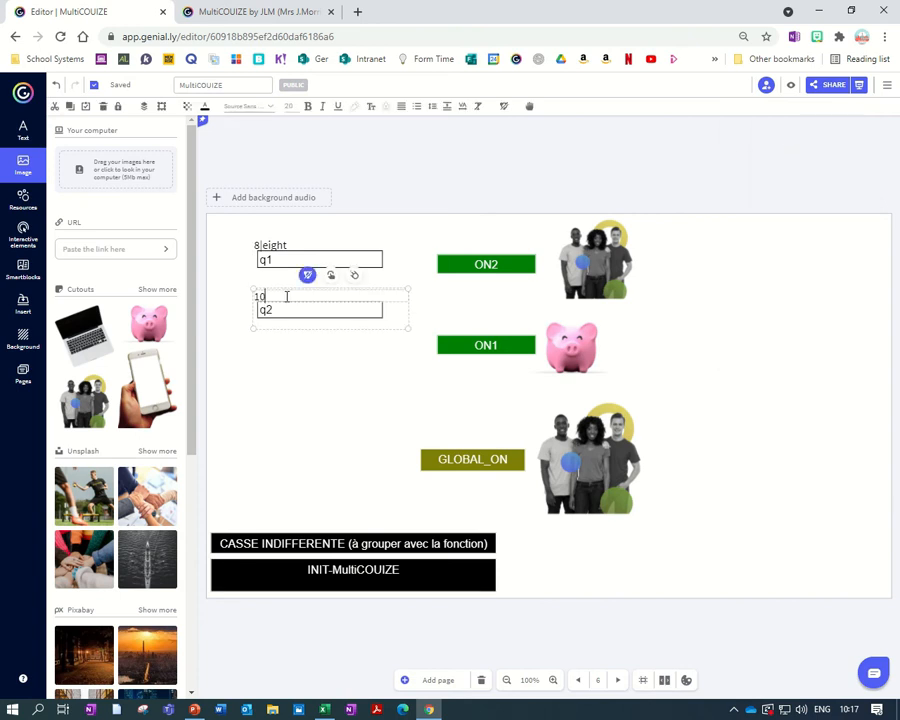
Edit the label above the second answer field, entering '0te', and finish editing.
type("0te")
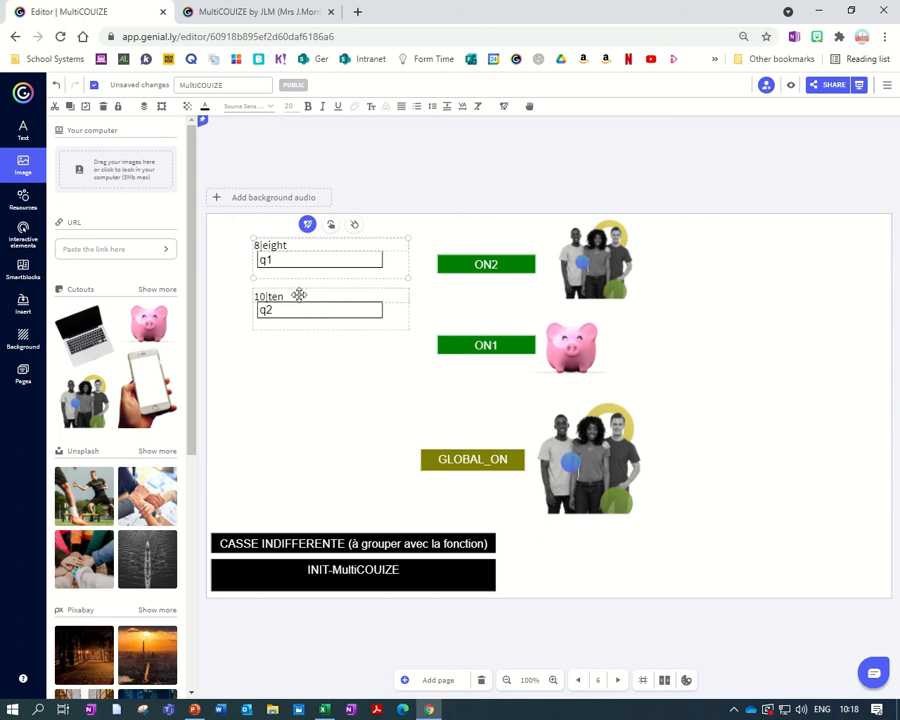
left_click(596, 258)
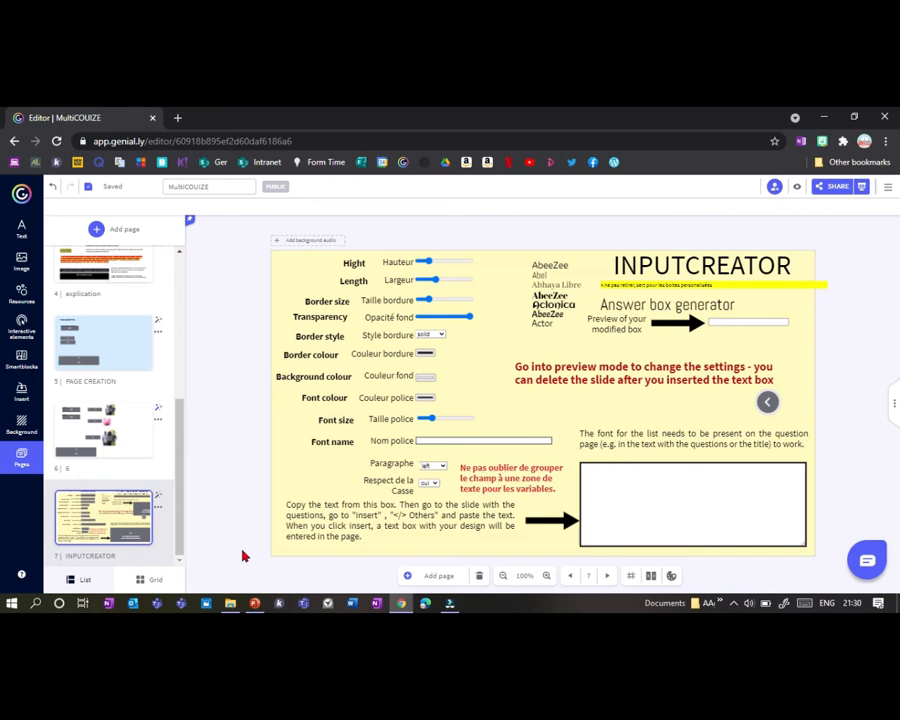
mouse_move(194, 472)
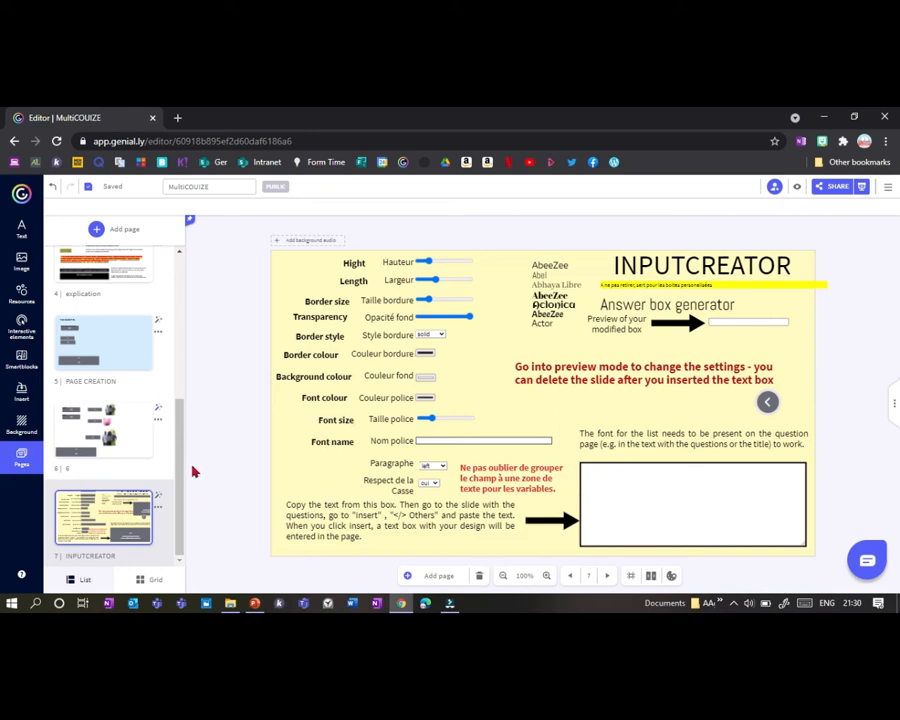
Switch to the PAGE DE CRÉATION page and preview the INPUTCREATOR slide.
left_click(104, 344)
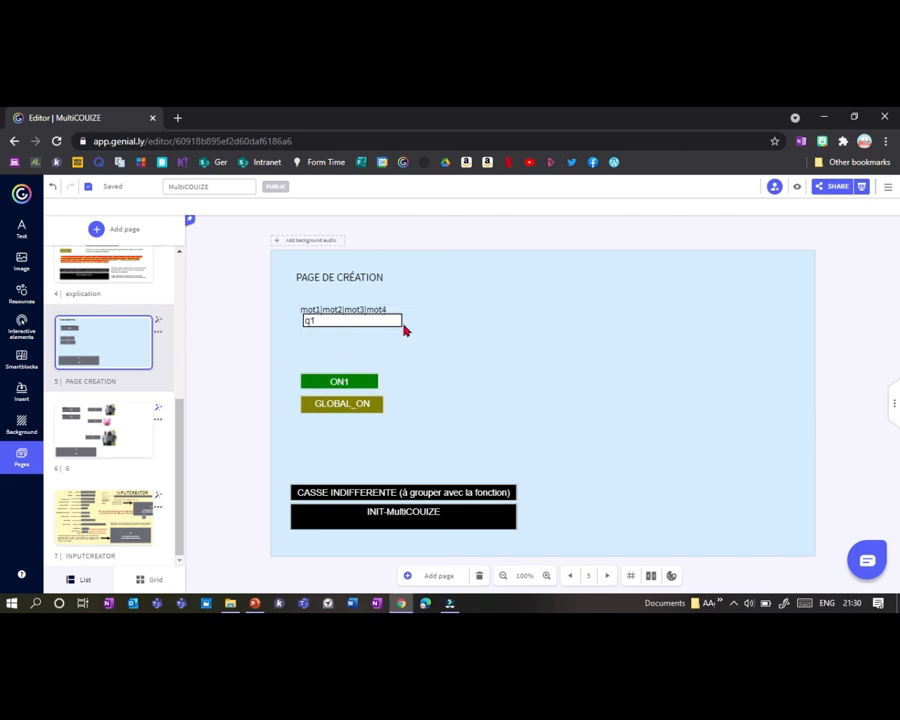
mouse_move(308, 364)
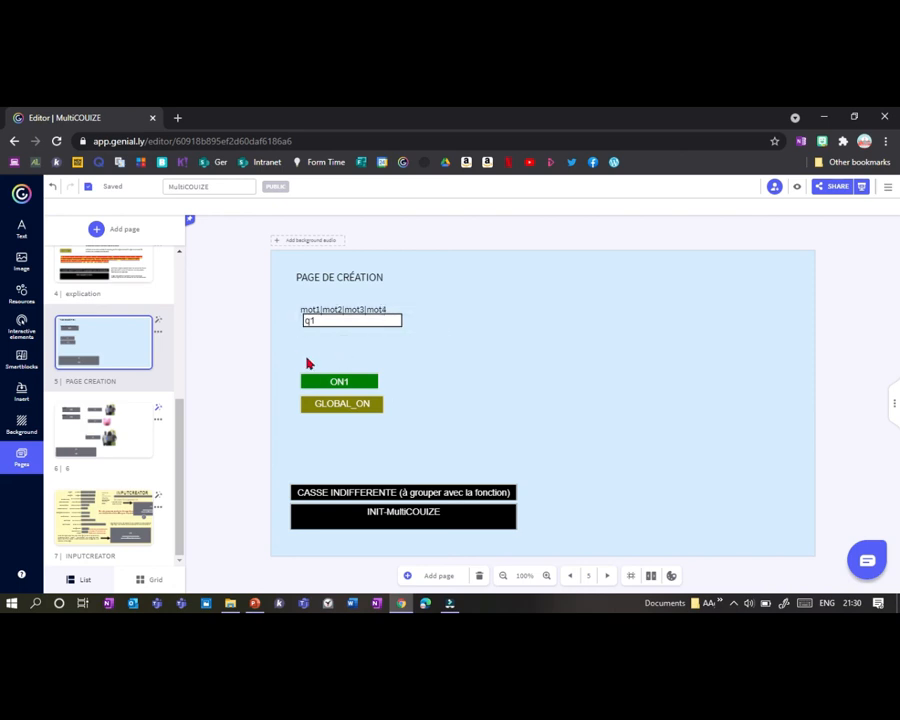
mouse_move(330, 364)
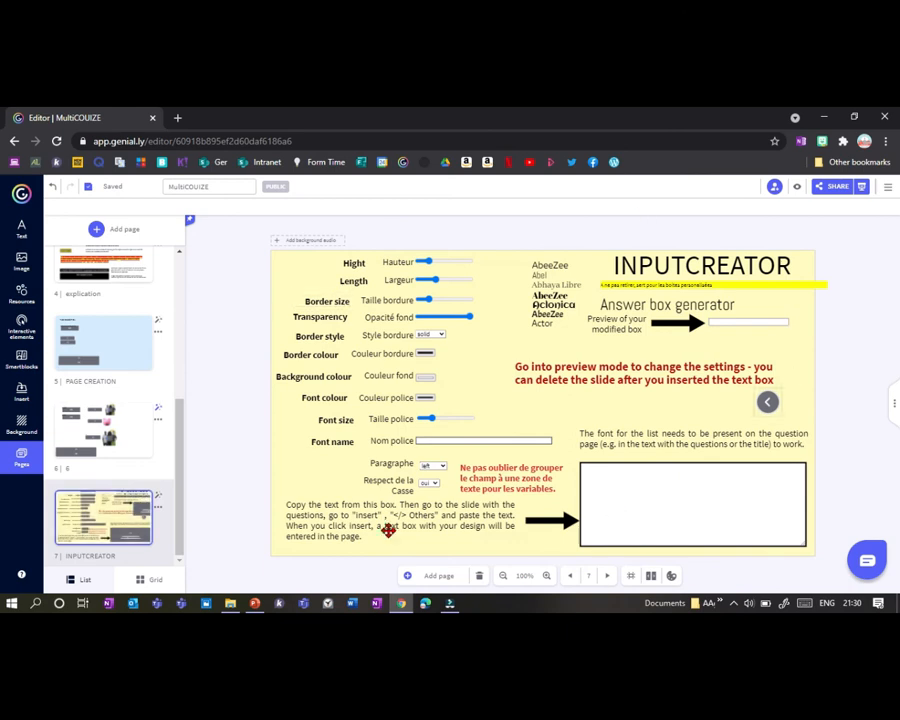
mouse_move(344, 410)
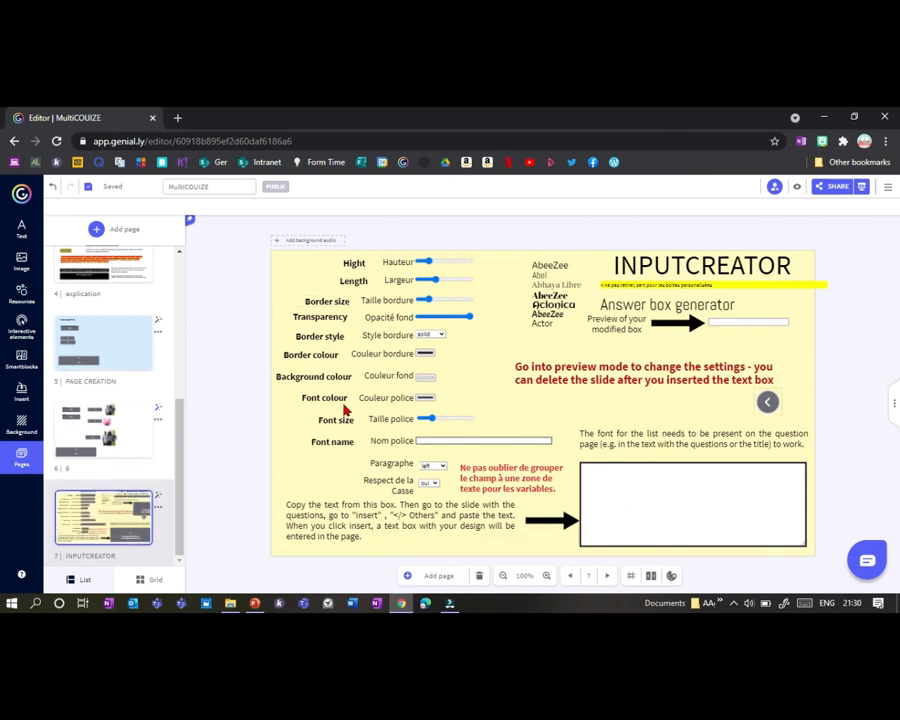
mouse_move(792, 198)
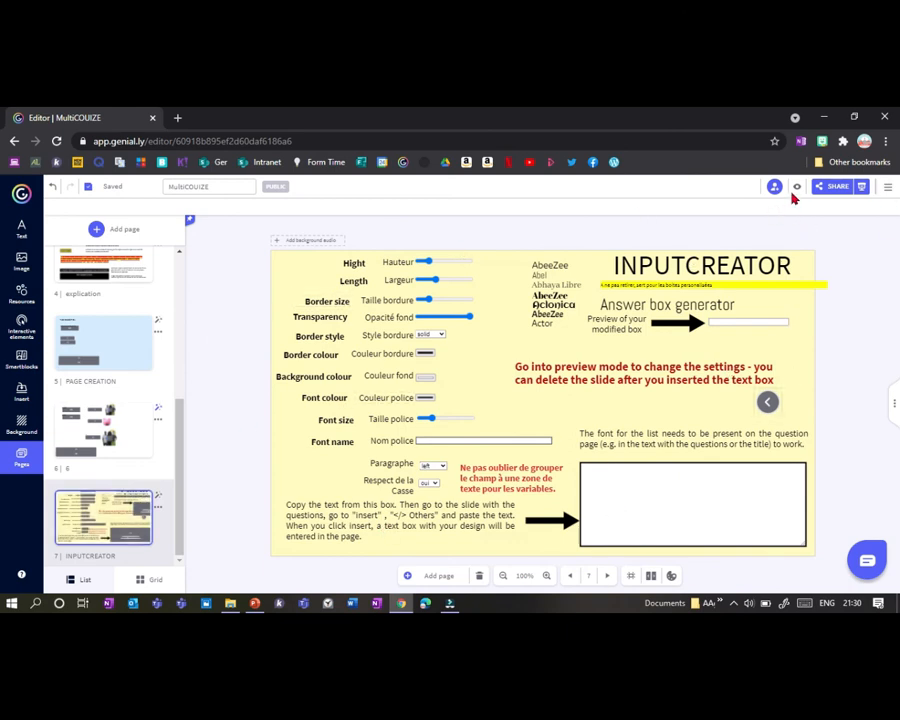
left_click(774, 186)
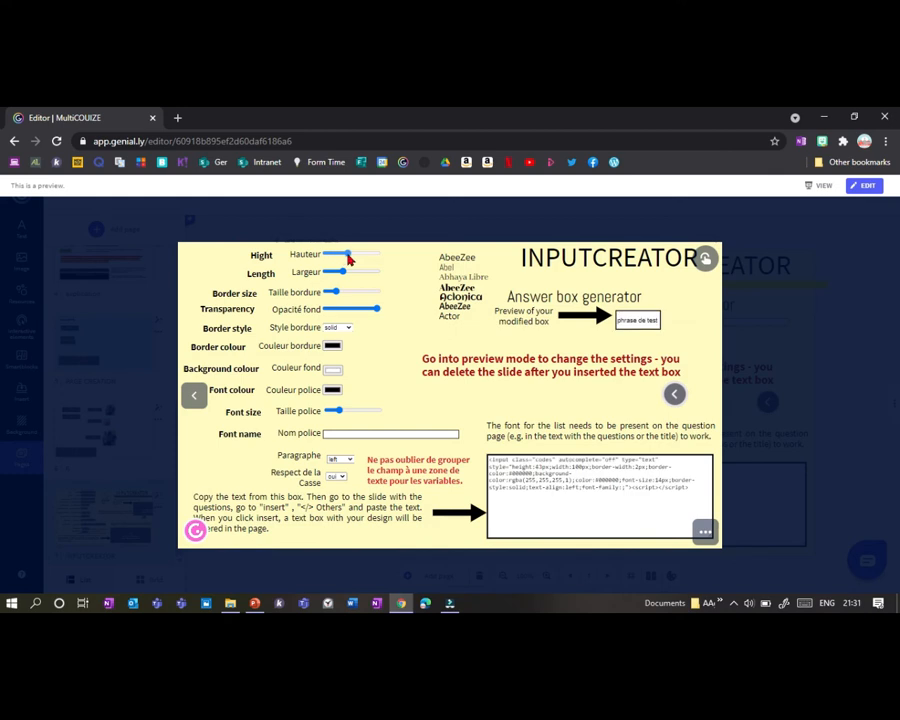
Adjust the answer box height, length, border thickness and background transparency sliders.
left_click_drag(368, 272, 364, 272)
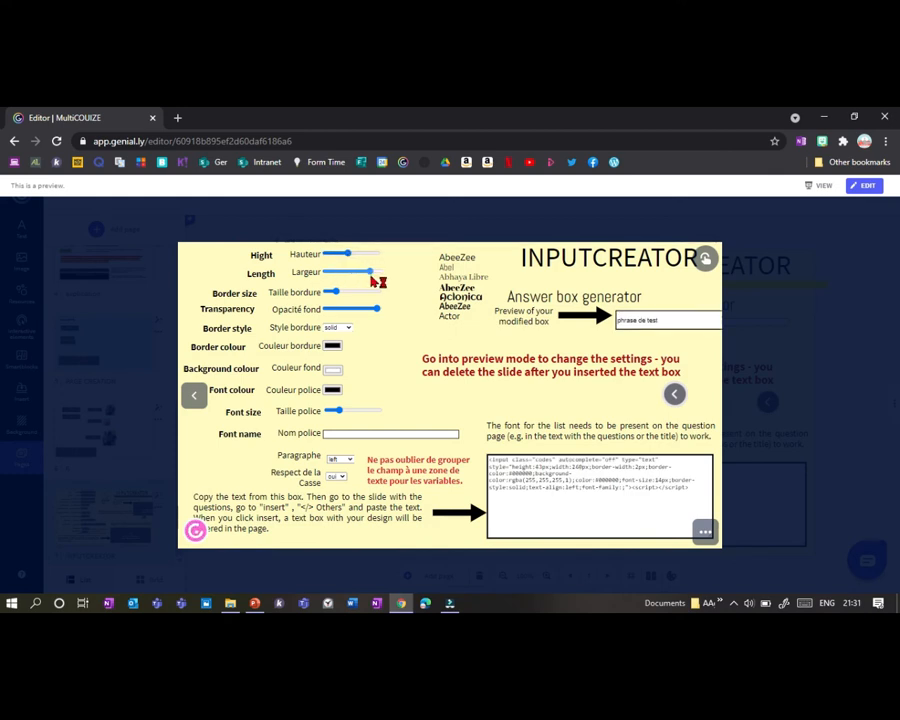
left_click_drag(350, 272, 362, 272)
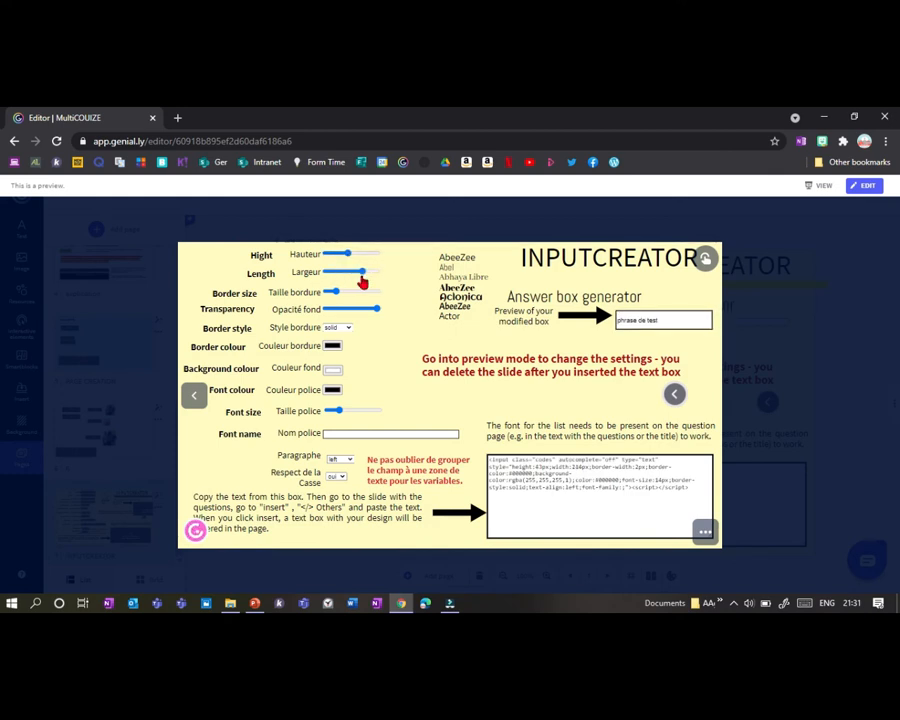
left_click_drag(364, 282, 348, 292)
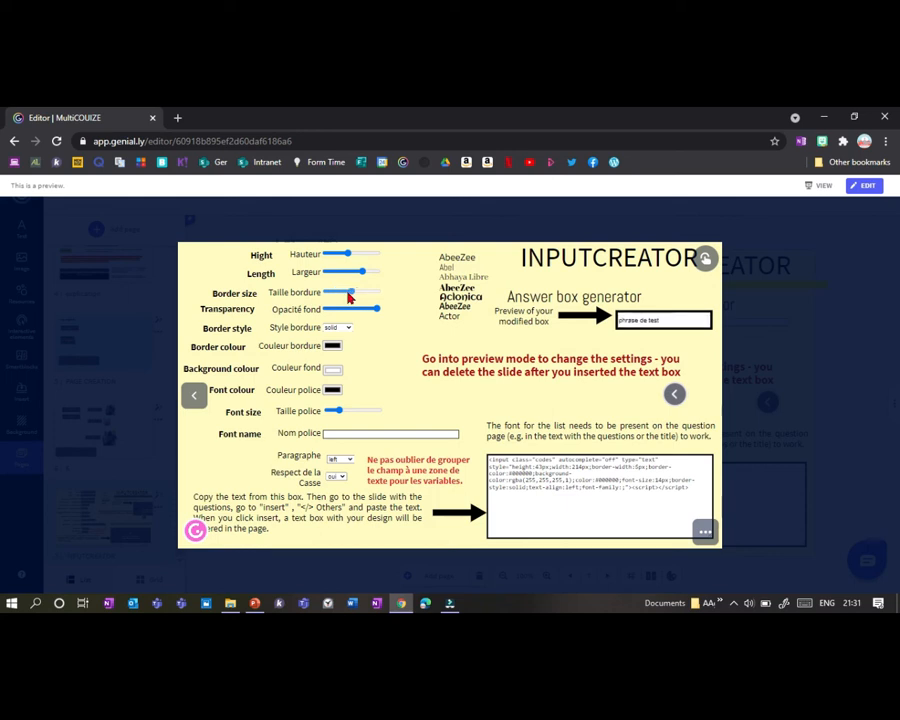
left_click_drag(378, 308, 344, 308)
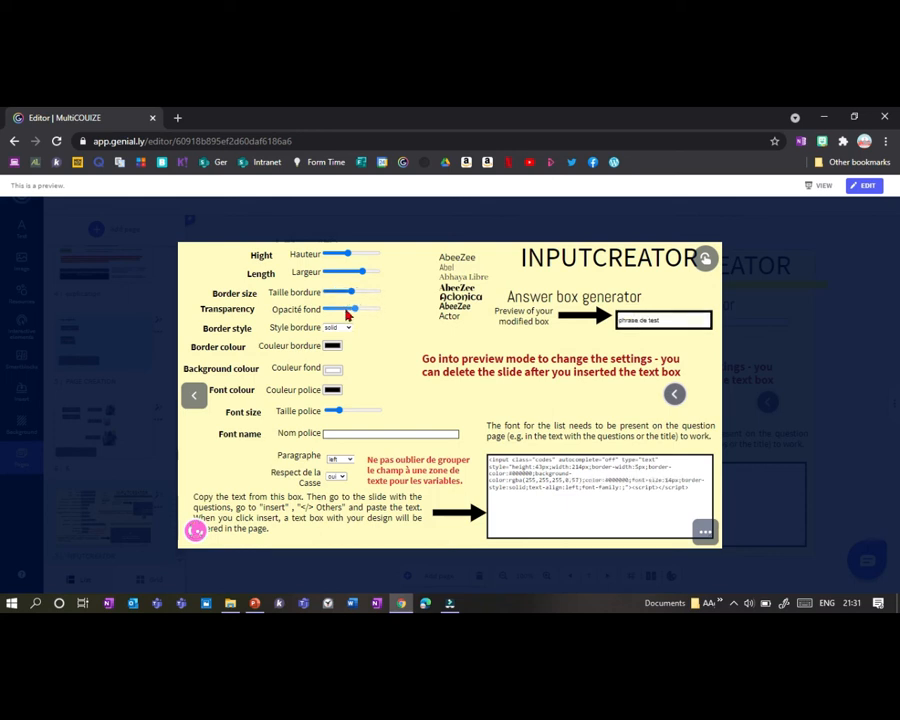
left_click_drag(344, 308, 378, 308)
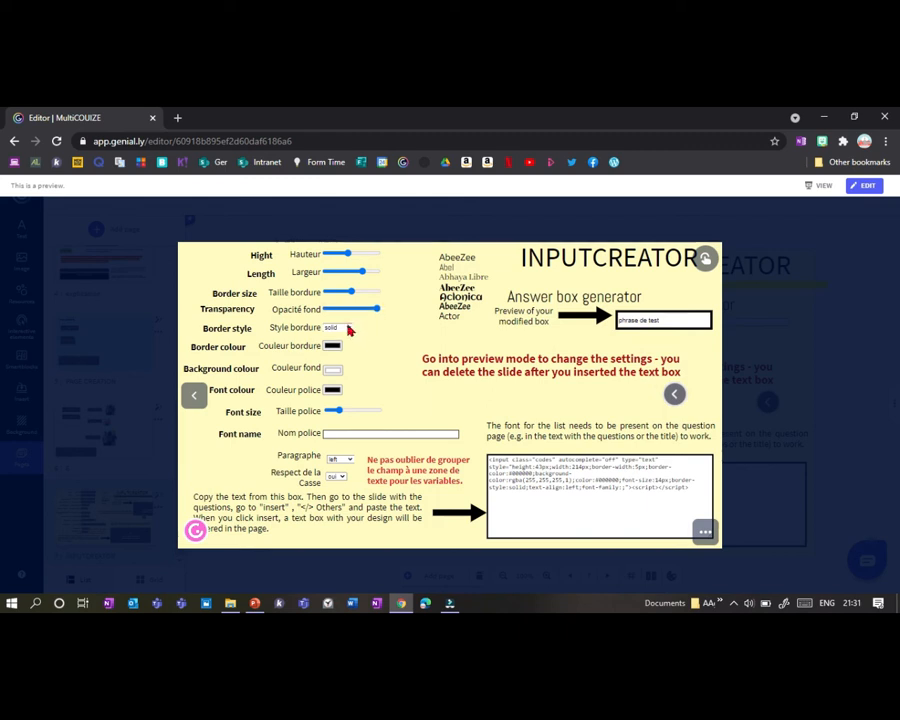
Set a solid red border and the handwritten font, then select the generated answer box code.
left_click(338, 328)
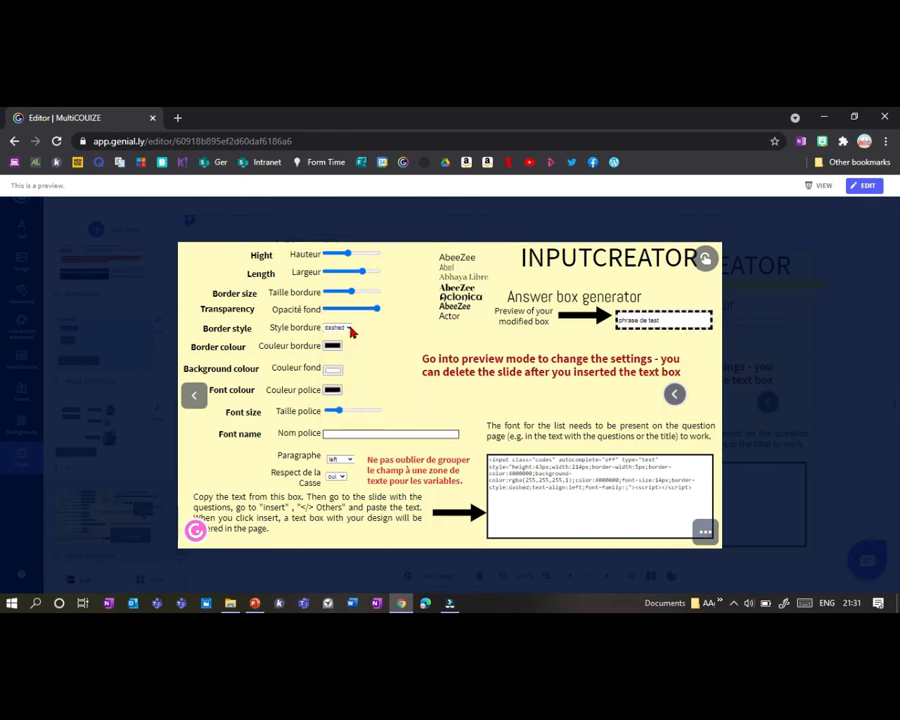
left_click(336, 328)
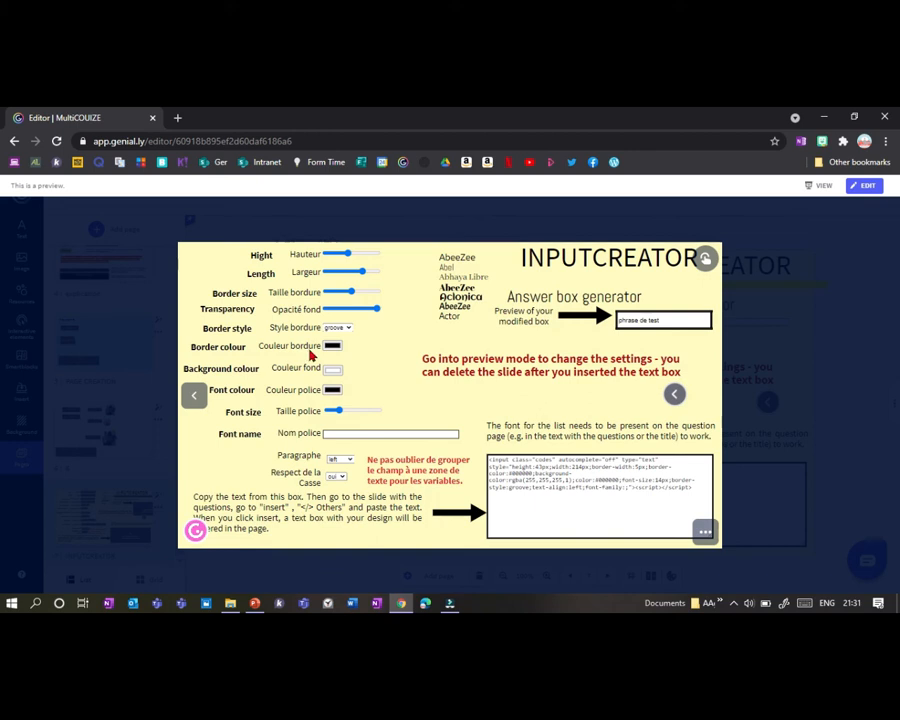
left_click(332, 346)
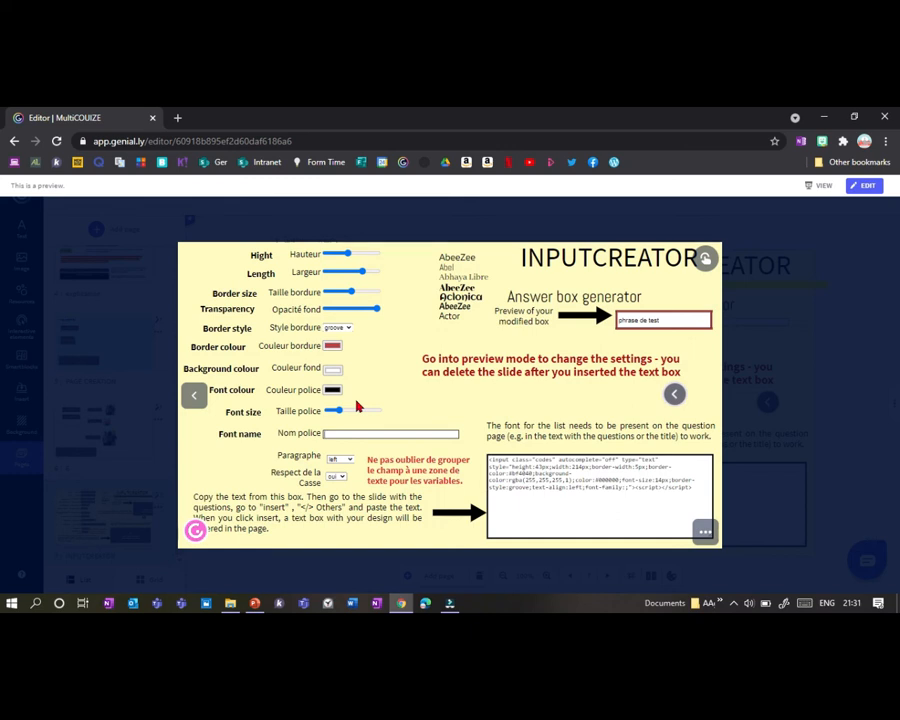
mouse_move(392, 432)
type("Schoolbe")
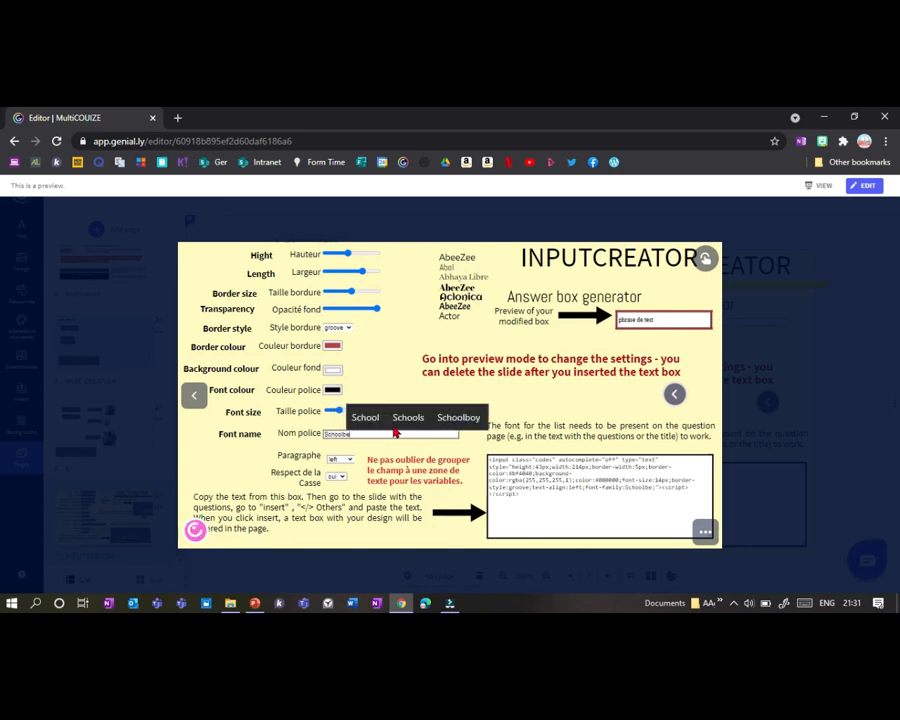
left_click(390, 432)
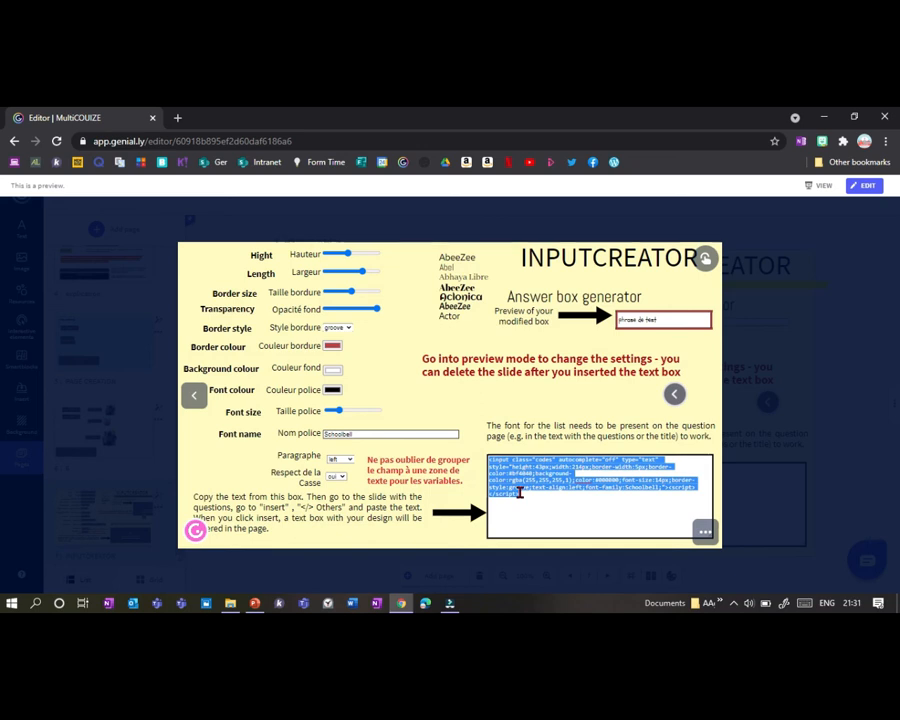
left_click(864, 184)
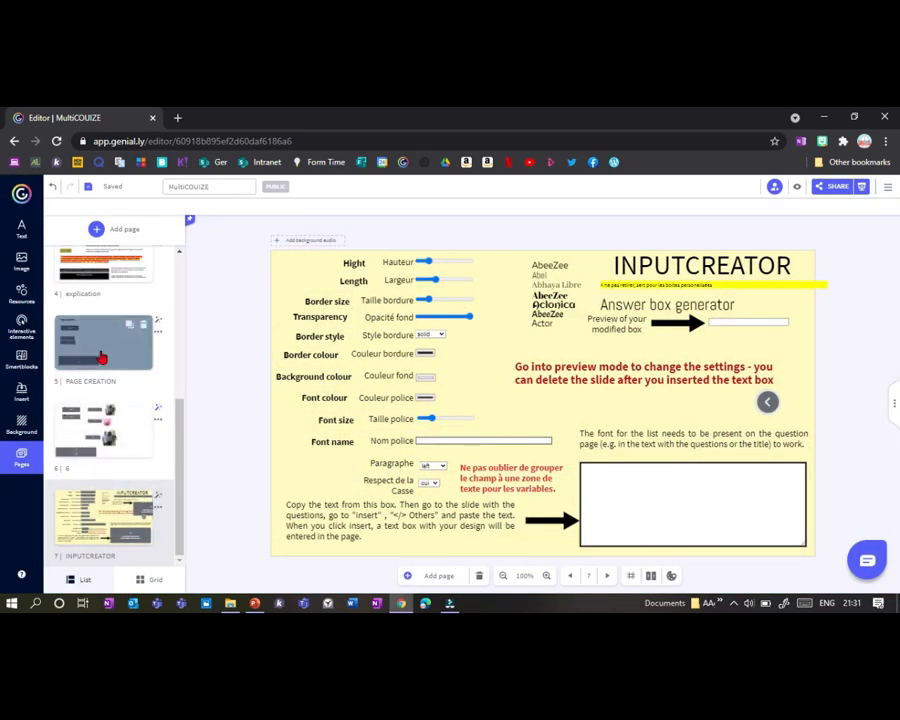
Add a Subtitle text to the quiz slide's top right and search the font list for 'school'.
left_click(104, 430)
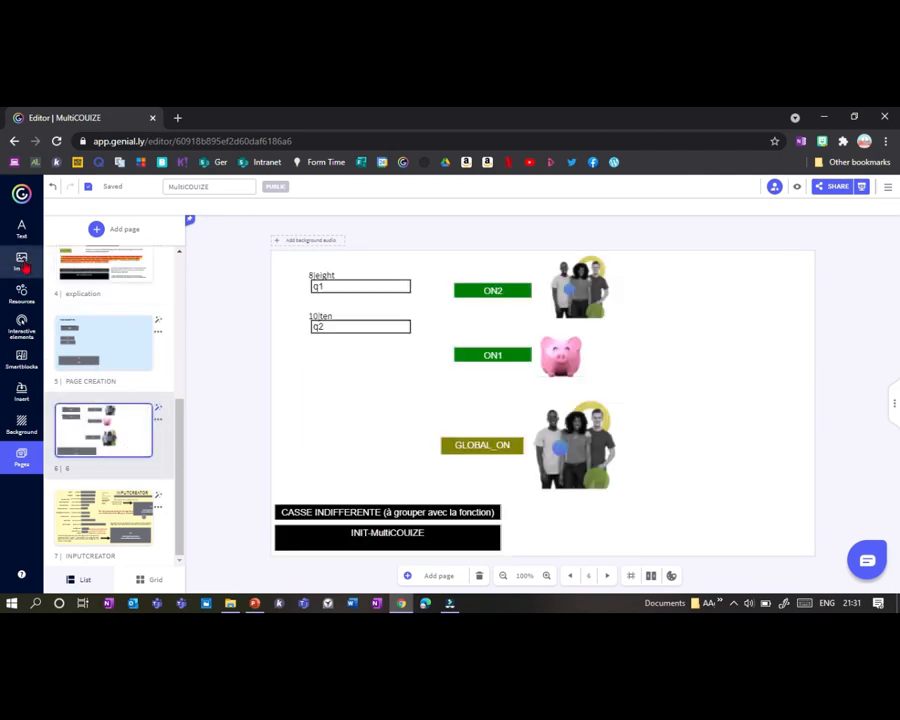
left_click(20, 228)
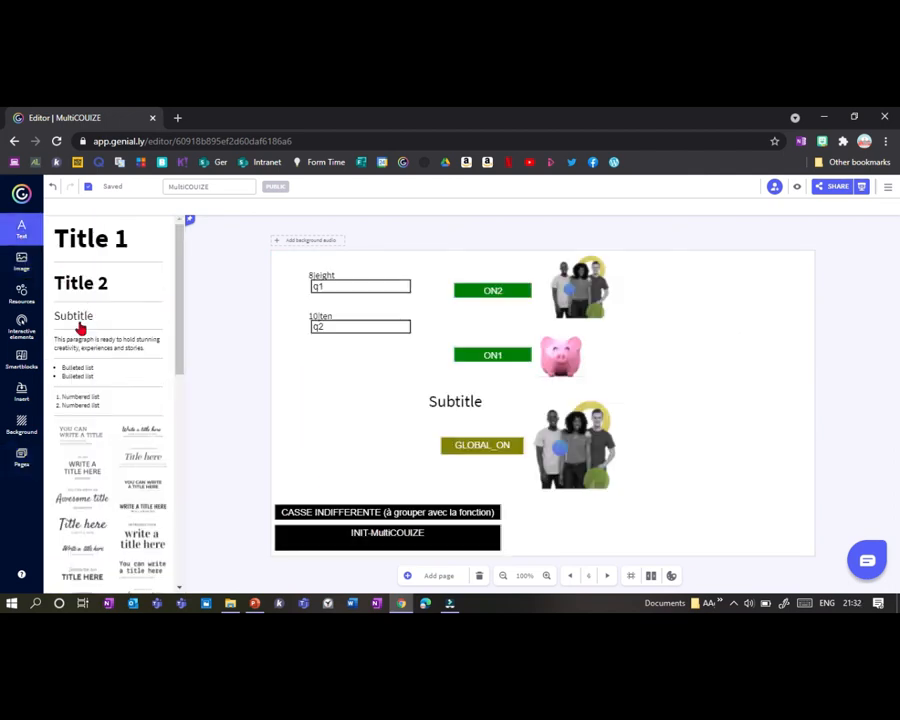
left_click(456, 400)
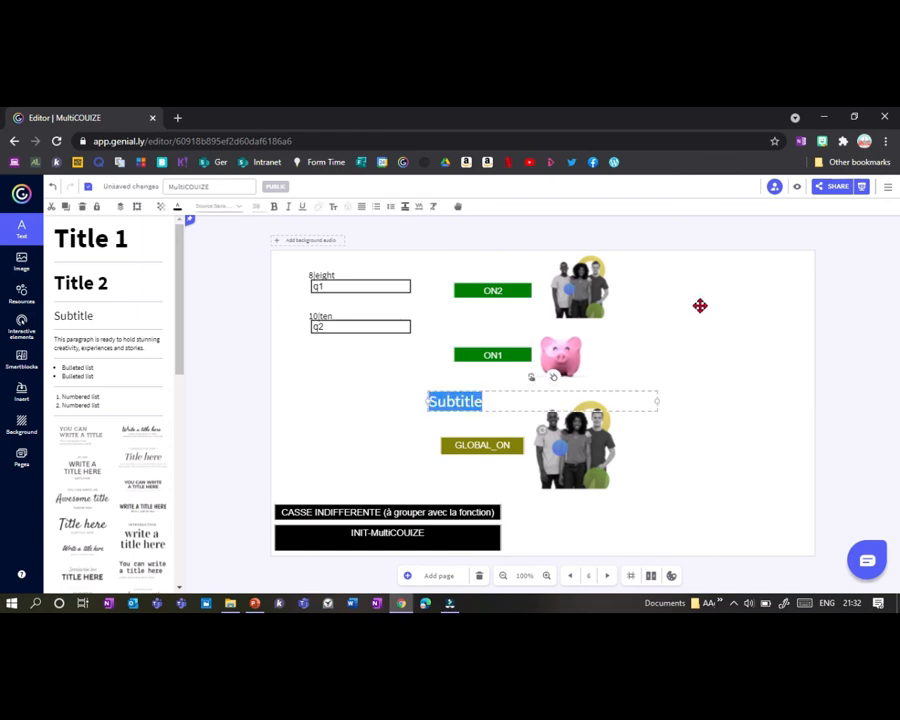
left_click_drag(456, 400, 692, 260)
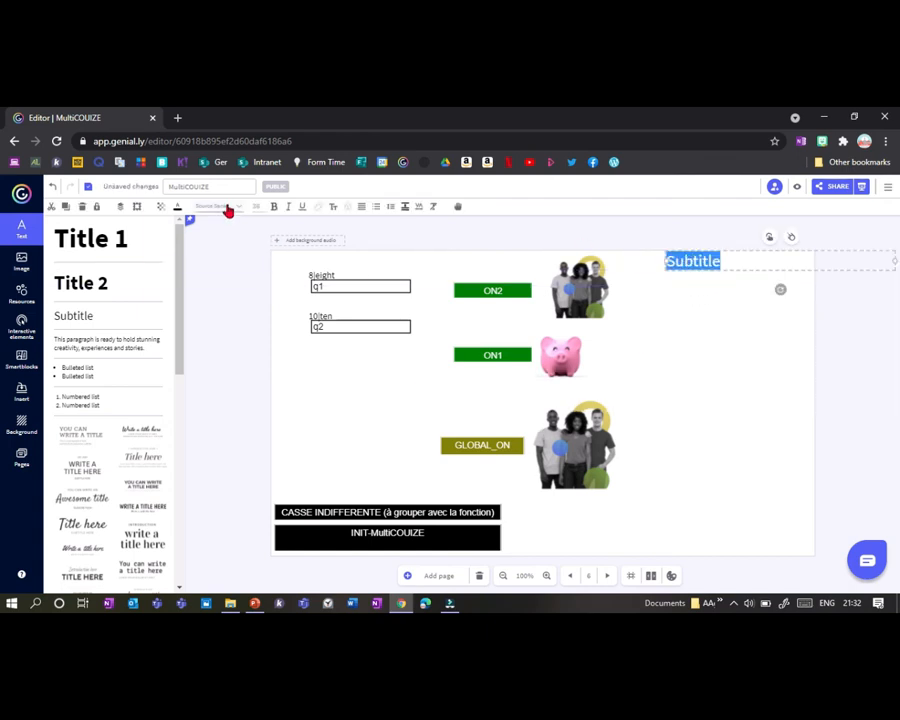
left_click(210, 206)
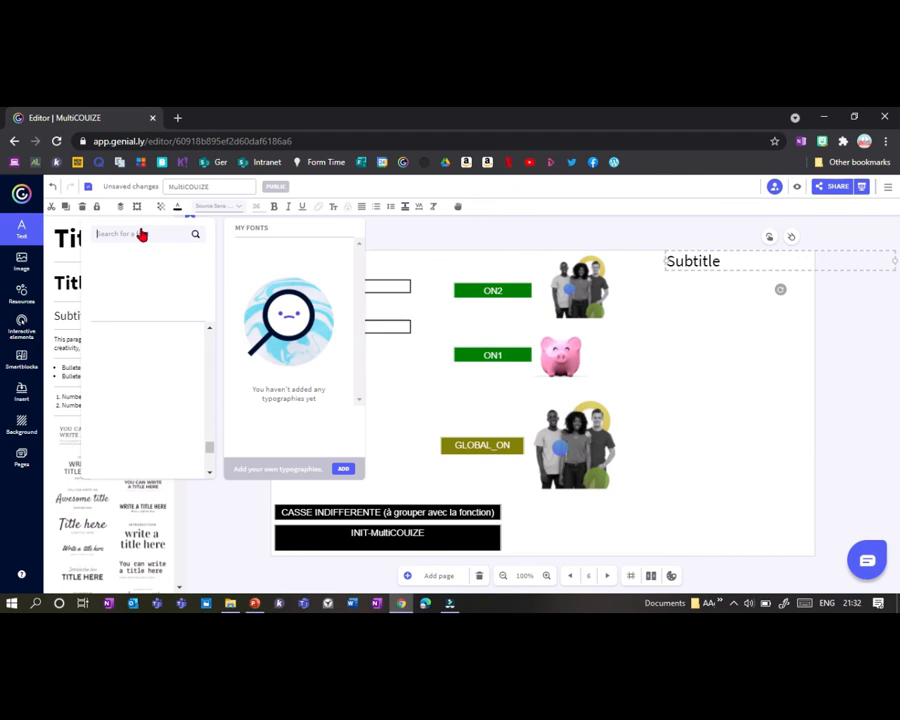
type("school")
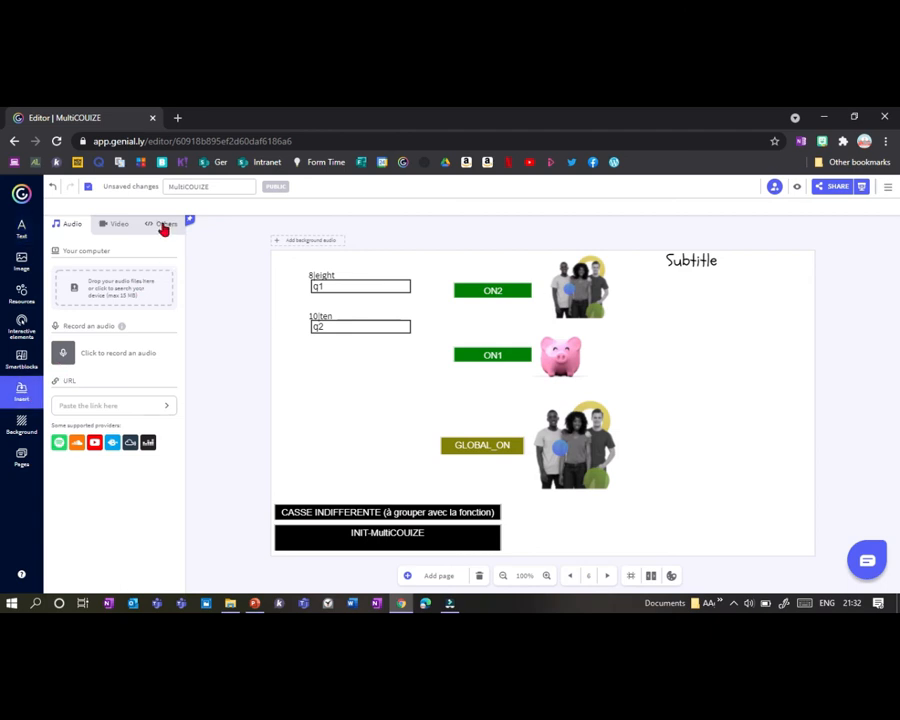
Paste the answer box code into the Others embed field and insert it onto the slide.
left_click(166, 224)
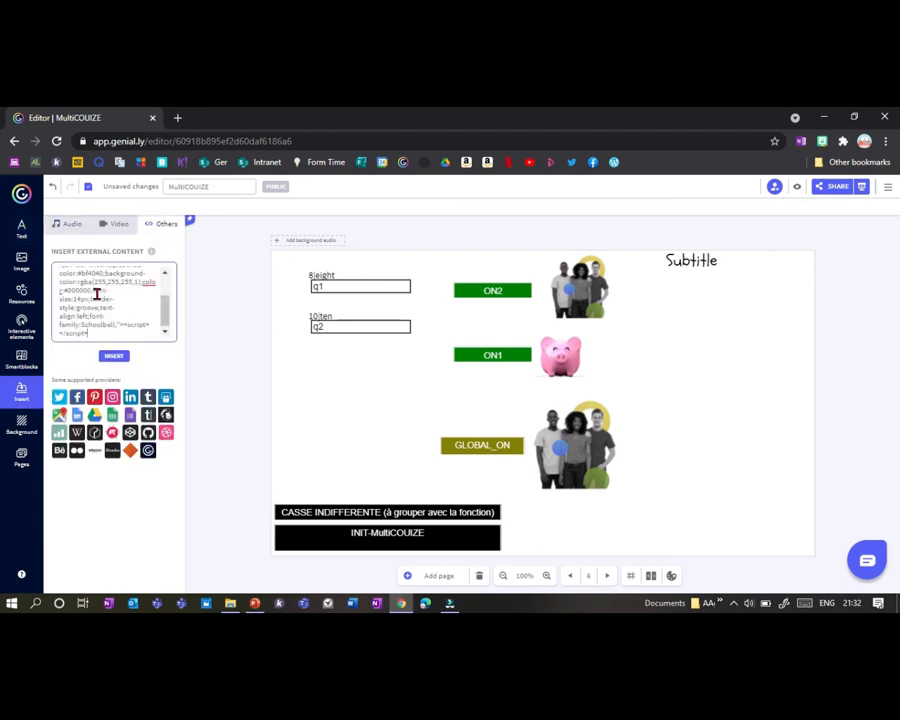
left_click(112, 356)
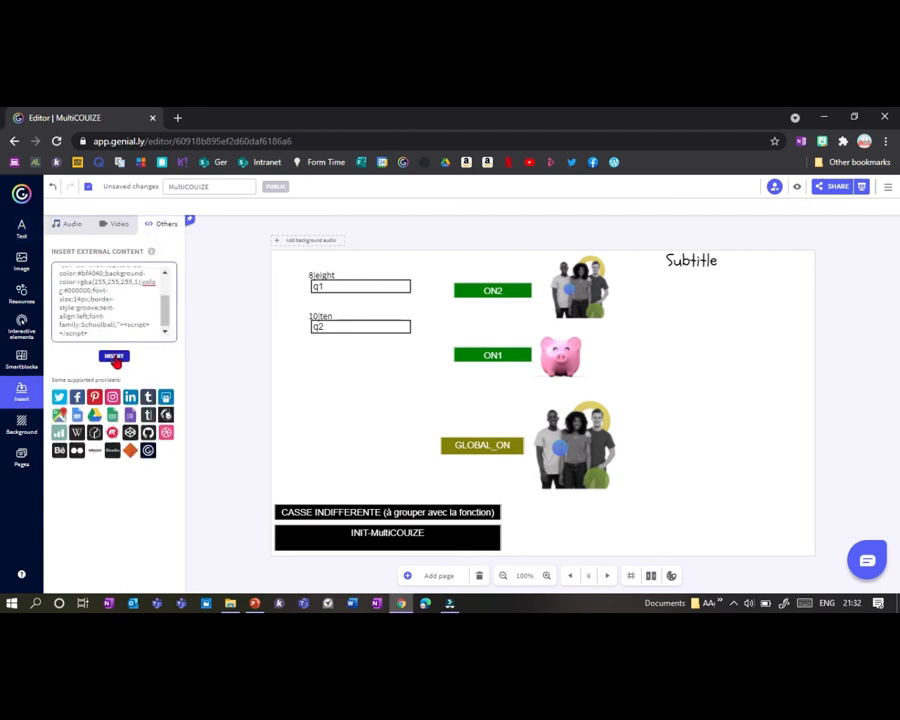
left_click(114, 356)
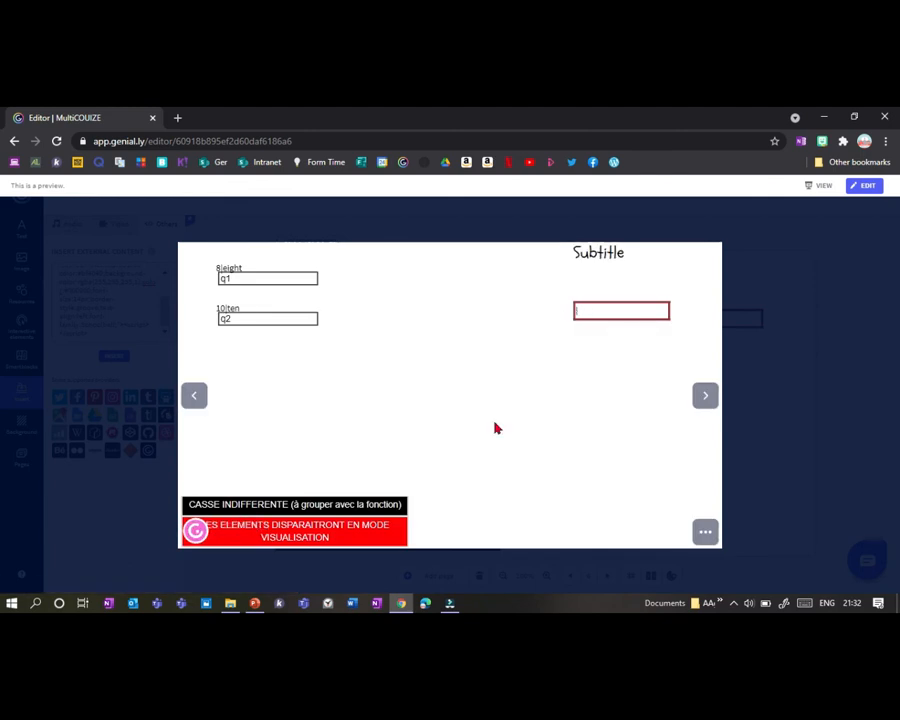
type("hello")
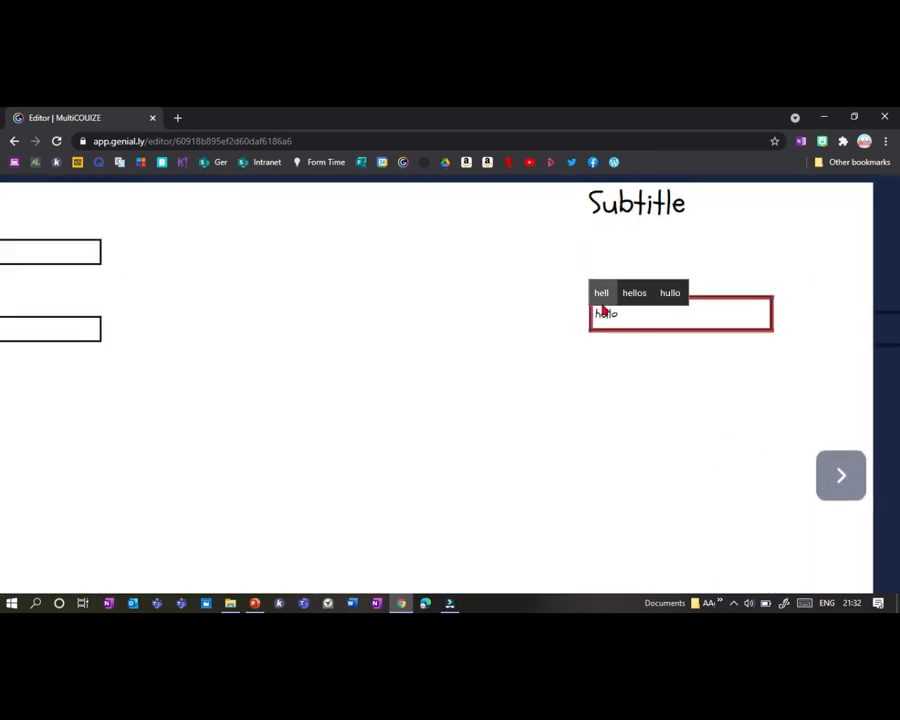
type("hello")
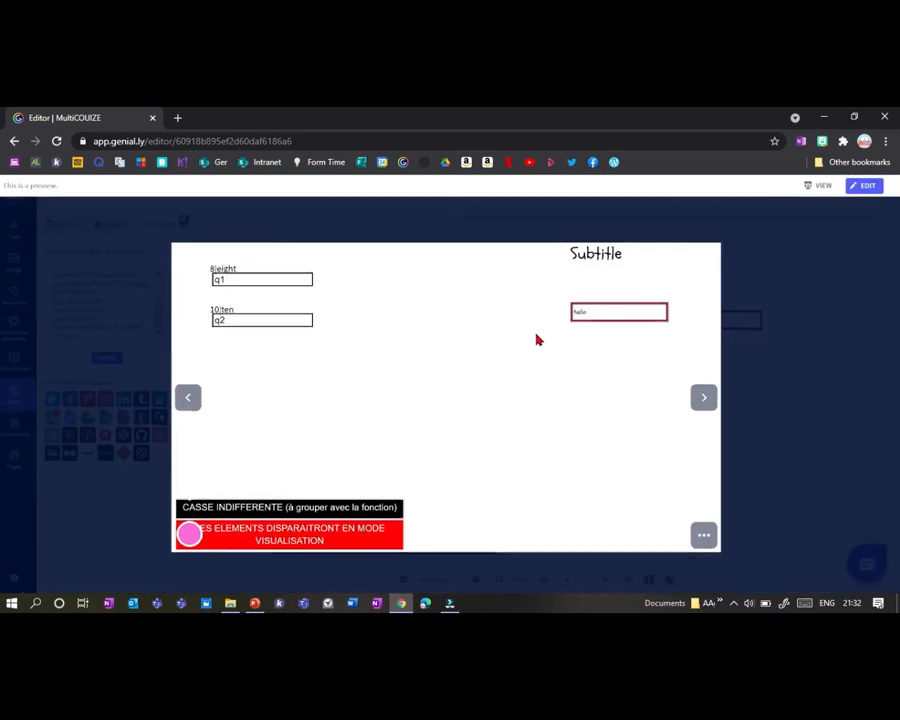
left_click(862, 184)
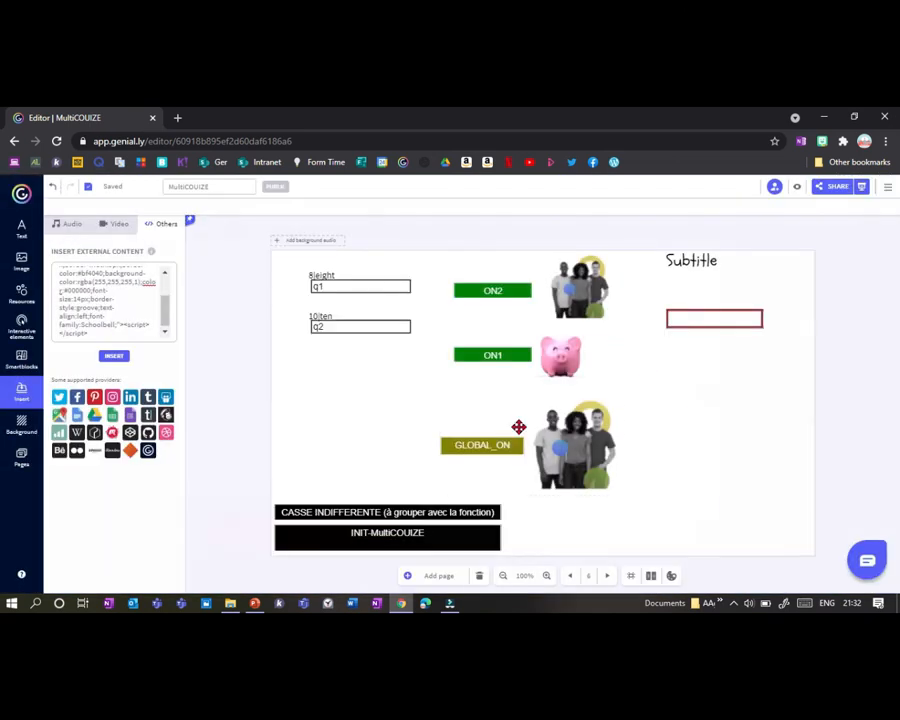